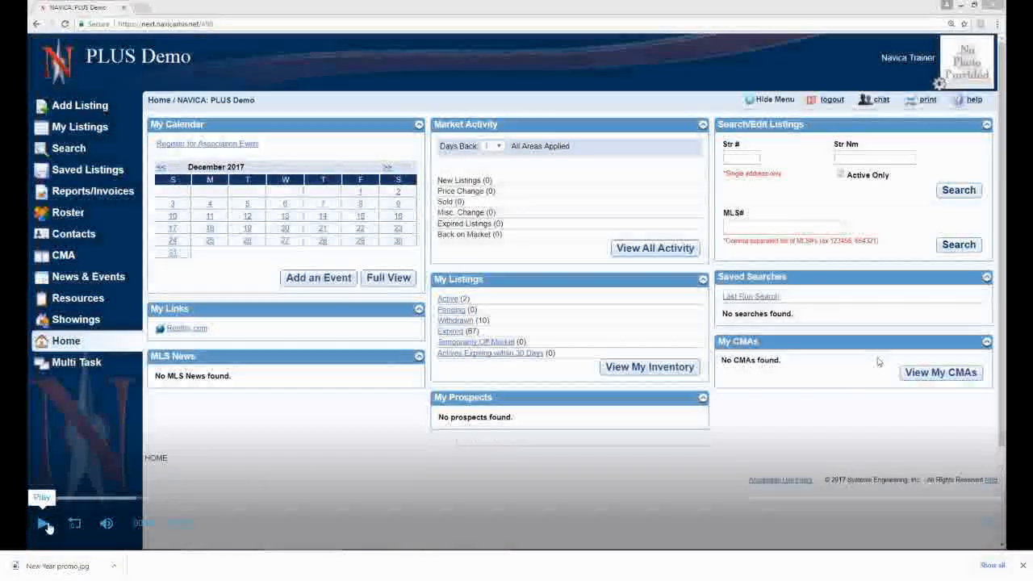
Go to Add Listing to see the Residential, Land and Commercial listing options.
left_click(43, 524)
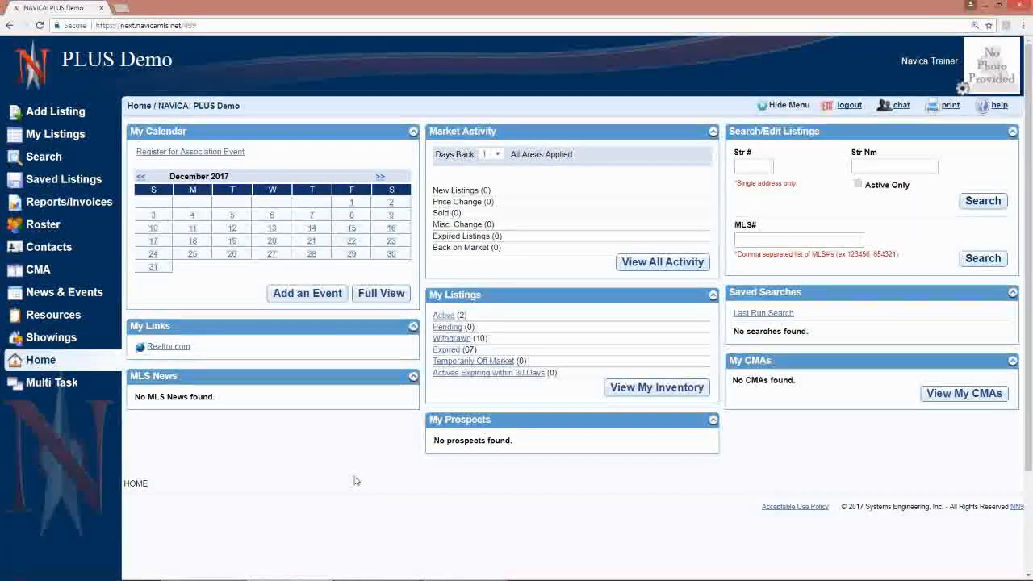
mouse_move(300, 376)
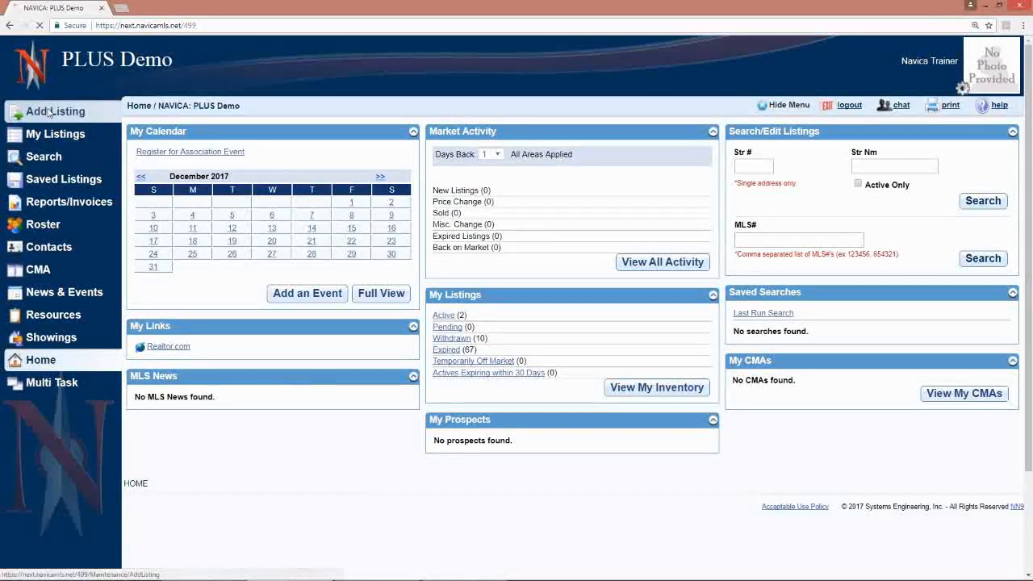
left_click(52, 111)
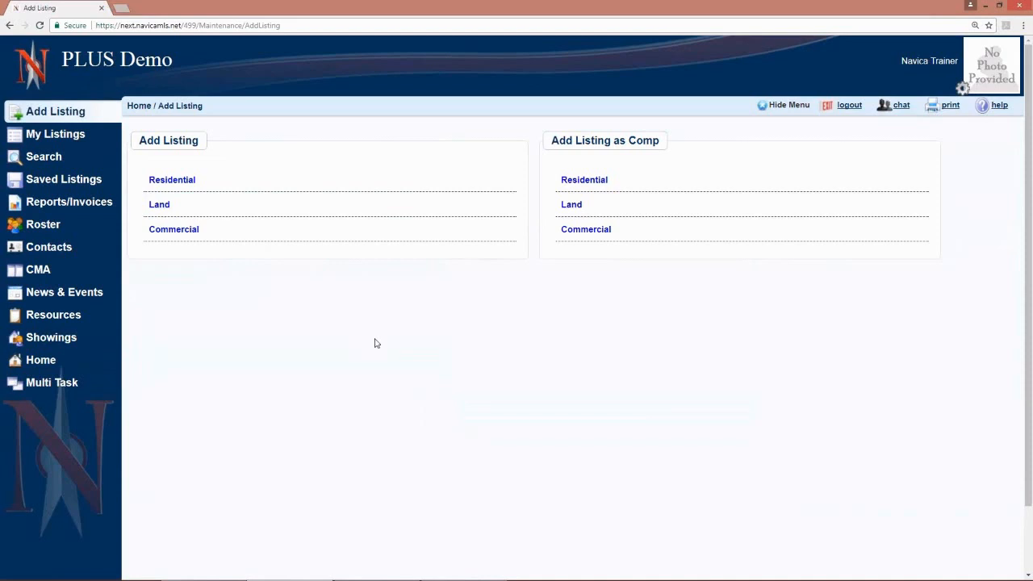
mouse_move(378, 350)
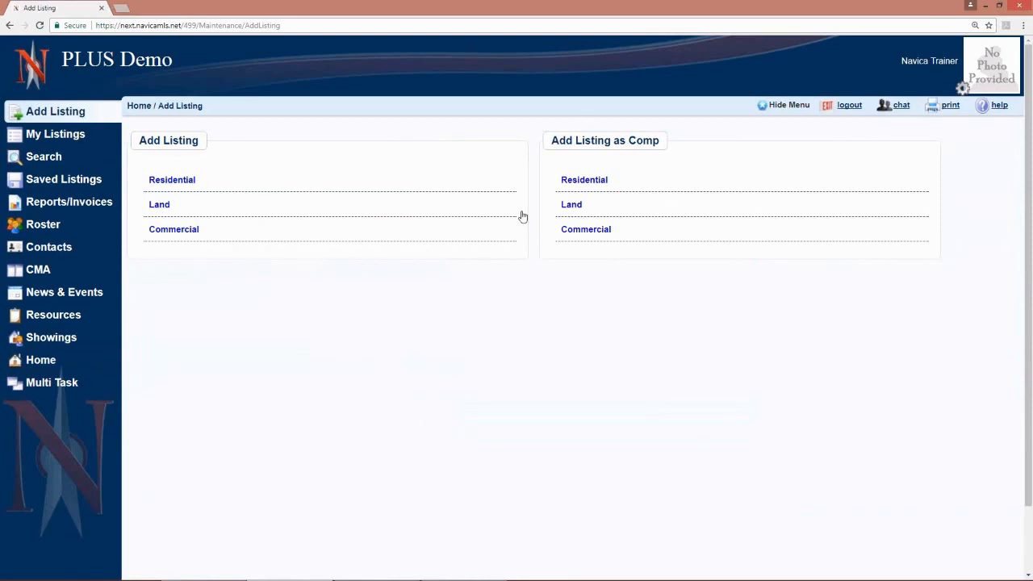
mouse_move(642, 310)
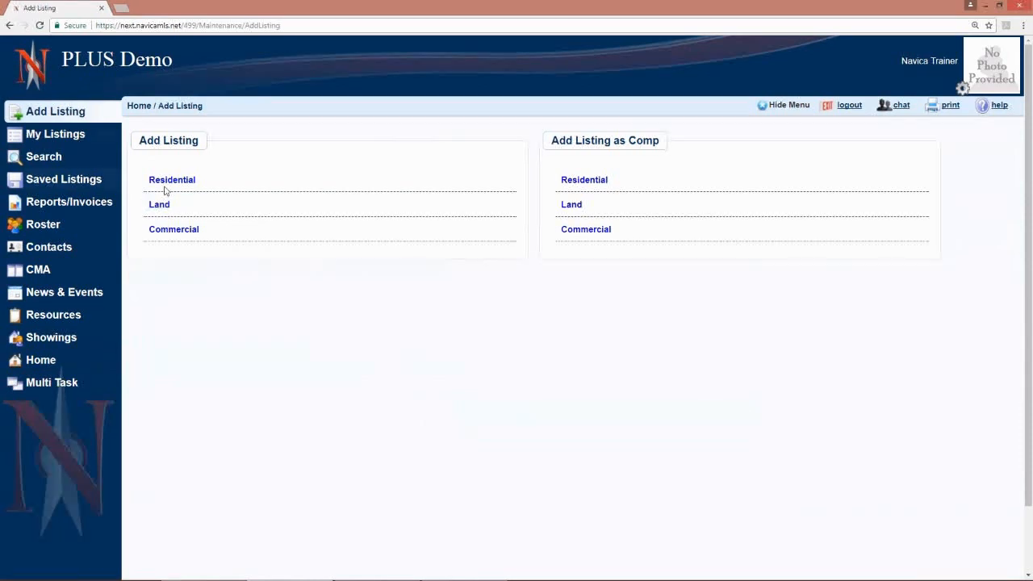
Start a Residential listing form with Navica Trainer as the listing agent.
left_click(171, 179)
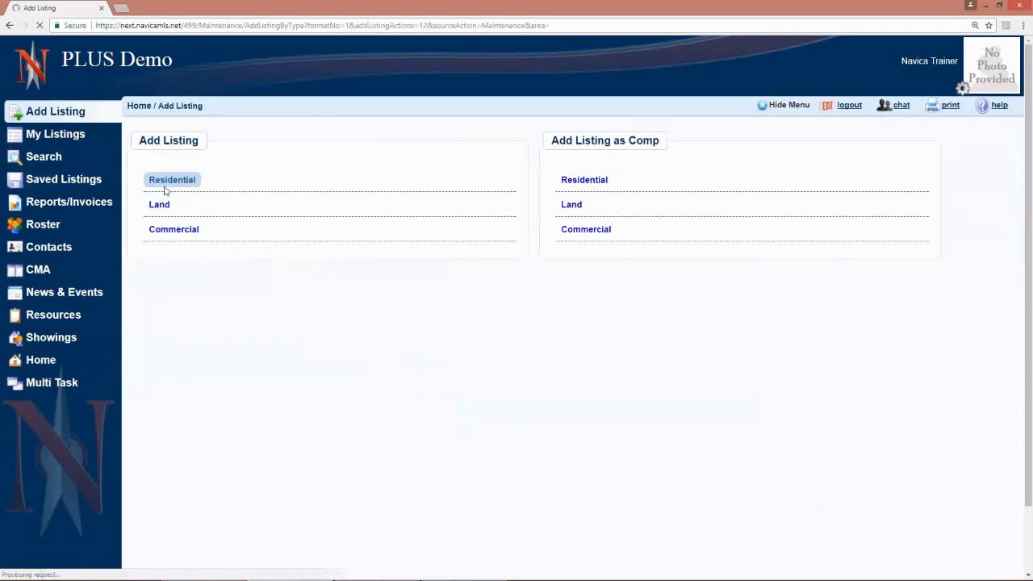
left_click(172, 179)
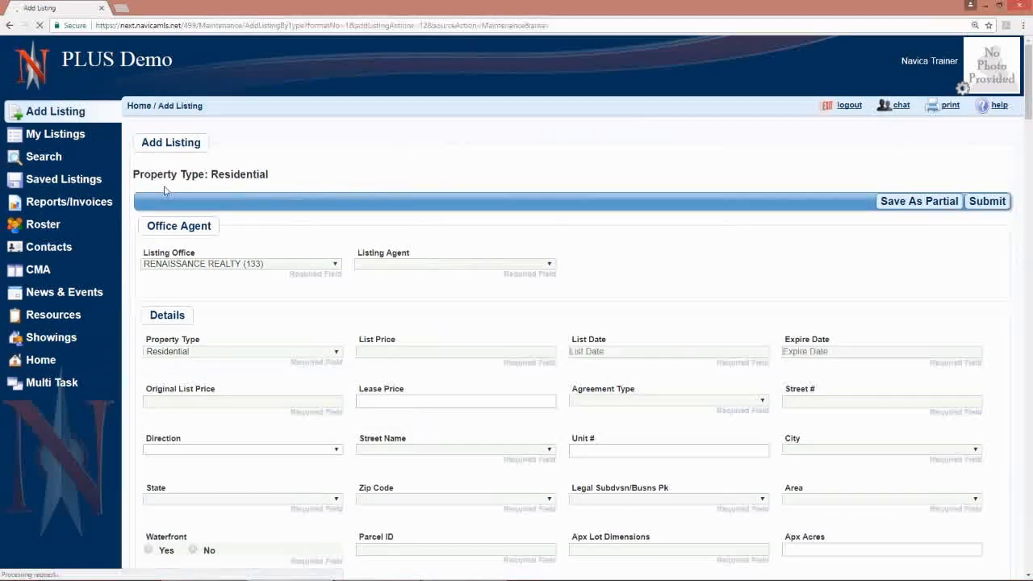
left_click(454, 264)
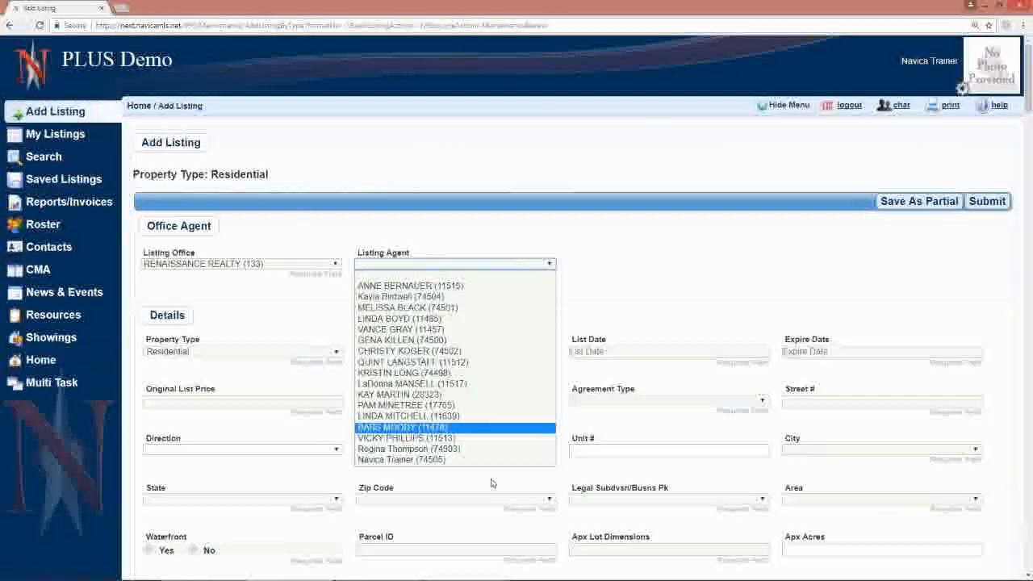
left_click(412, 458)
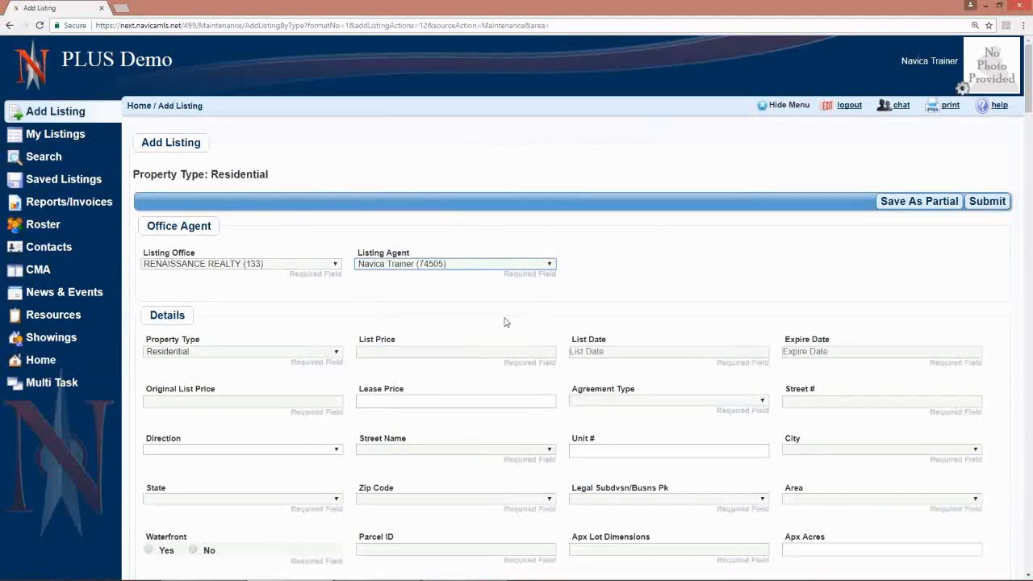
mouse_move(801, 312)
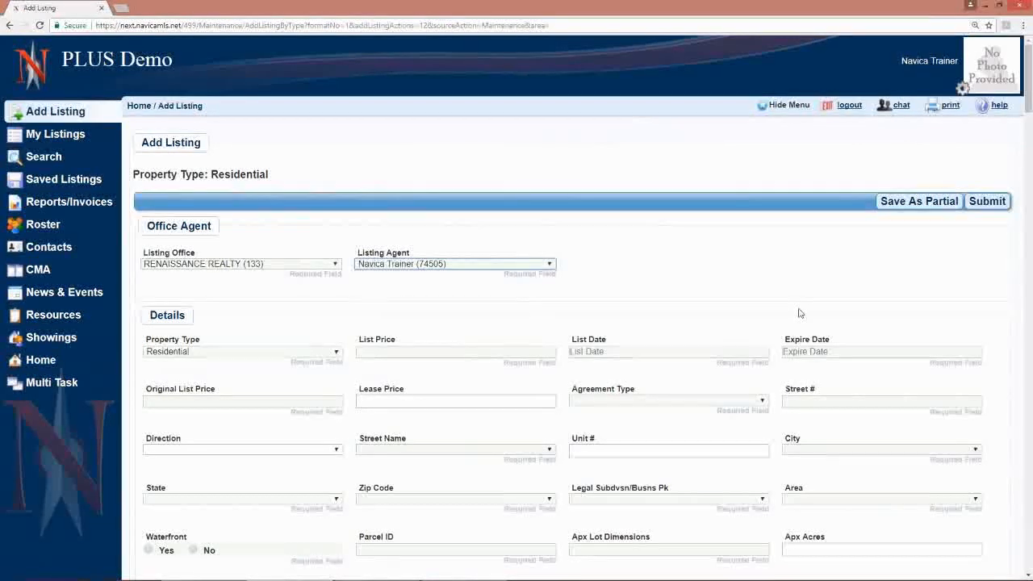
Pick List Date 12/11/2017 and Expire Date 12/27/2017 from the calendars.
scroll("down", 3)
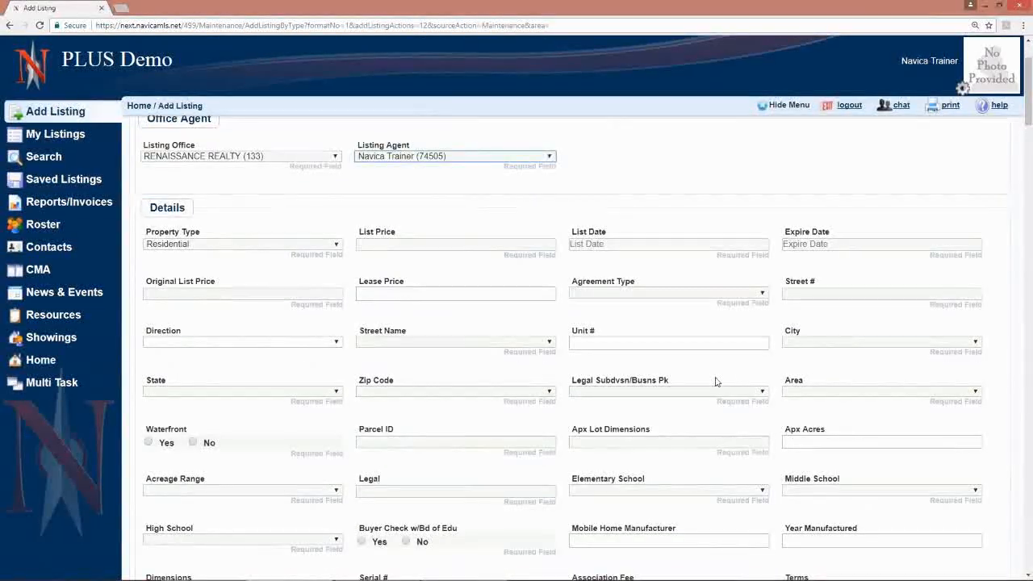
mouse_move(288, 244)
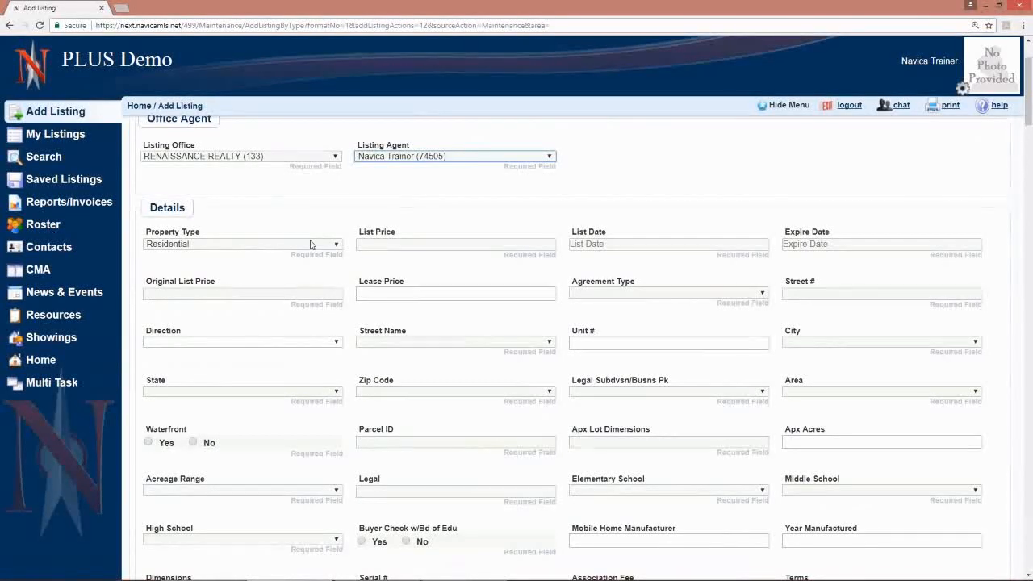
left_click(242, 244)
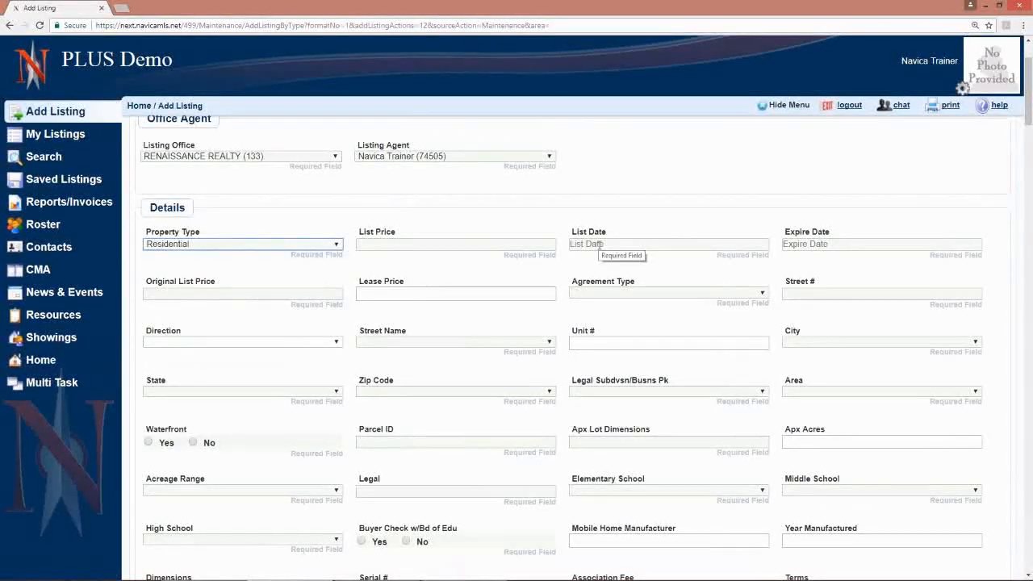
left_click(668, 243)
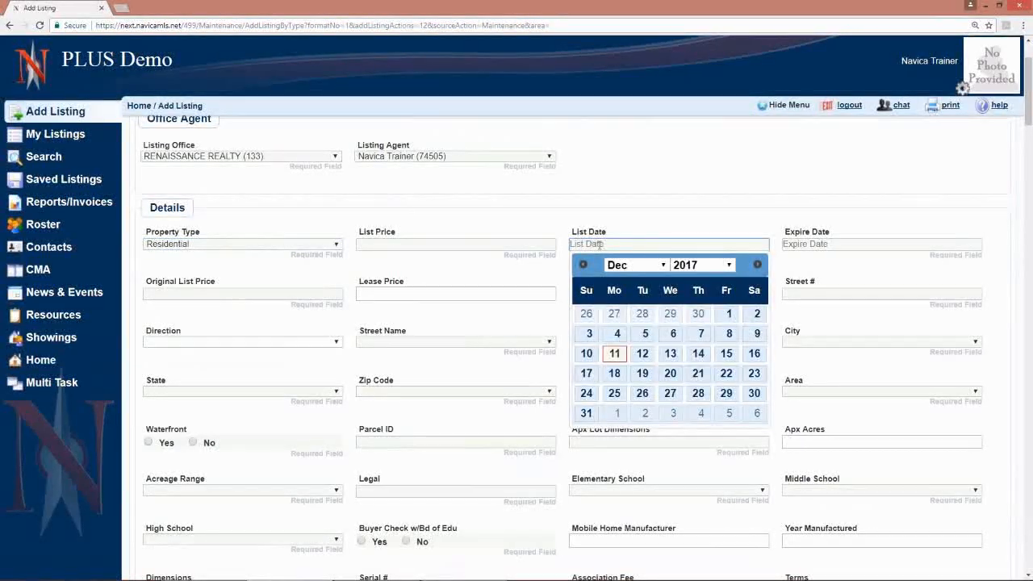
left_click(614, 353)
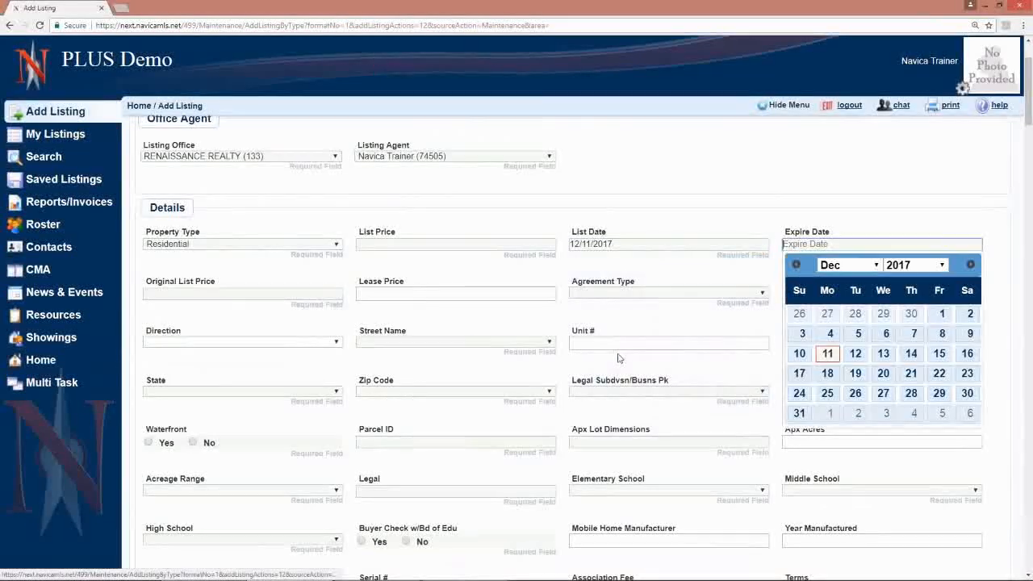
left_click(883, 393)
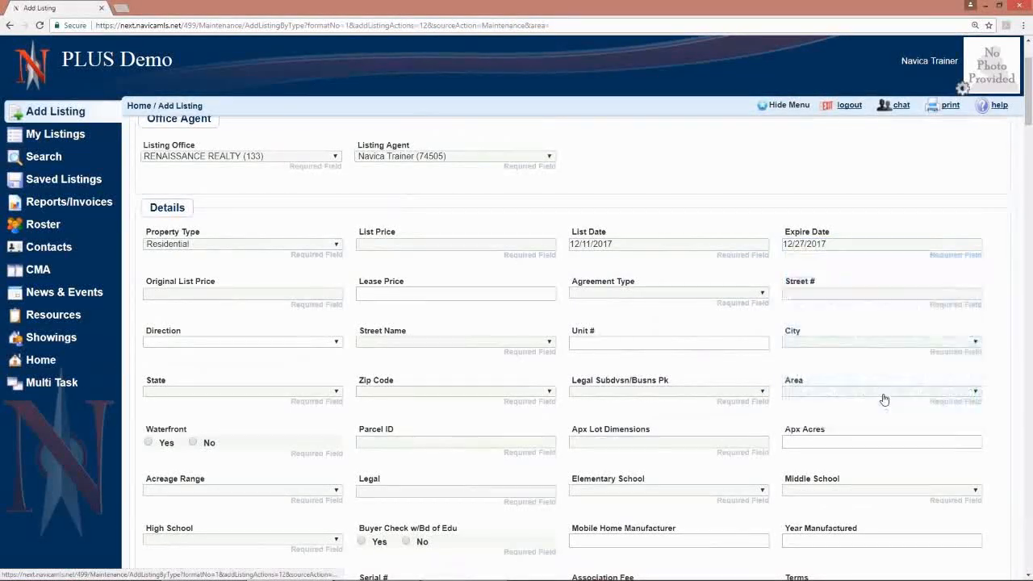
mouse_move(515, 395)
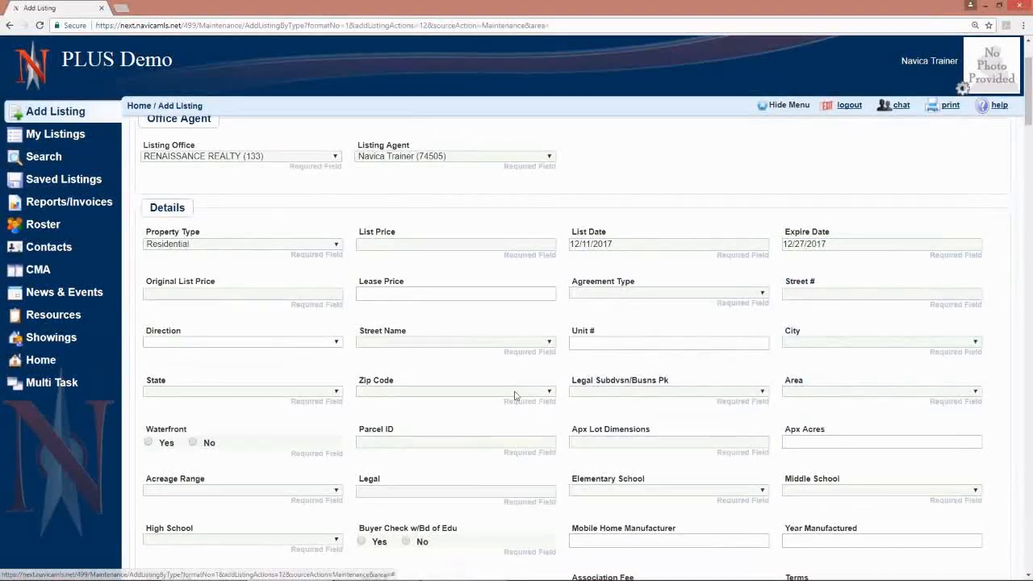
left_click(455, 391)
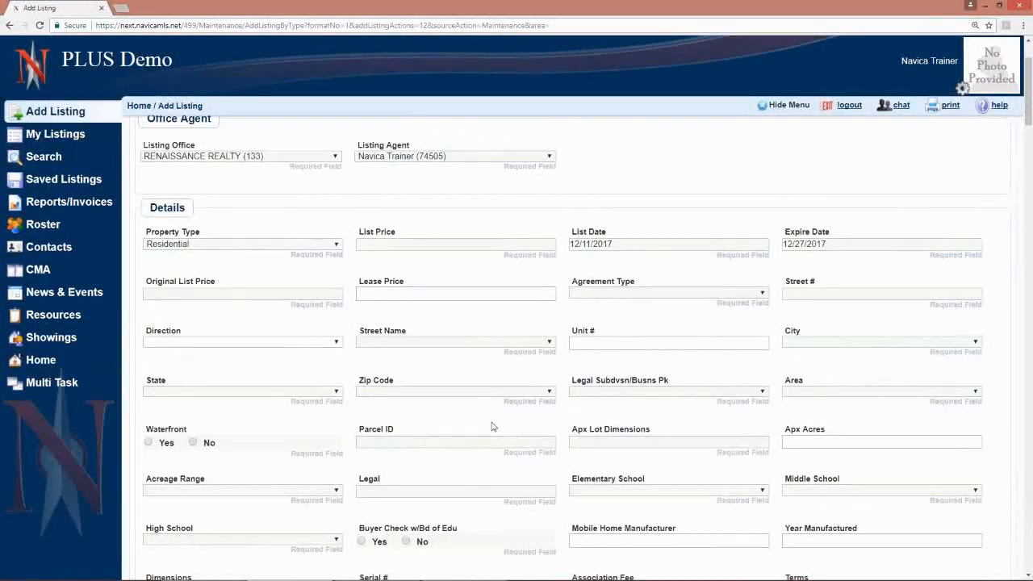
mouse_move(531, 424)
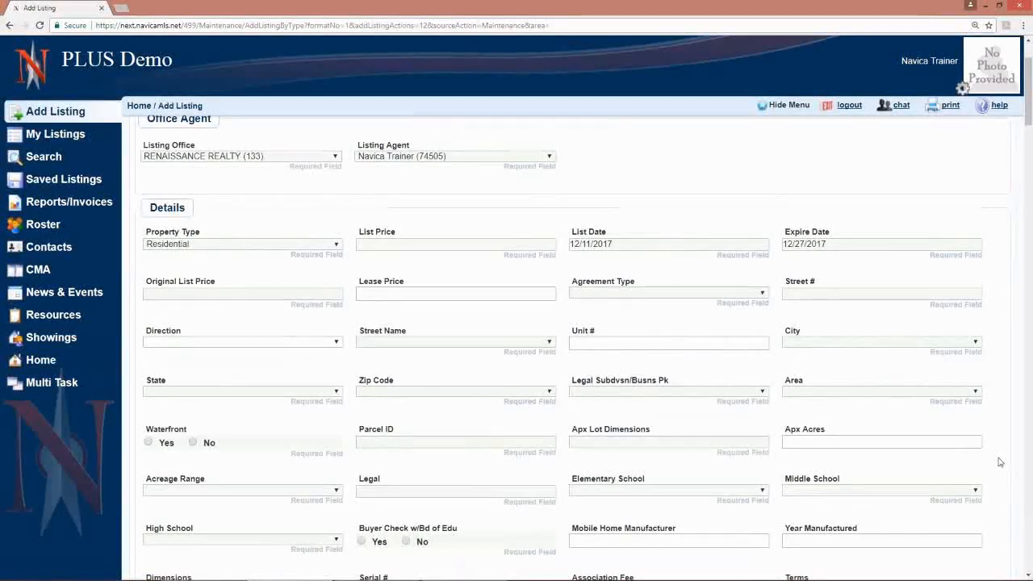
Fill the Directions comment box with placeholder text such as 'fsdafsdfsf sfsadfsda'.
scroll("down", 3)
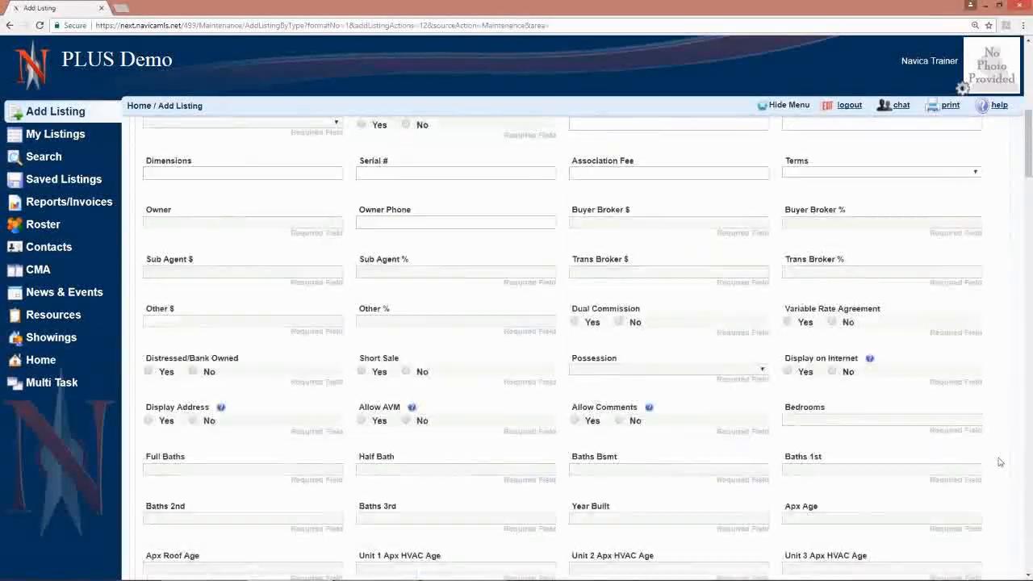
scroll("down", 3)
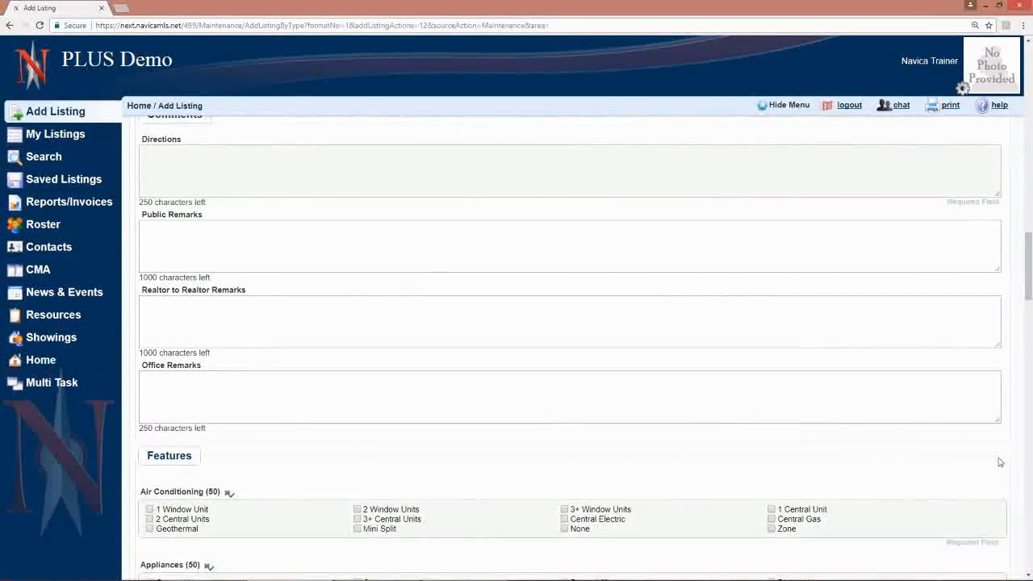
mouse_move(203, 439)
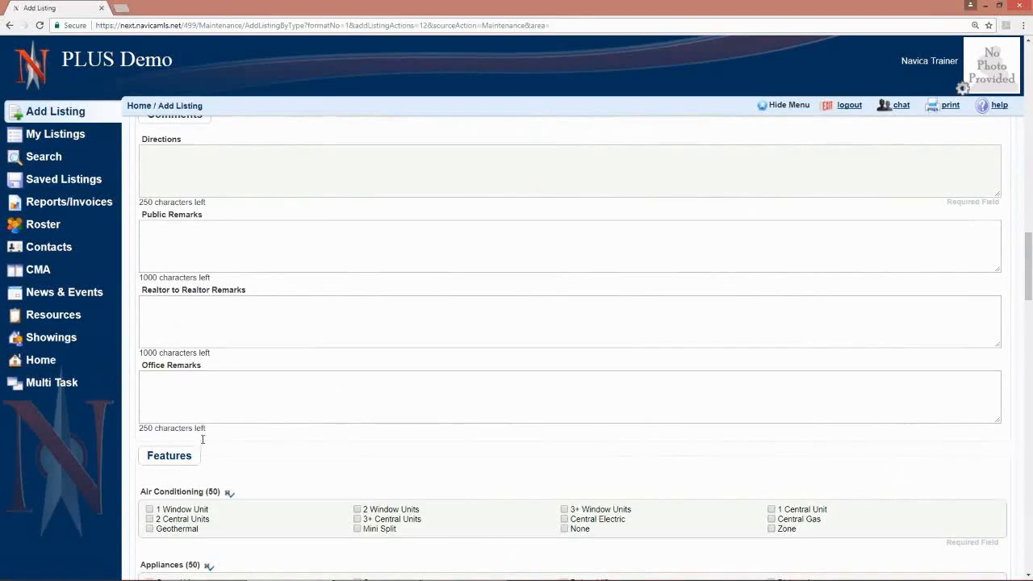
type("fsda")
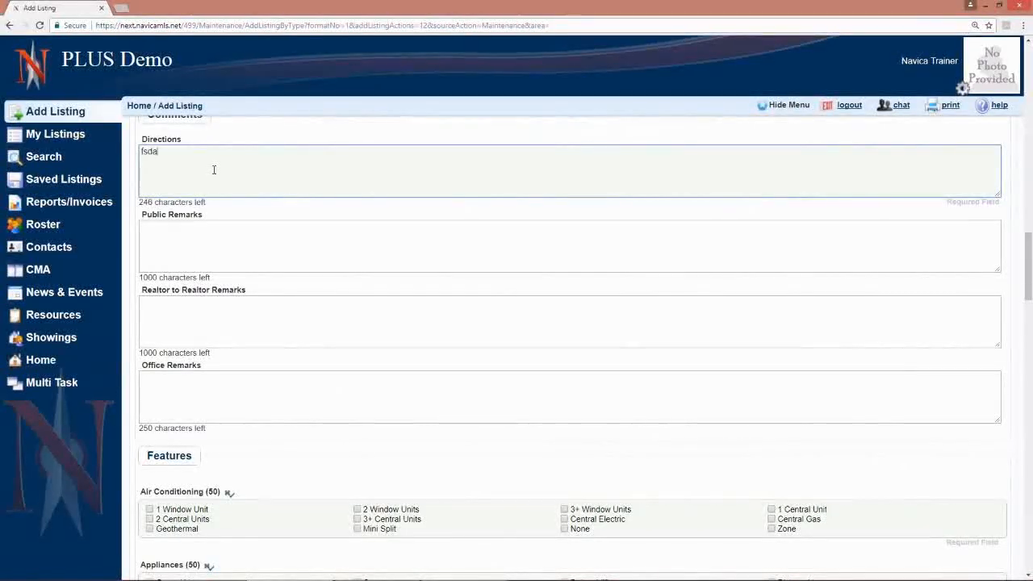
type("fsdafsdfsf sfsadfsda")
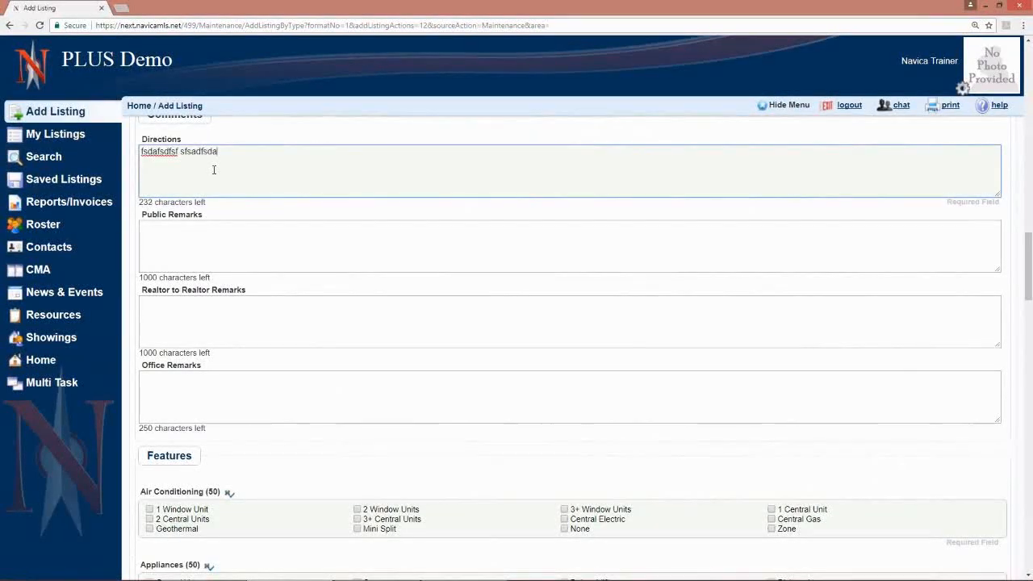
type("sdfsdafsdafsaf")
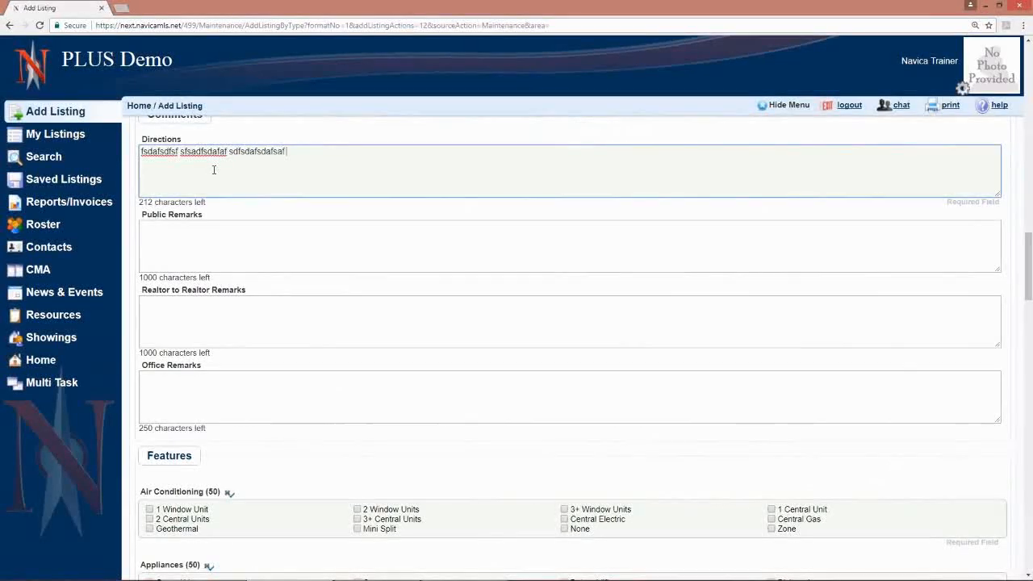
type("sdfsdfas")
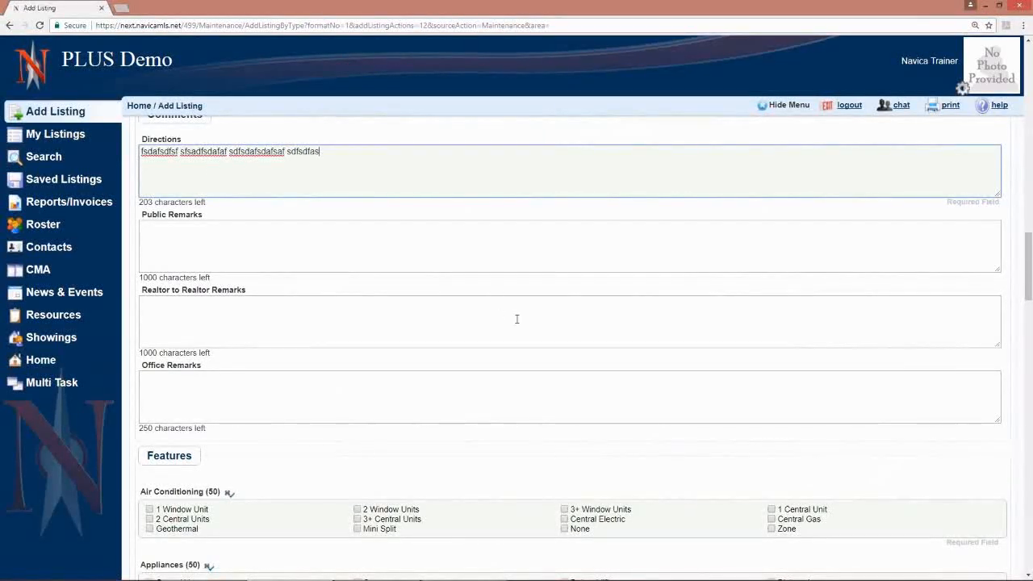
scroll("down", 3)
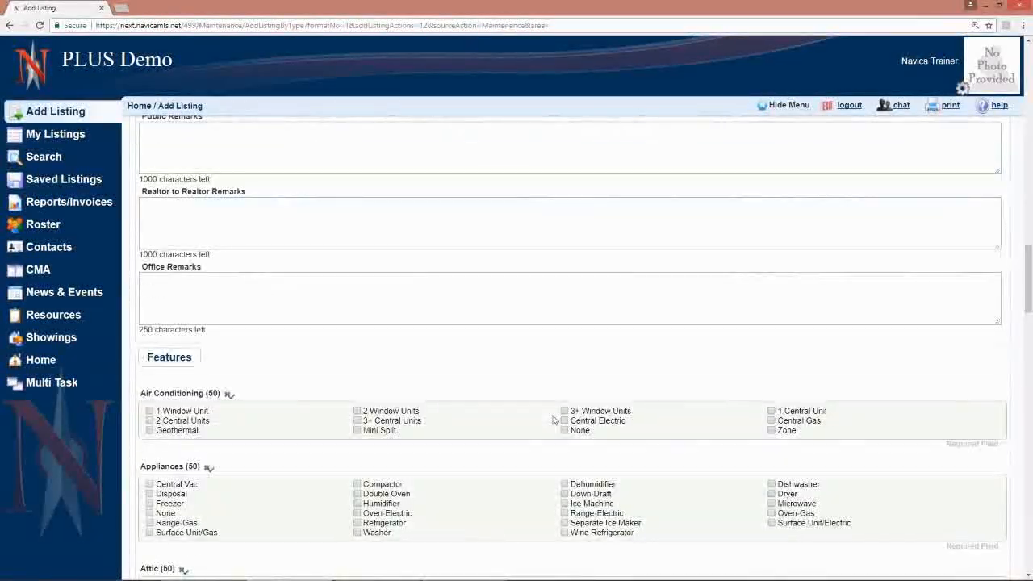
scroll("down", 3)
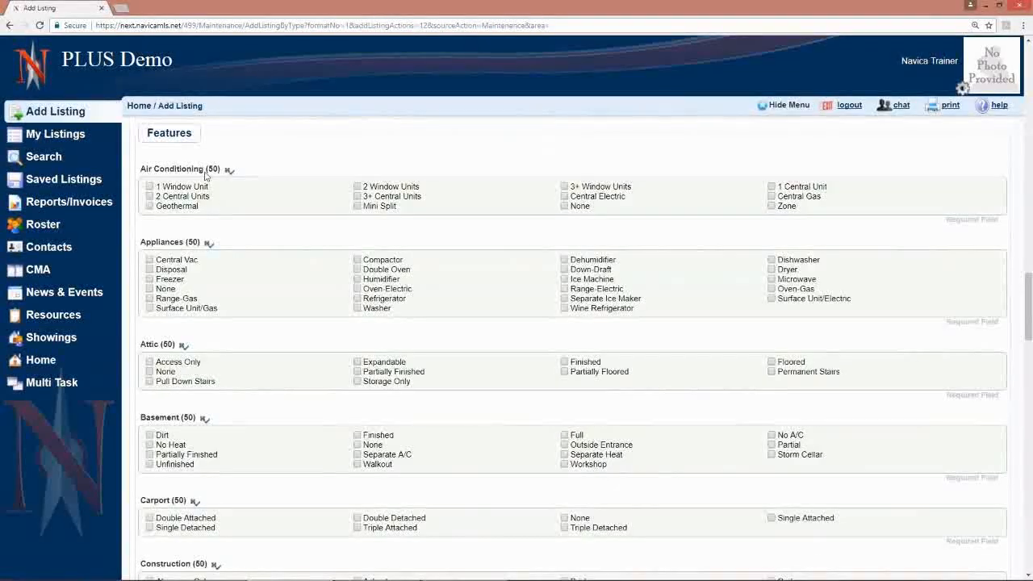
mouse_move(270, 424)
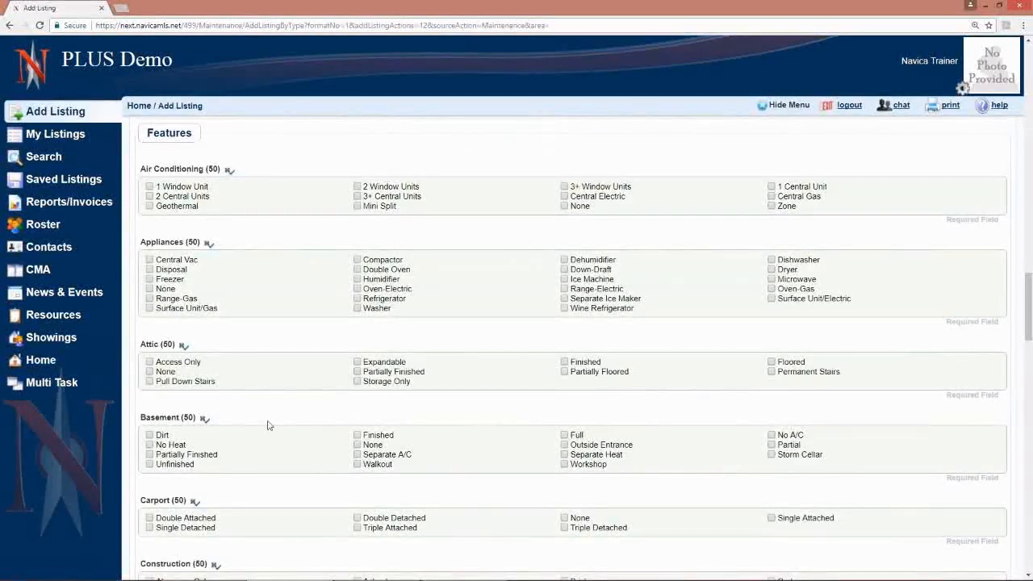
mouse_move(162, 517)
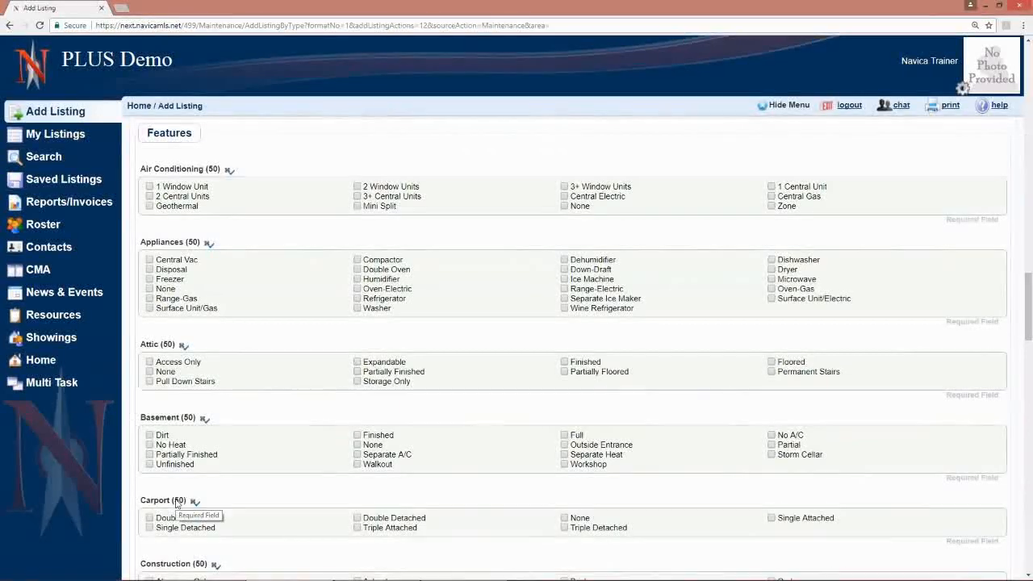
mouse_move(460, 350)
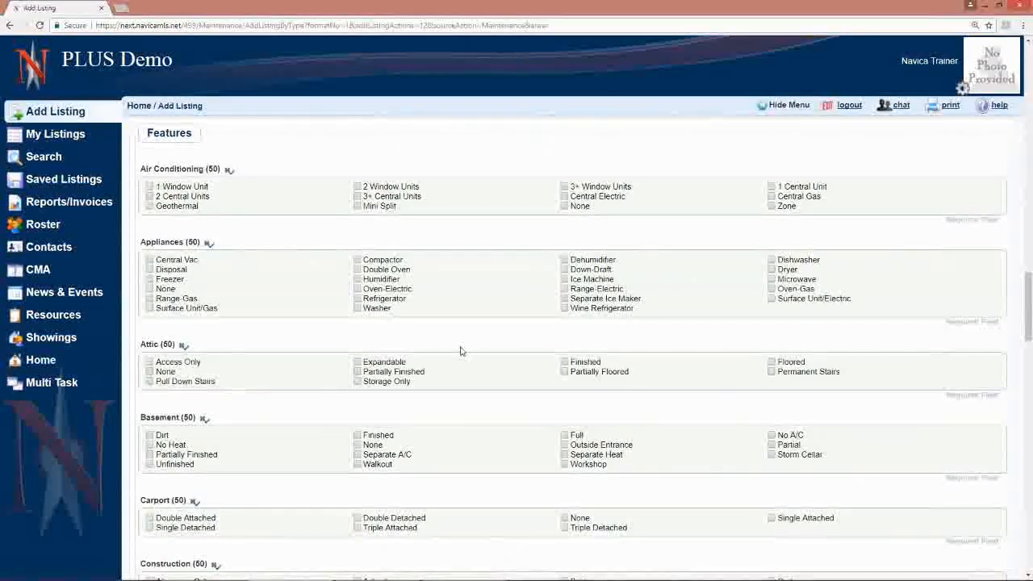
scroll("down", 3)
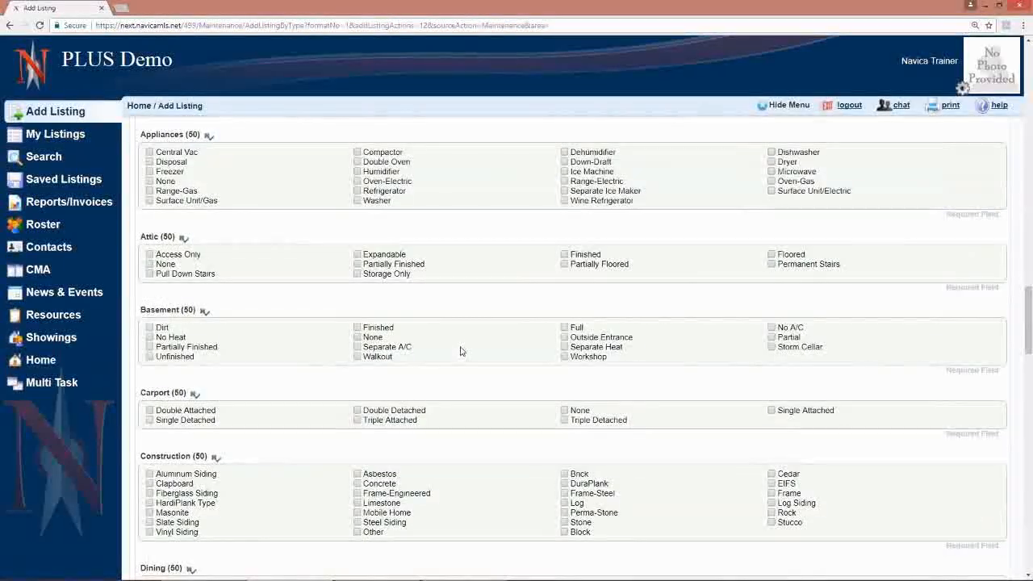
scroll("down", 3)
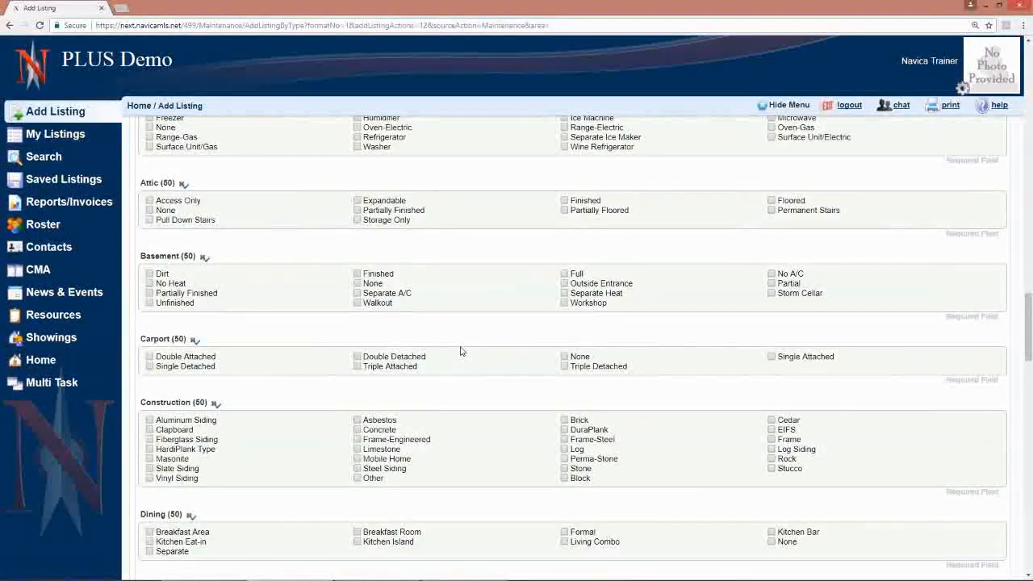
scroll("down", 3)
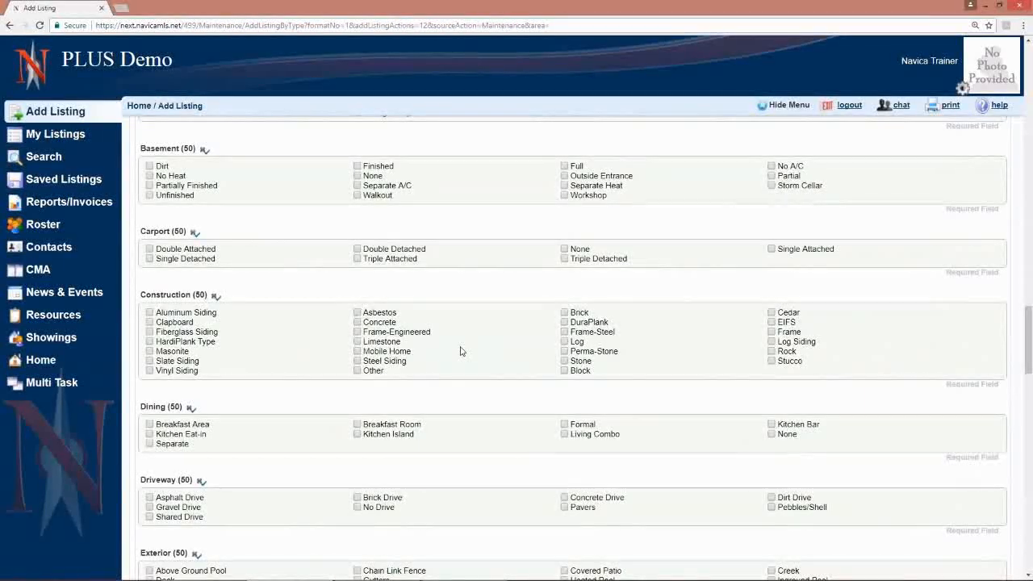
scroll("down", 3)
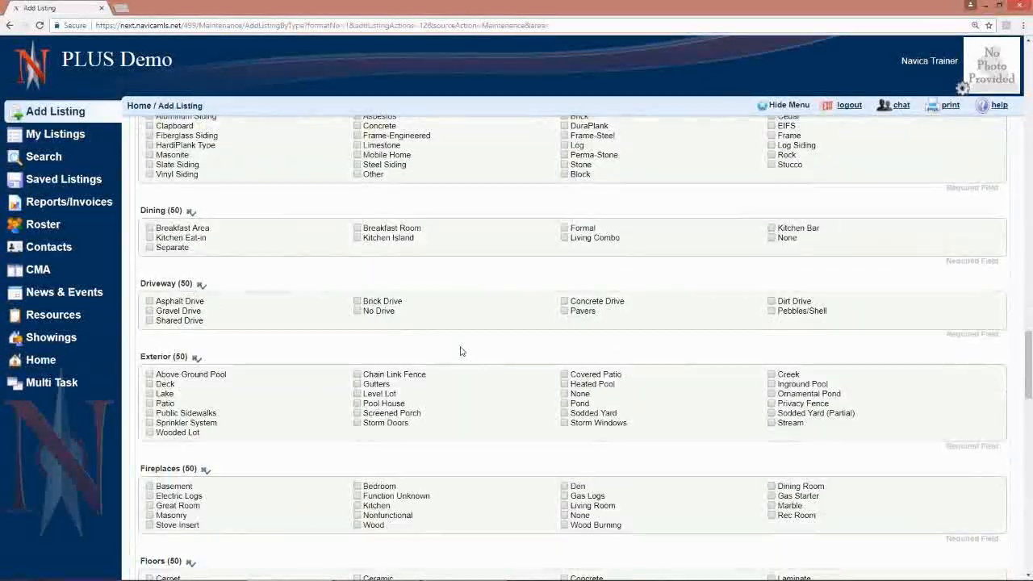
scroll("down", 3)
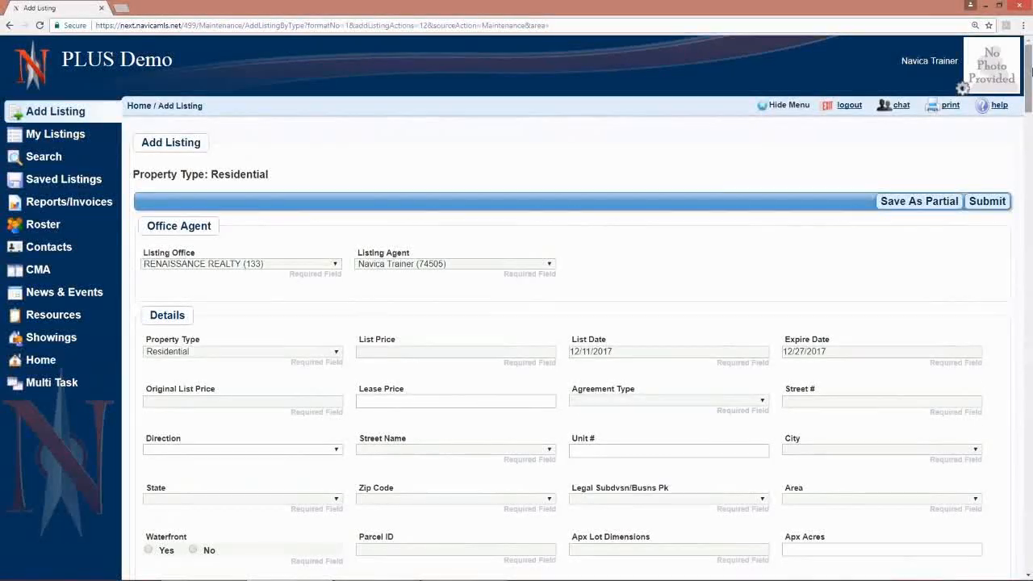
scroll("down", 3)
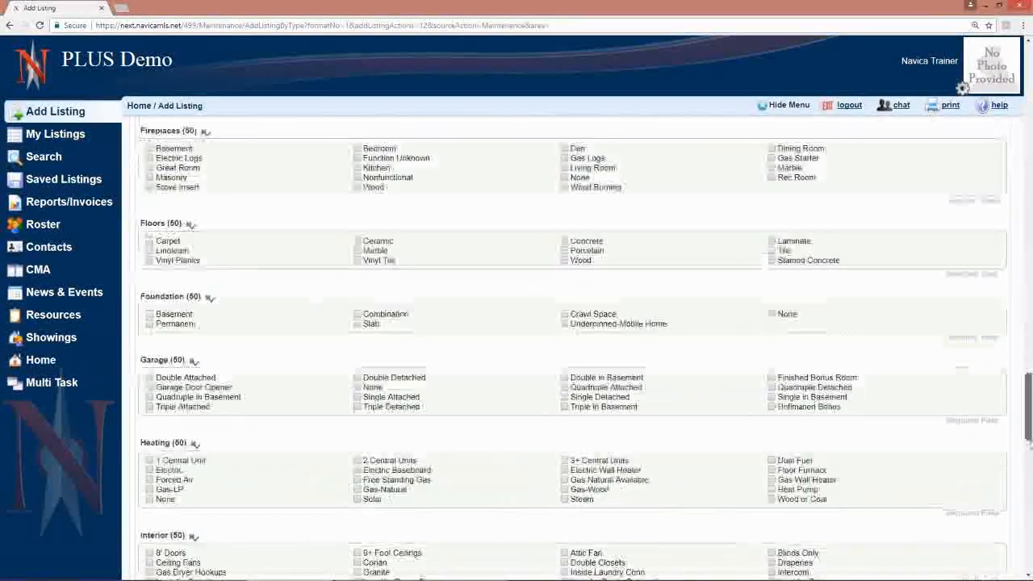
scroll("down", 3)
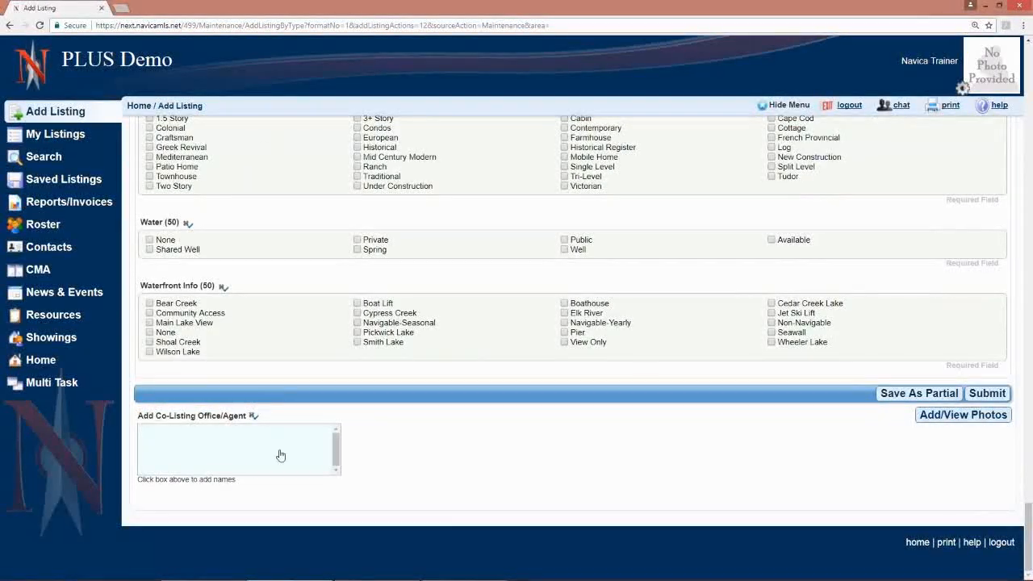
mouse_move(242, 469)
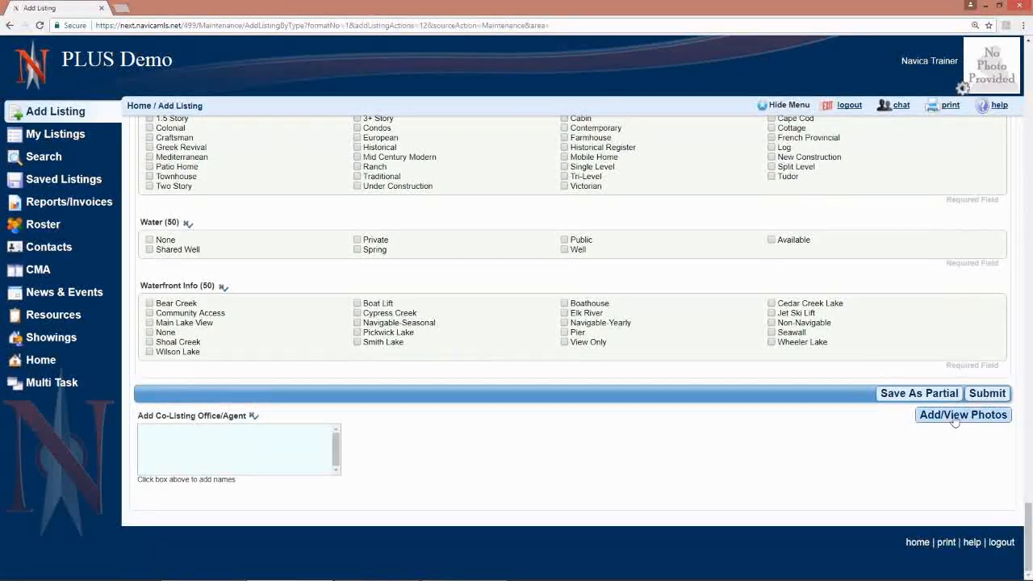
mouse_move(919, 393)
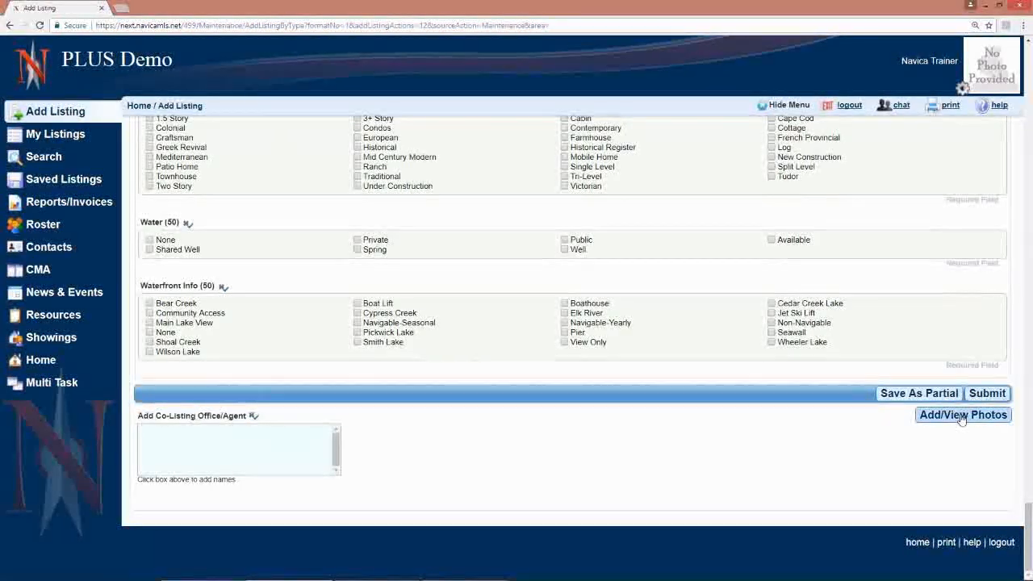
Open Add/View Photos and maximize the photo upload window.
left_click(963, 414)
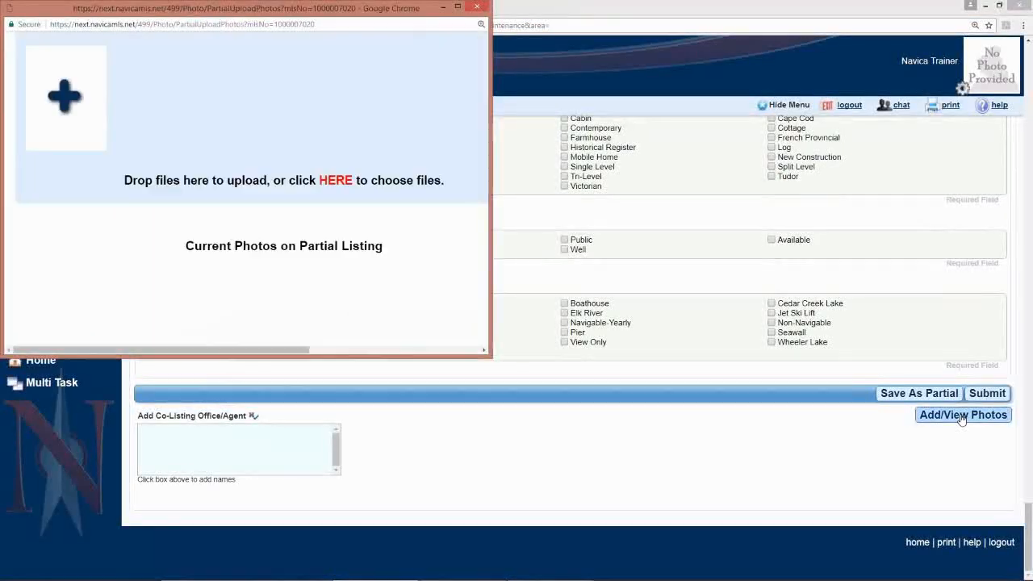
mouse_move(460, 7)
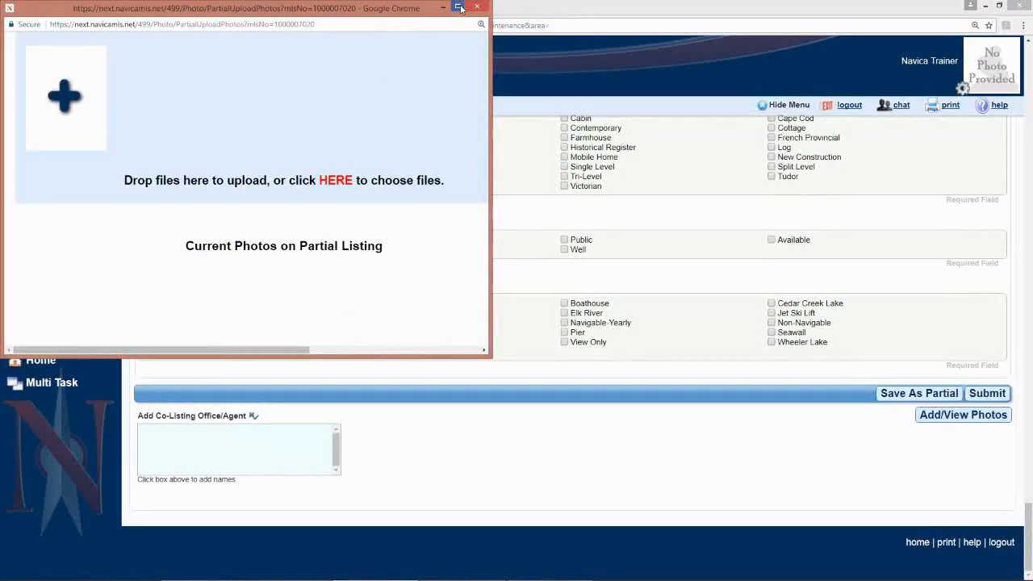
left_click(459, 7)
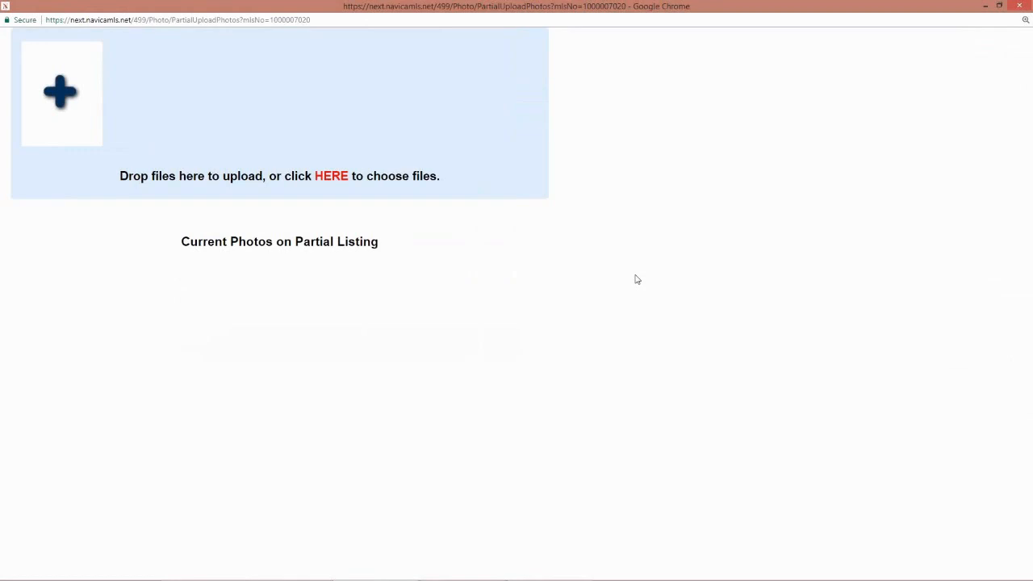
mouse_move(624, 279)
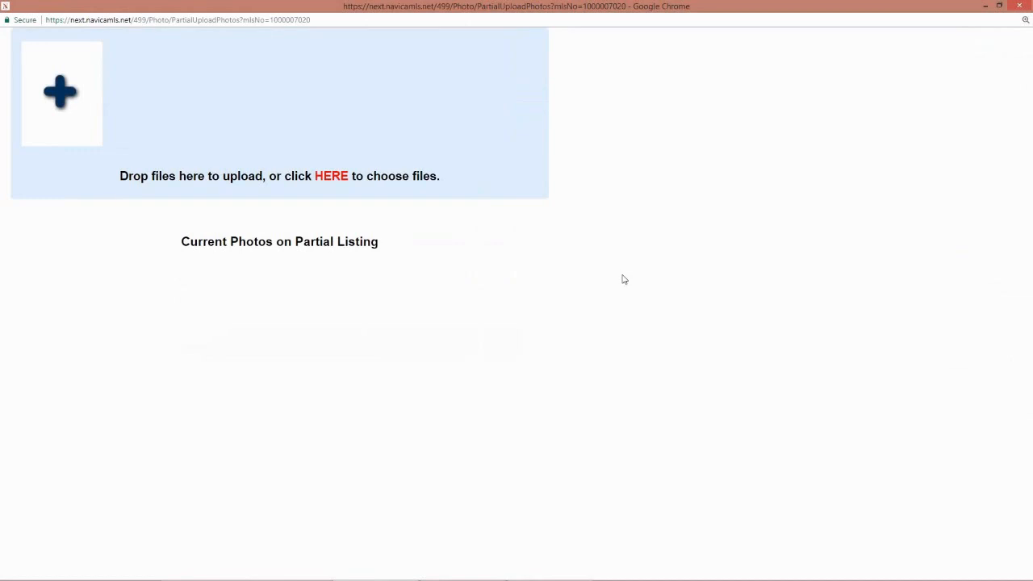
Select all fourteen photos in the 123 My Listing Lane folder for upload.
left_click(330, 176)
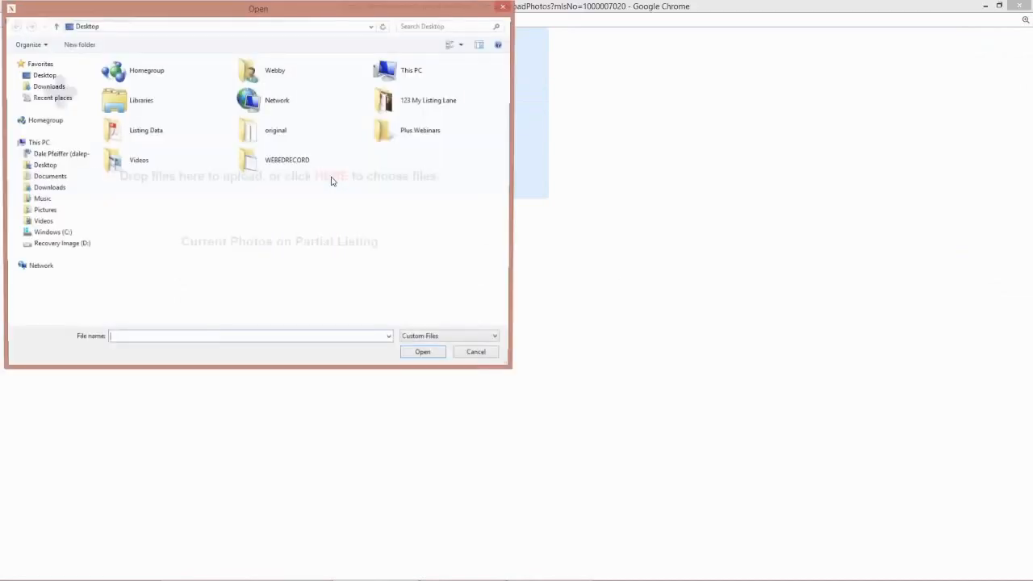
left_click(428, 100)
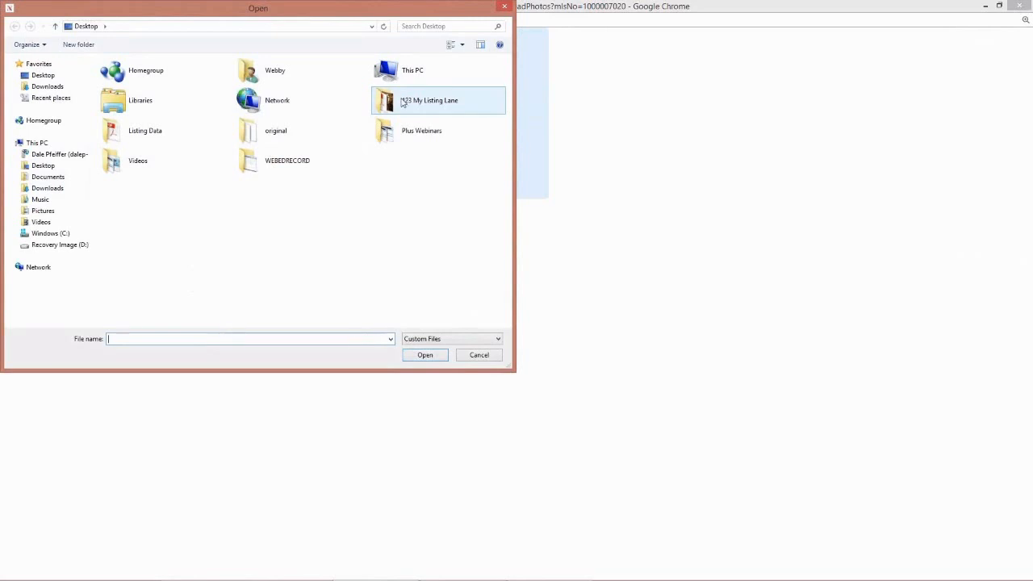
double_click(428, 101)
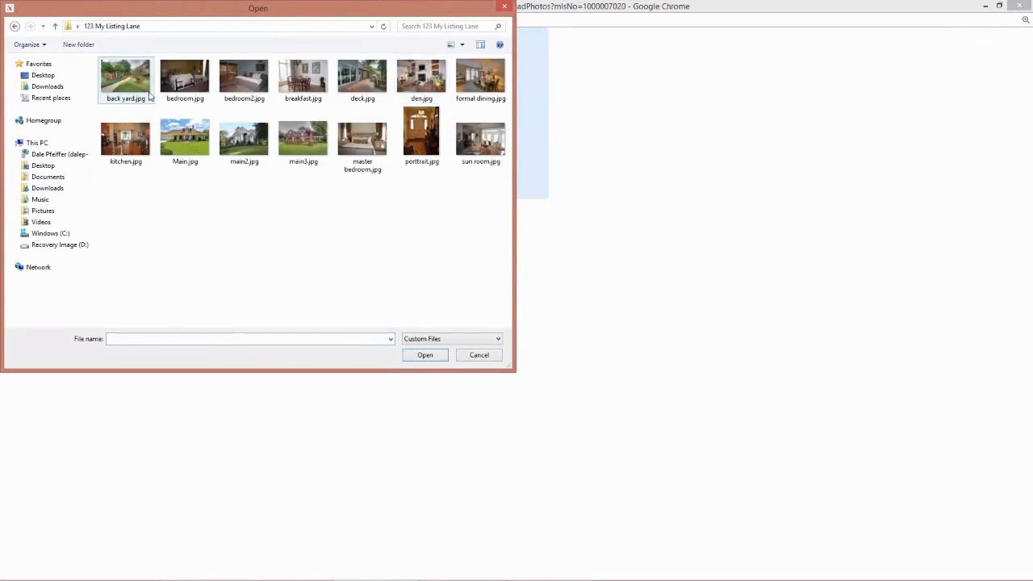
left_click(123, 76)
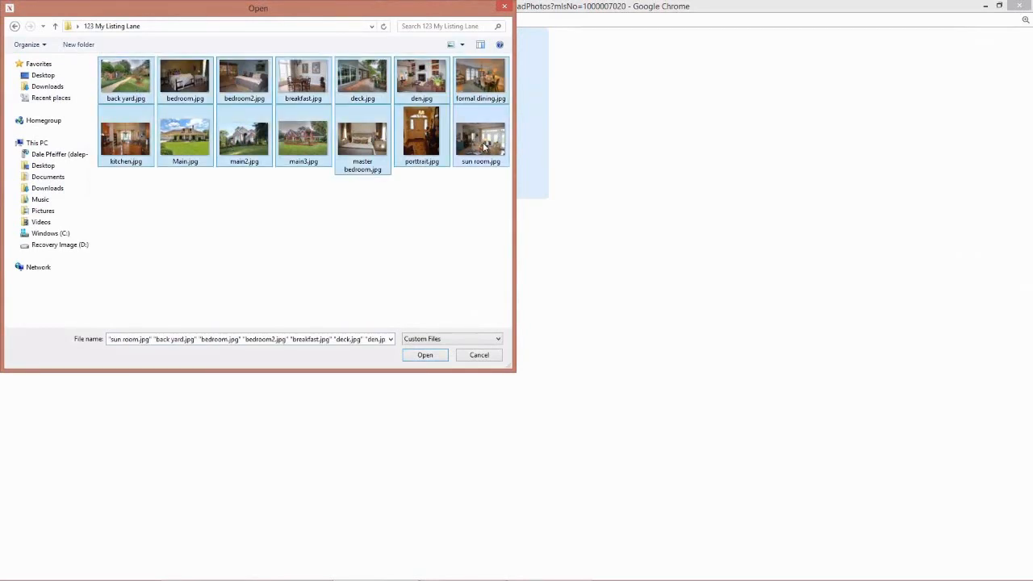
mouse_move(113, 76)
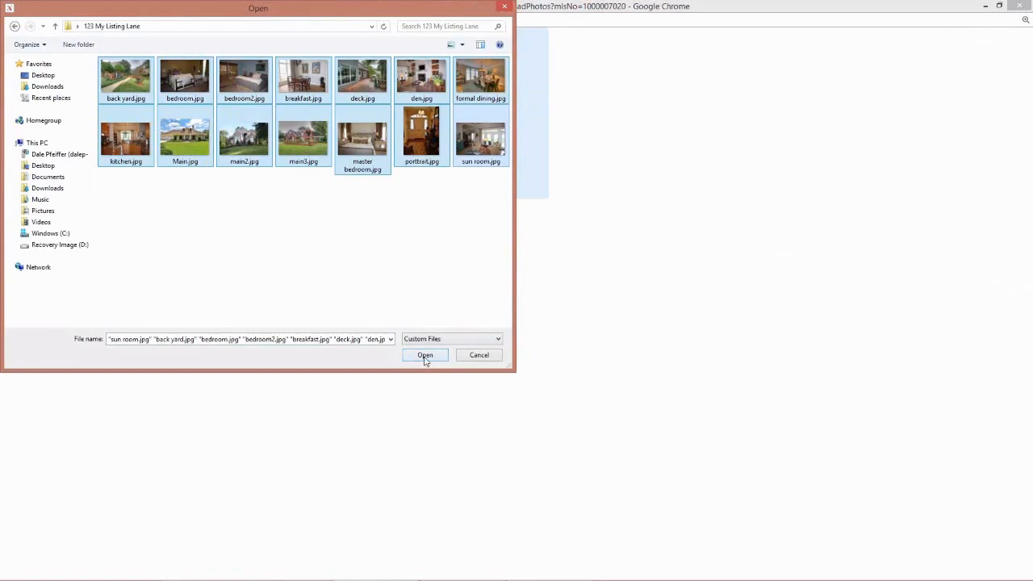
left_click(425, 355)
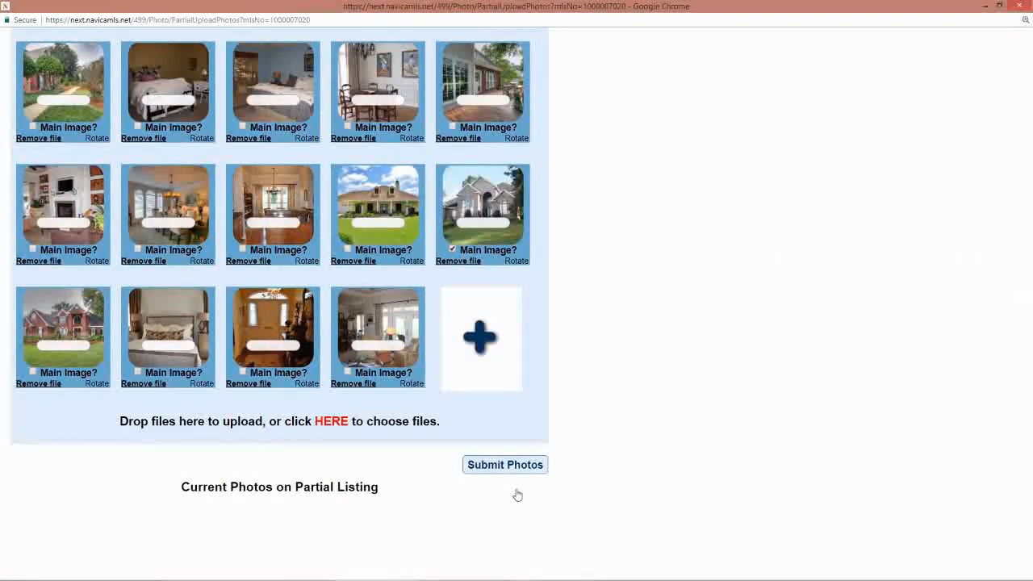
Submit the photos so all fourteen show under Current Photos on Partial Listing.
left_click(506, 465)
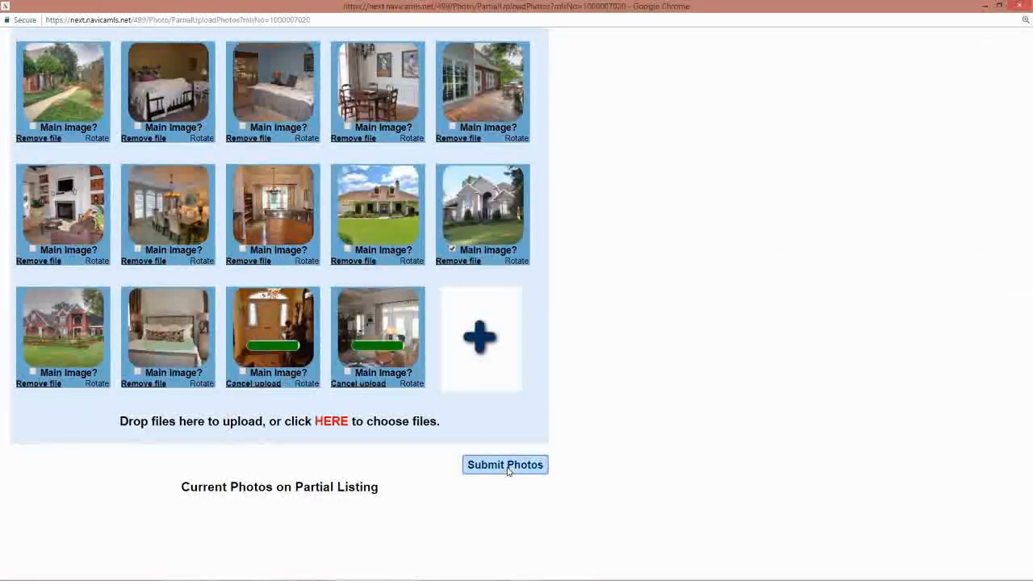
left_click(504, 465)
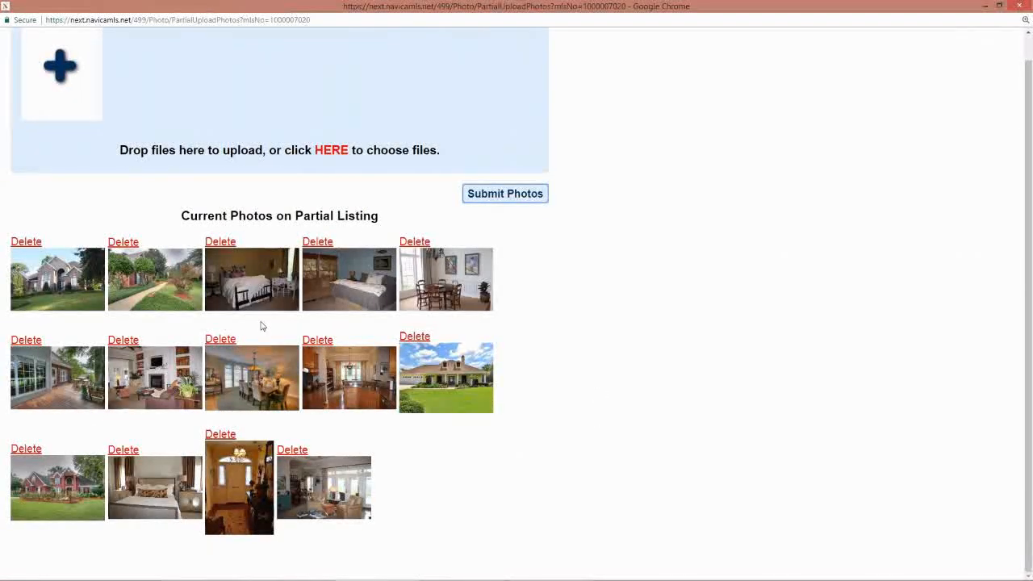
mouse_move(307, 434)
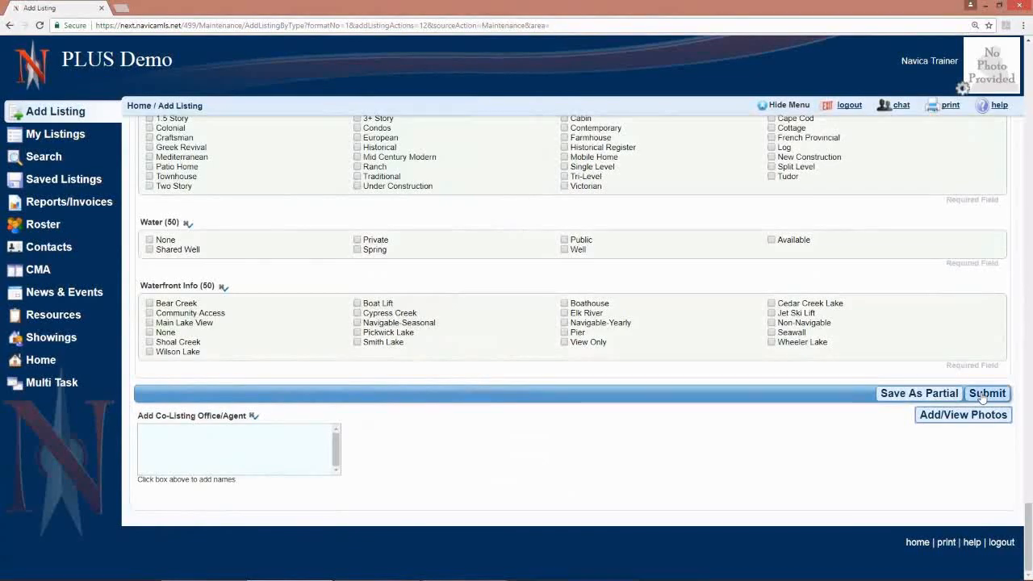
Submit the Add Listing form and scroll through the Missing Data required-field list.
left_click(988, 393)
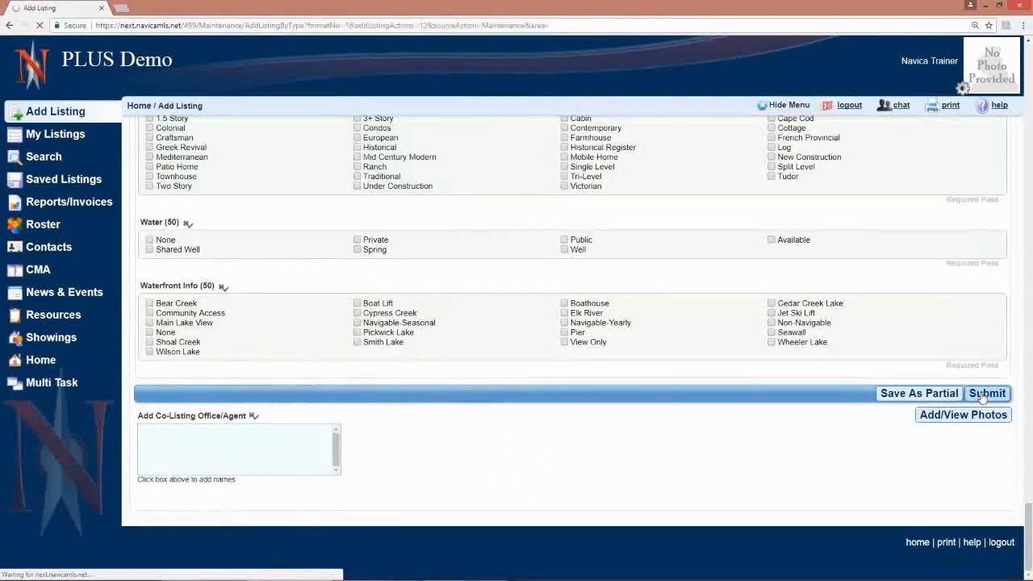
left_click(986, 393)
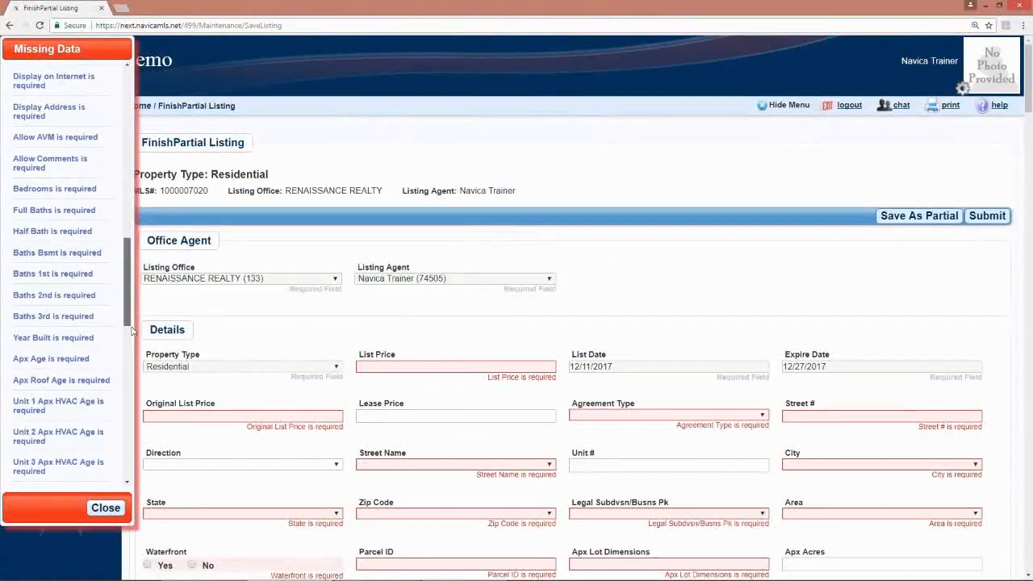
scroll("down", 3)
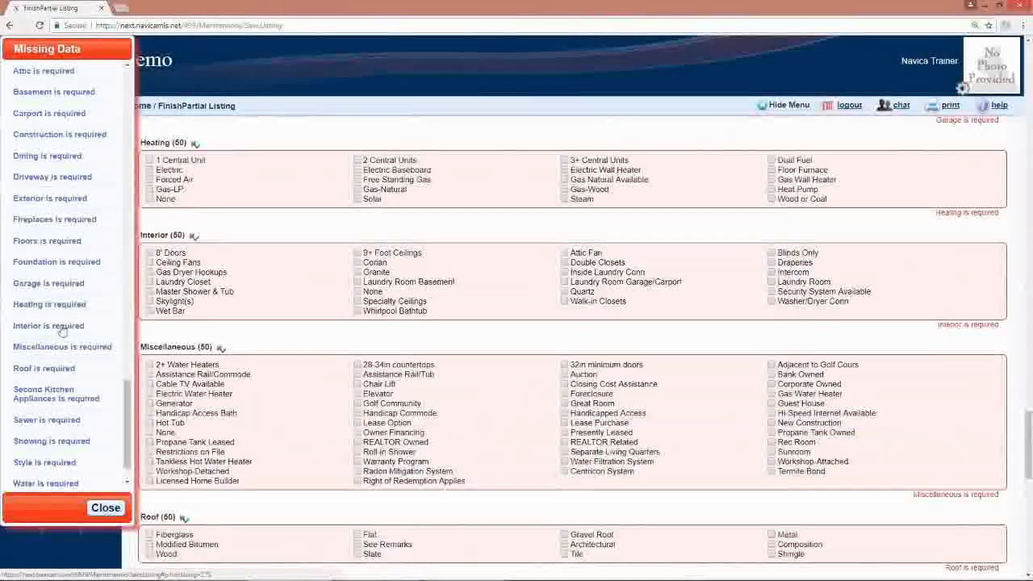
scroll("down", 3)
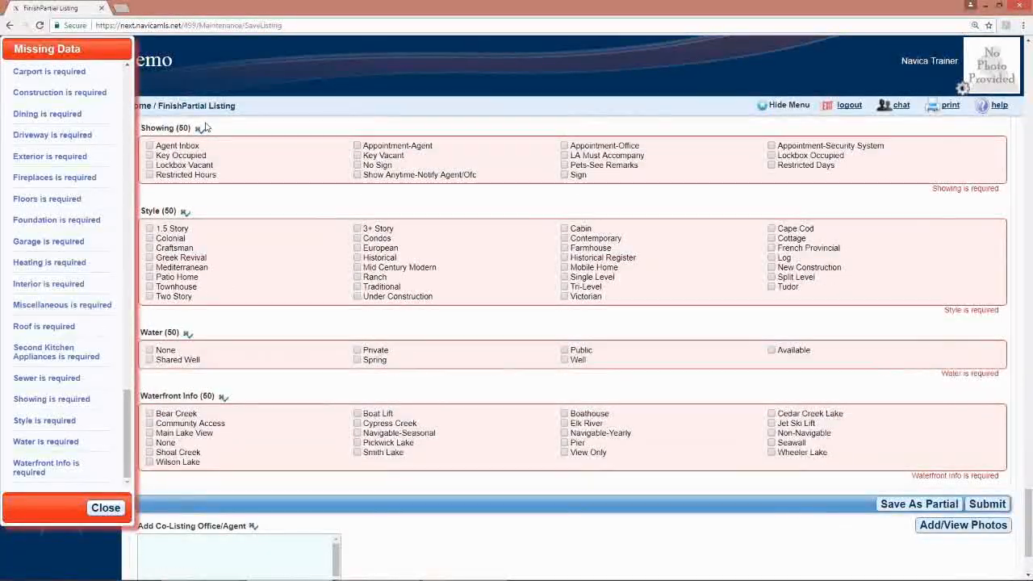
mouse_move(698, 460)
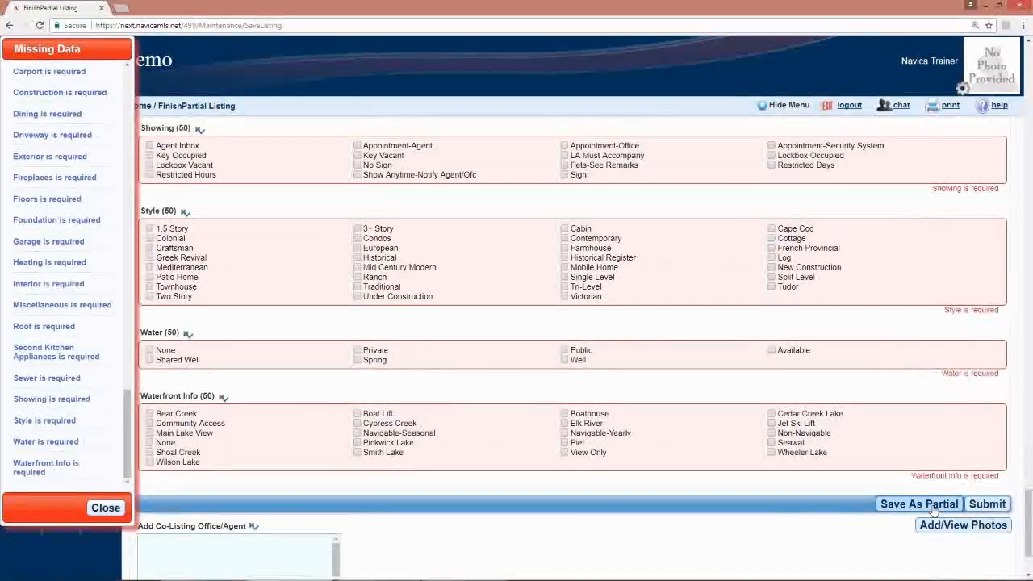
left_click(919, 505)
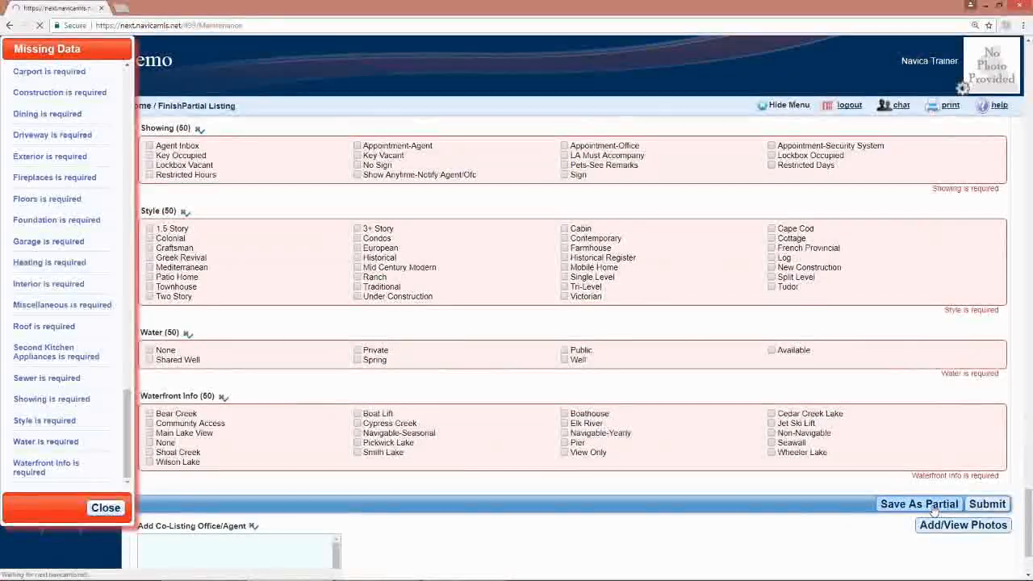
left_click(920, 504)
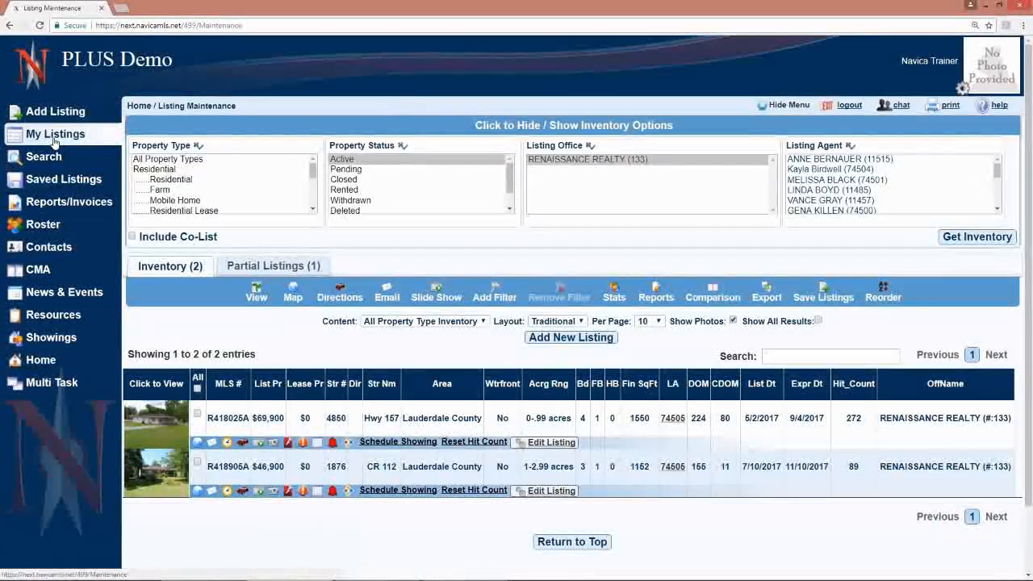
mouse_move(120, 217)
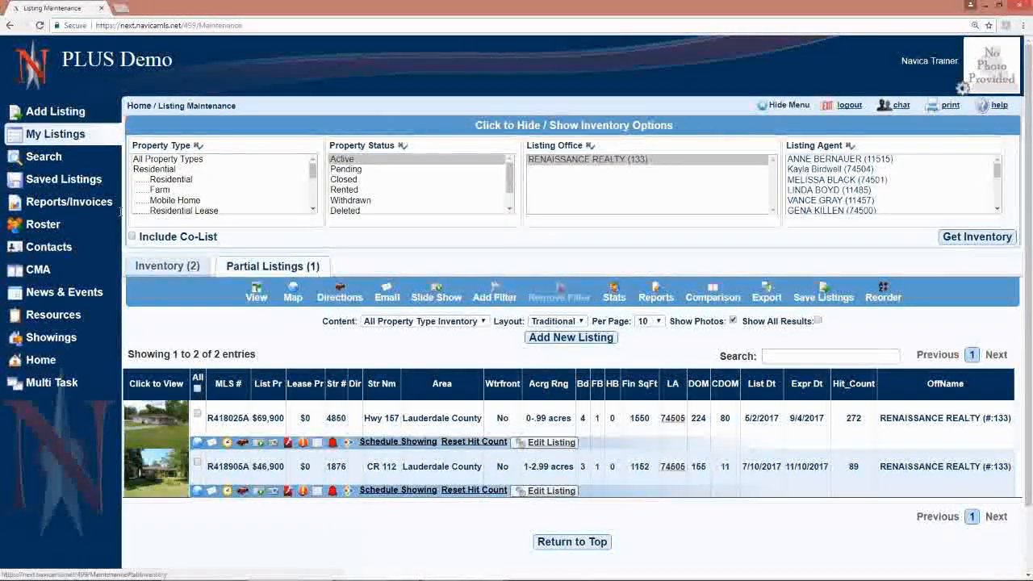
left_click(273, 266)
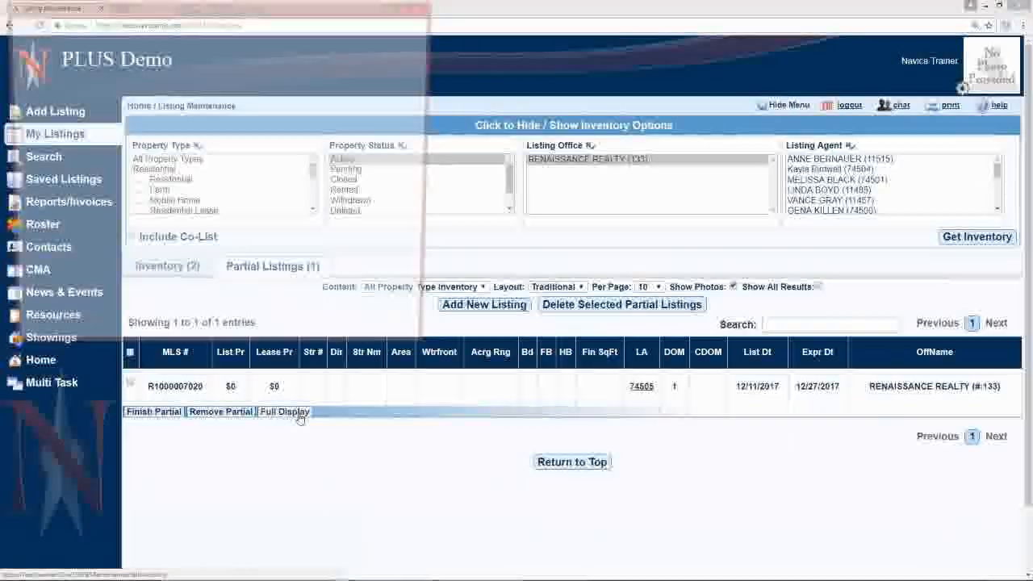
left_click(283, 412)
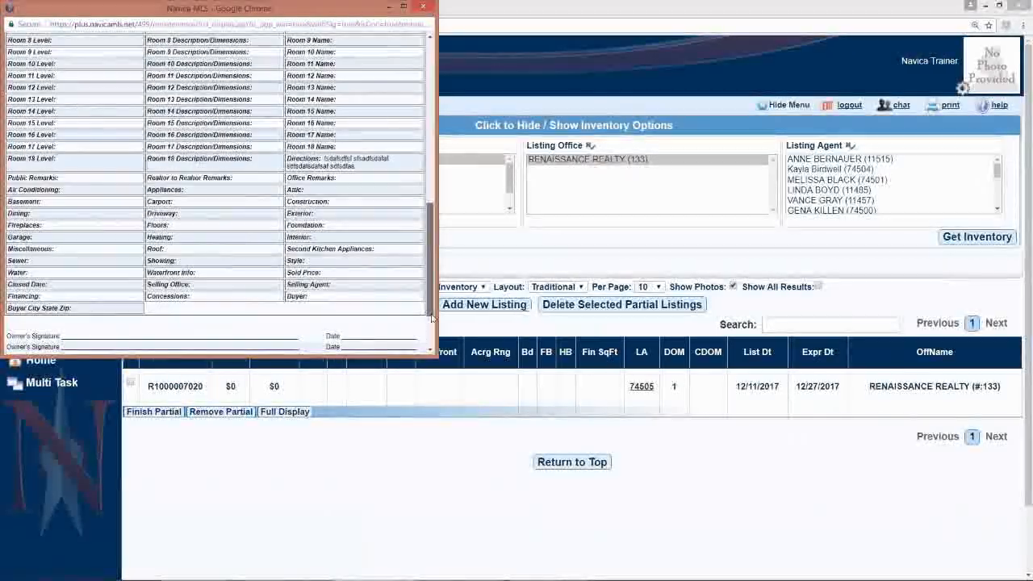
scroll("down", 3)
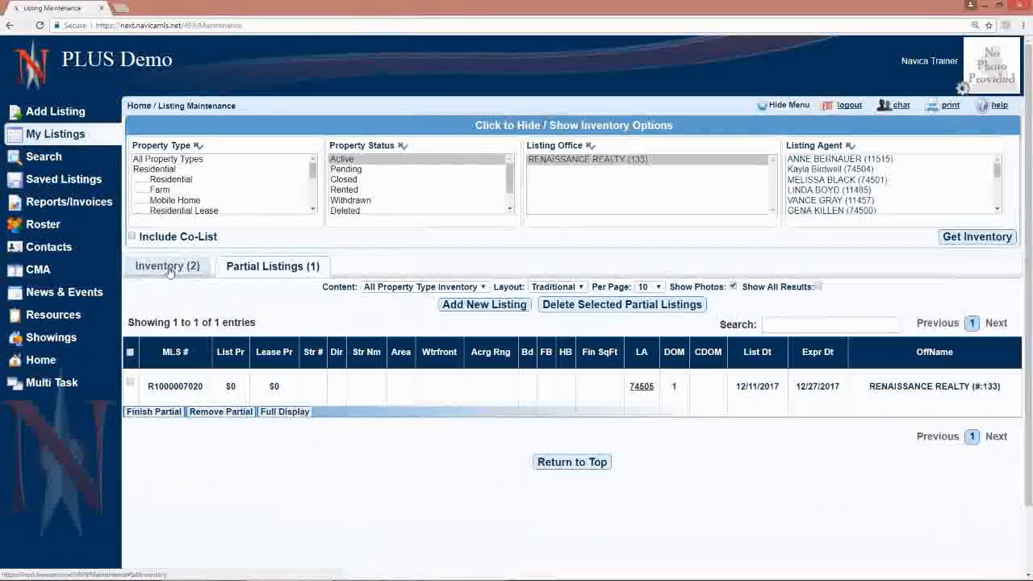
Switch to the Inventory (2) tab showing active listings R418025A and R418906A.
left_click(169, 265)
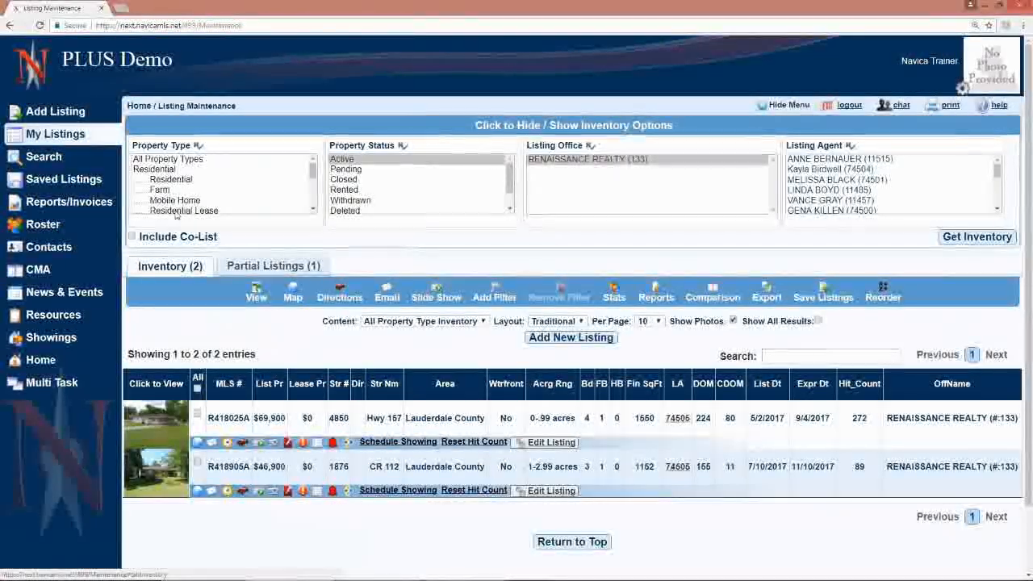
mouse_move(384, 220)
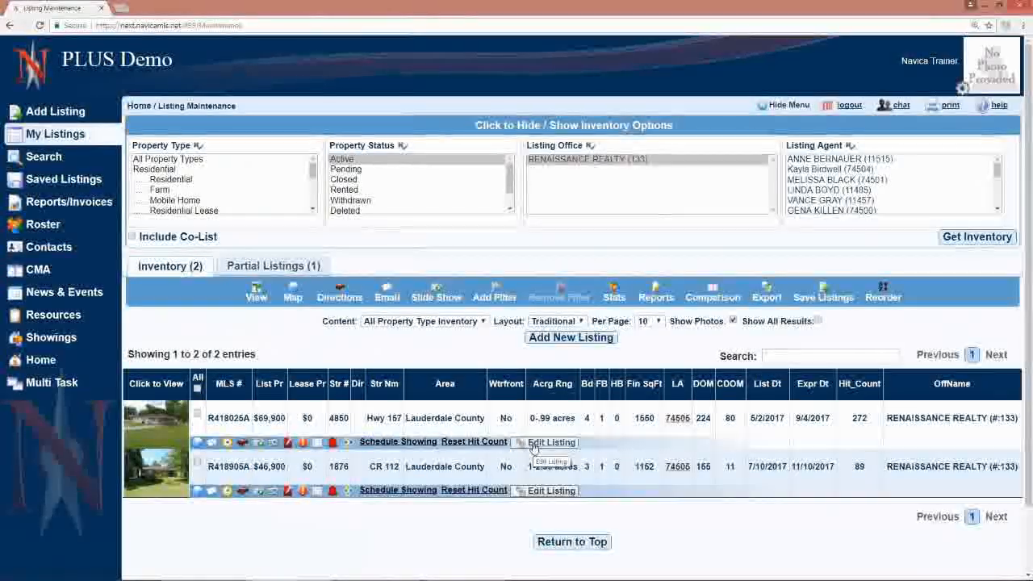
Open the Listing Options dialog for listing R418025 from the first listing row.
left_click(551, 442)
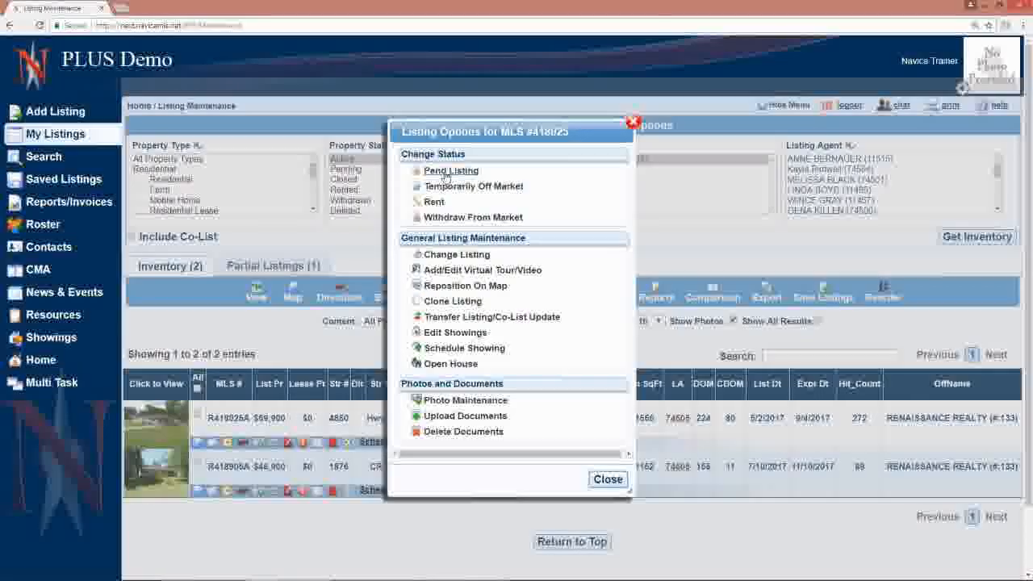
mouse_move(433, 175)
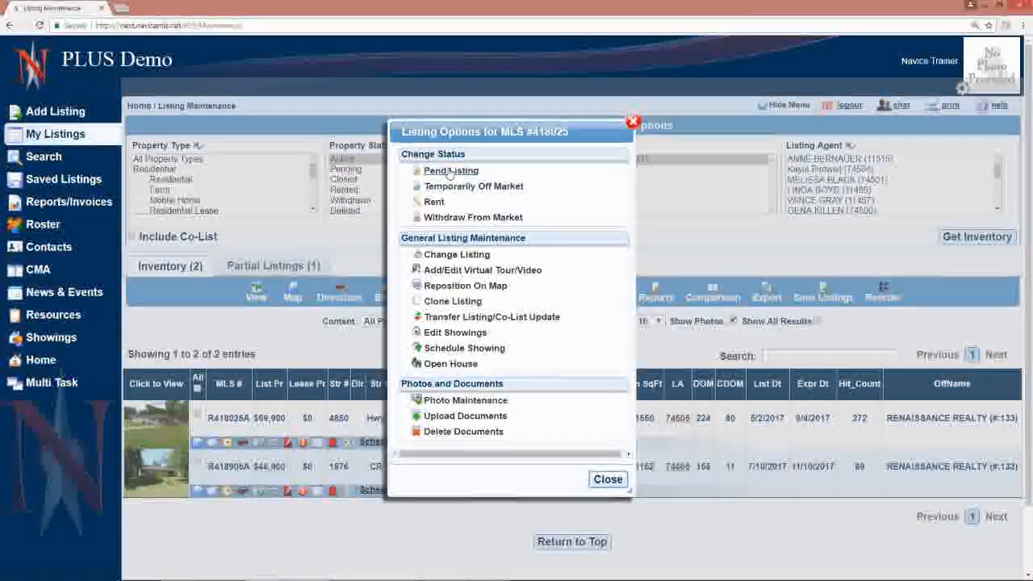
mouse_move(447, 192)
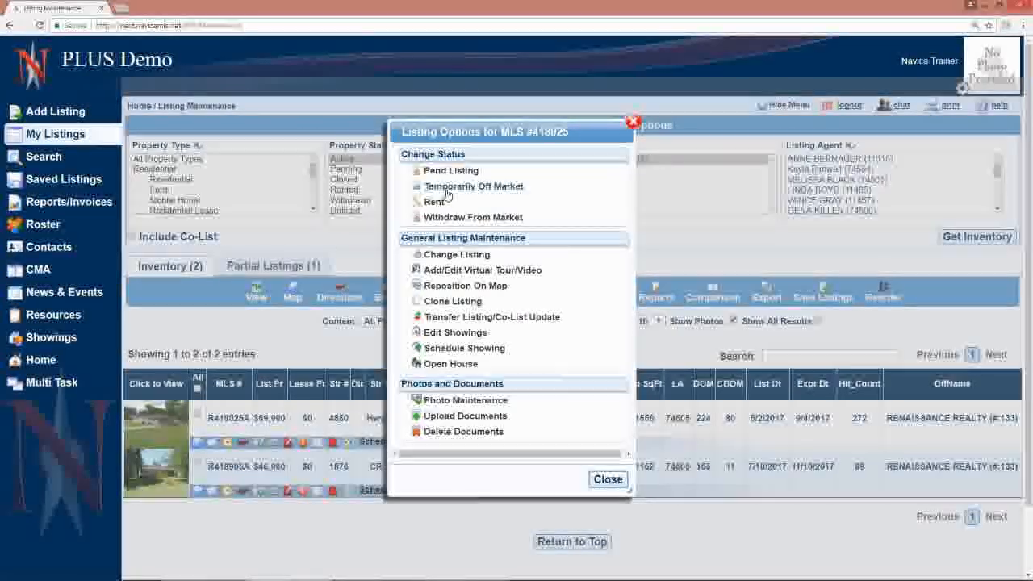
mouse_move(432, 201)
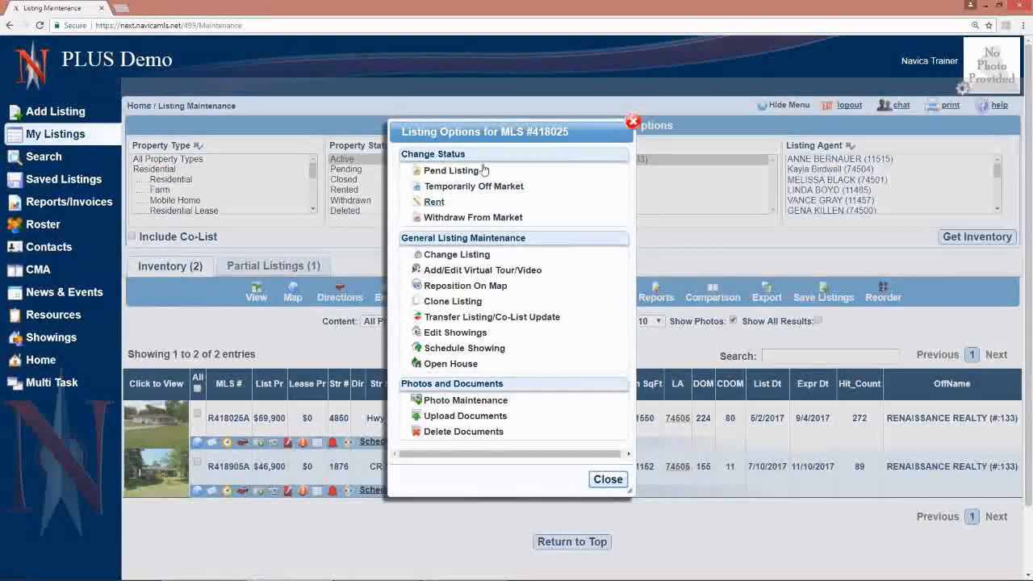
mouse_move(472, 217)
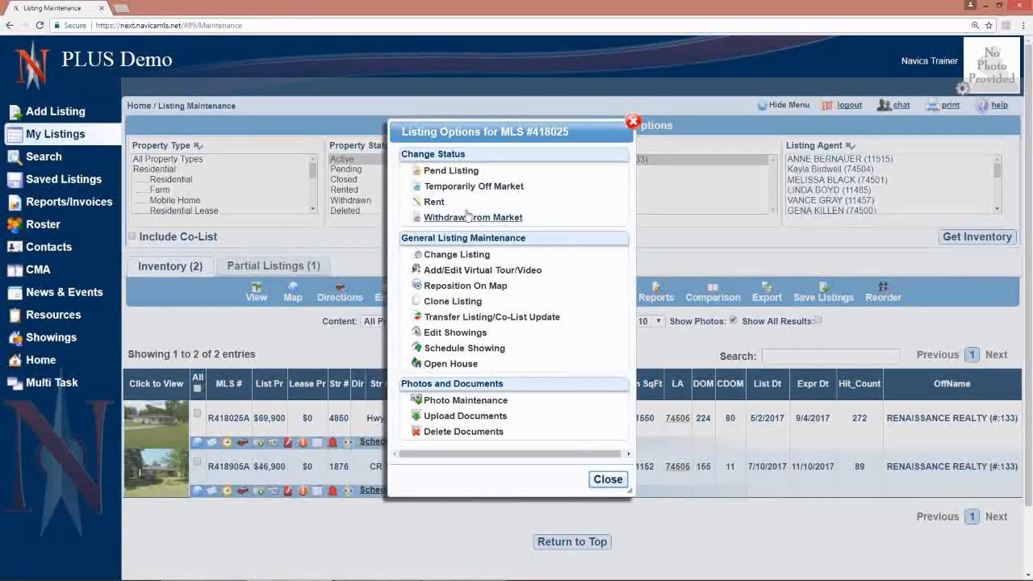
mouse_move(227, 444)
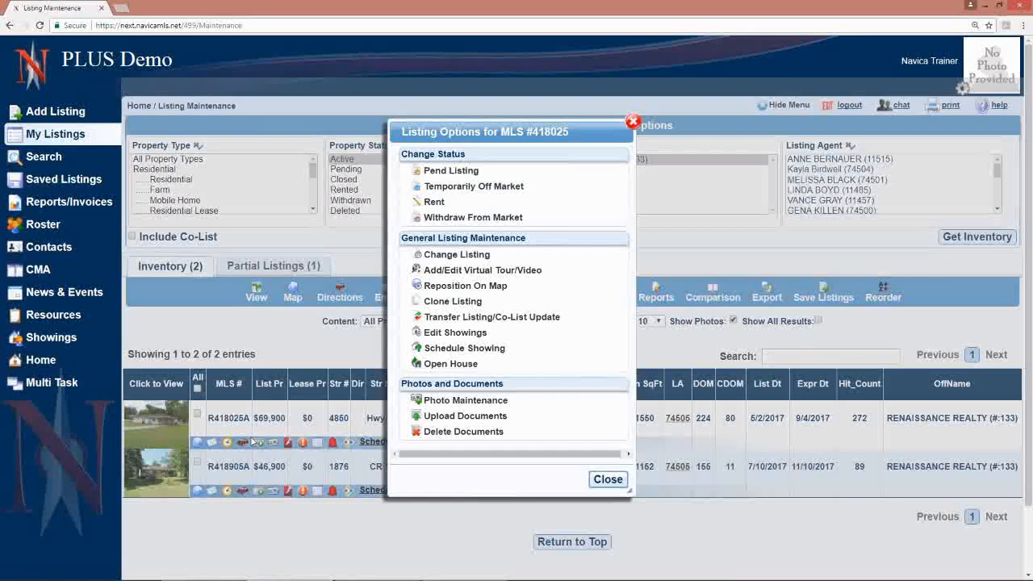
mouse_move(242, 468)
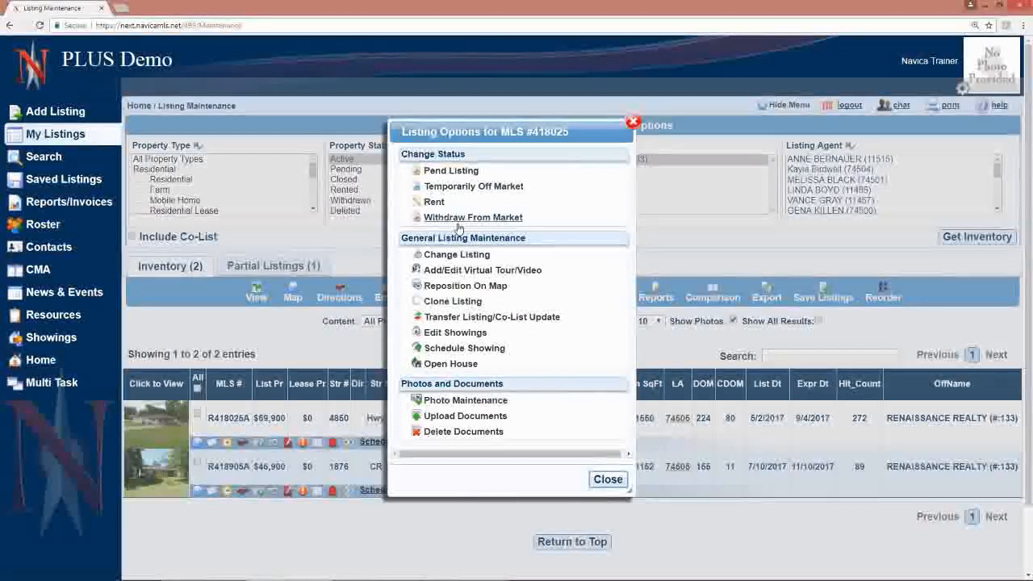
mouse_move(456, 271)
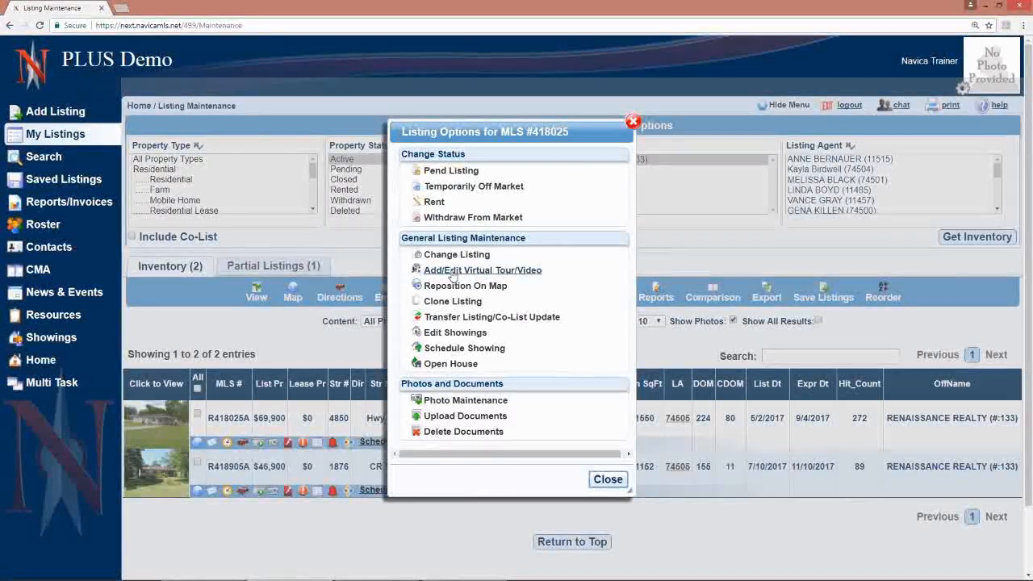
mouse_move(463, 295)
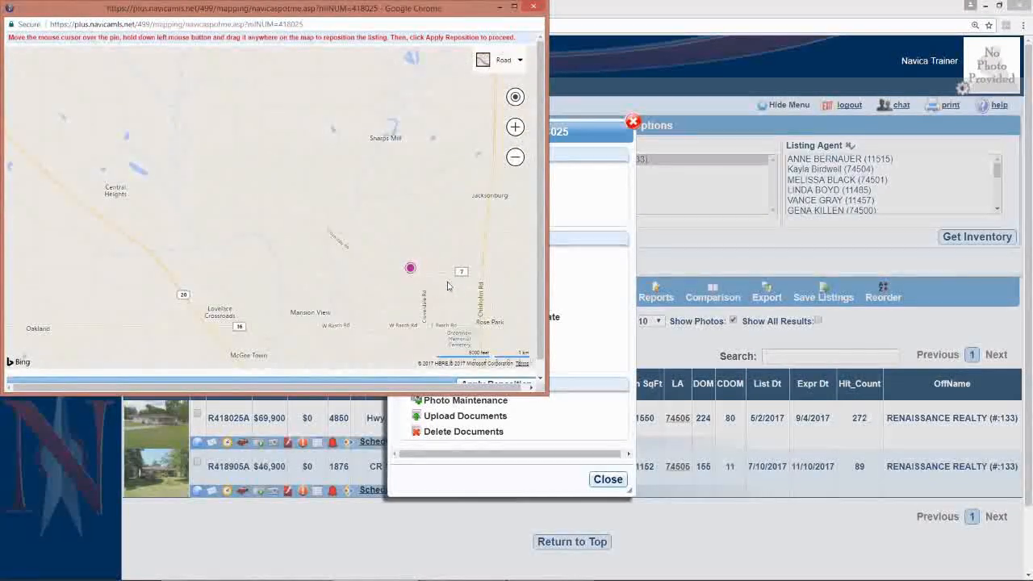
Move listing 418025's map pin near Central Heights and zoom in on that area.
left_click_drag(410, 267, 368, 238)
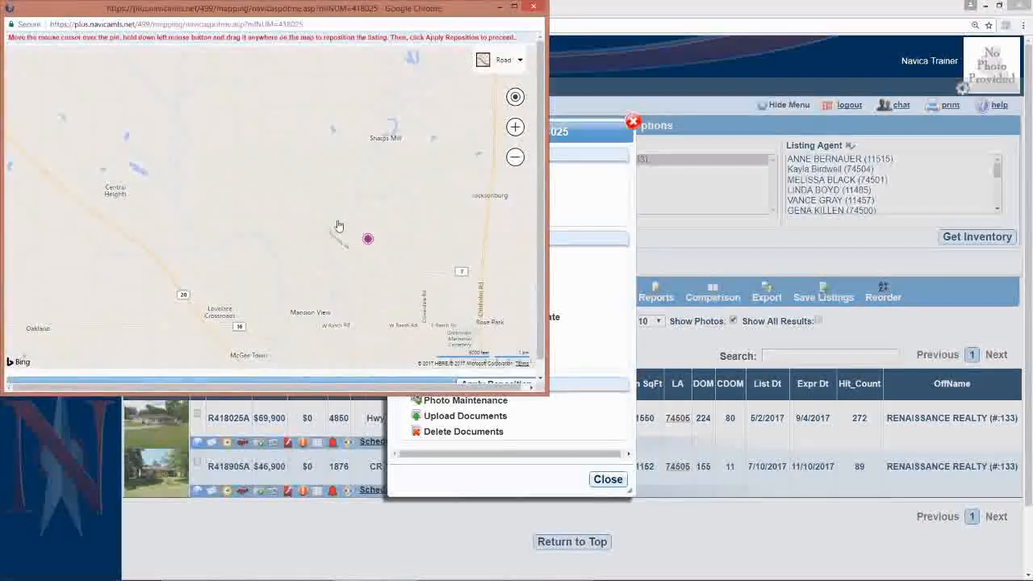
left_click_drag(368, 238, 170, 206)
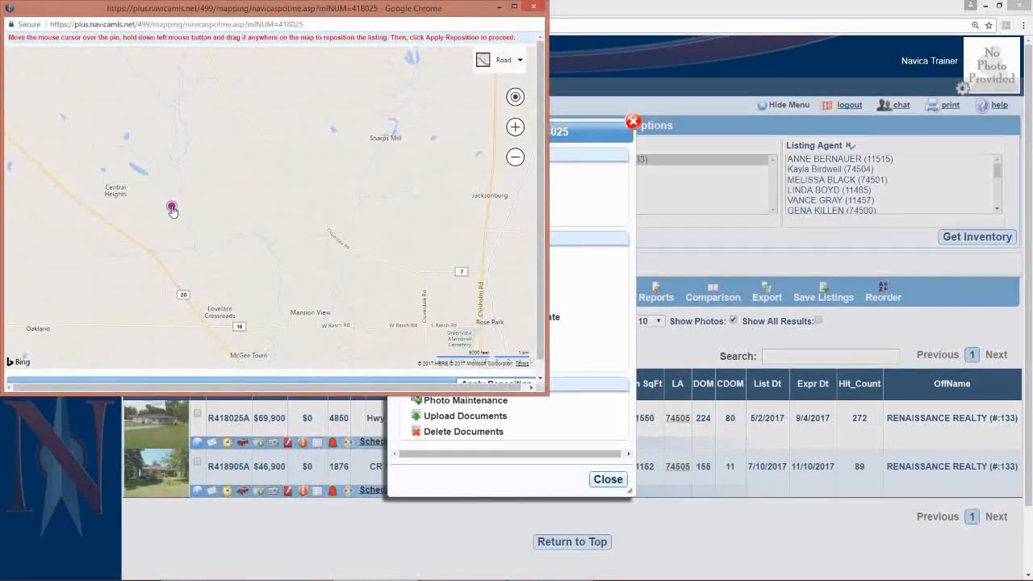
left_click(172, 206)
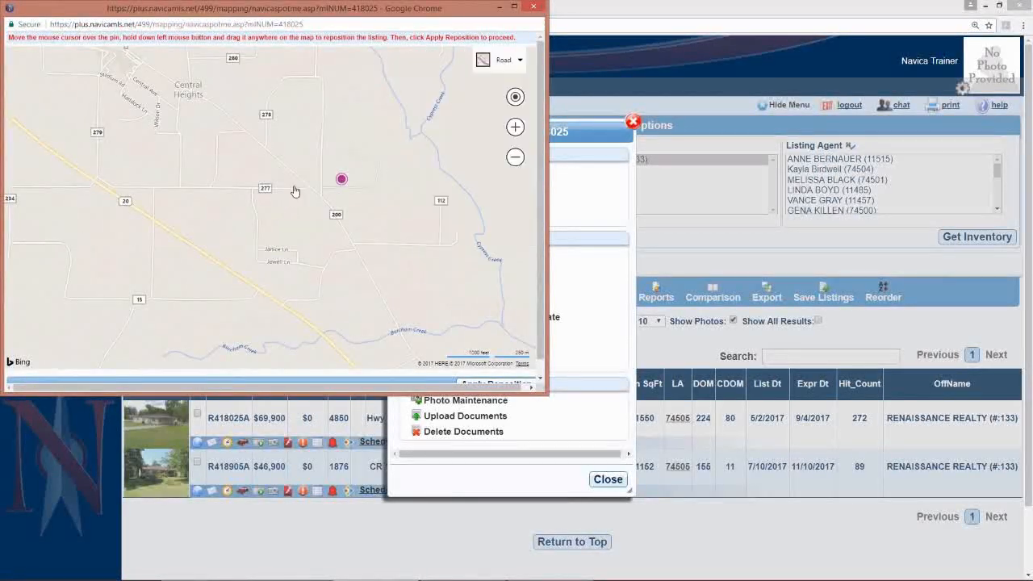
left_click(514, 127)
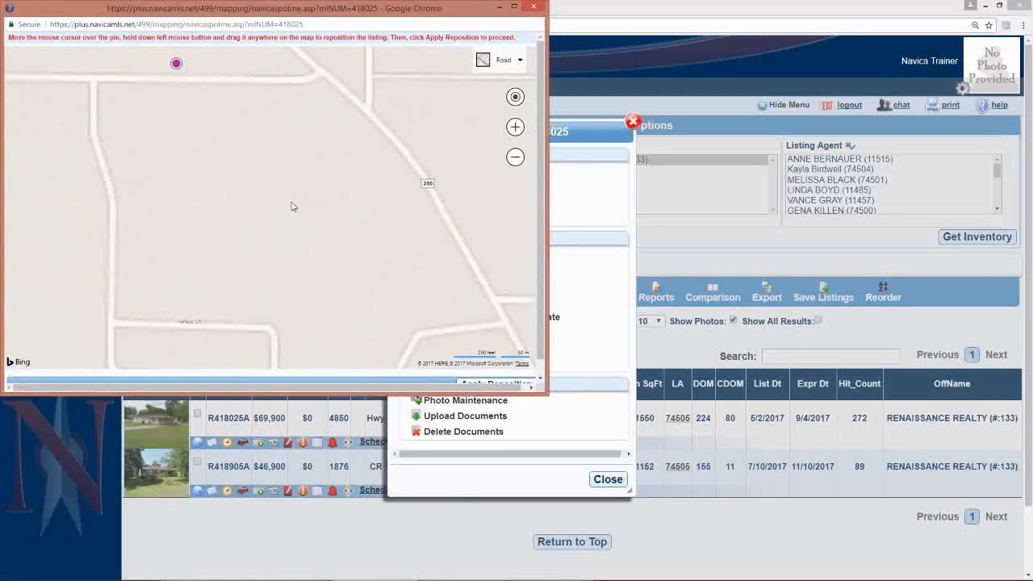
left_click_drag(176, 62, 230, 177)
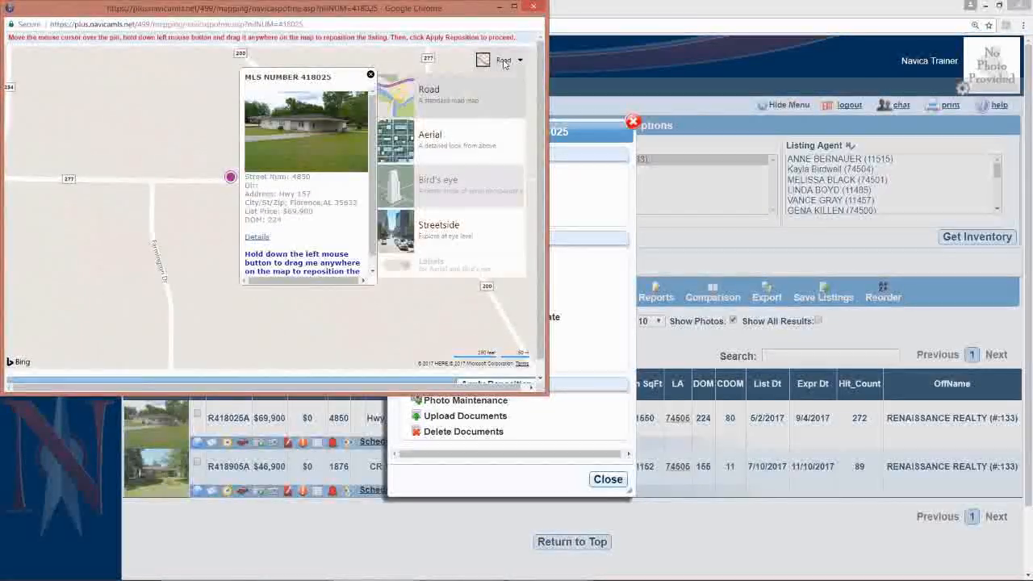
mouse_move(506, 65)
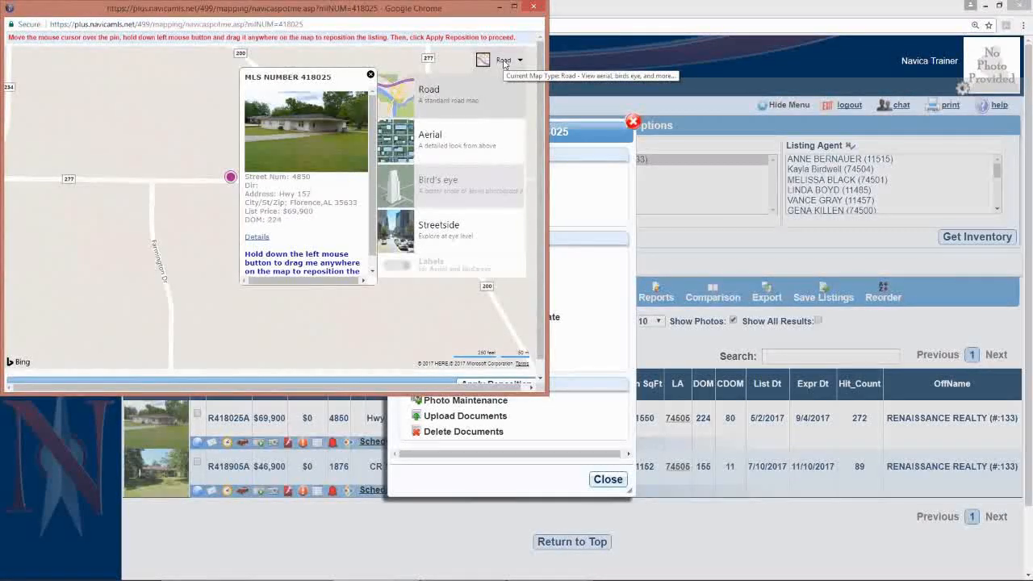
Switch to aerial imagery, zoom onto the house, and apply the repositioned pin.
left_click(430, 135)
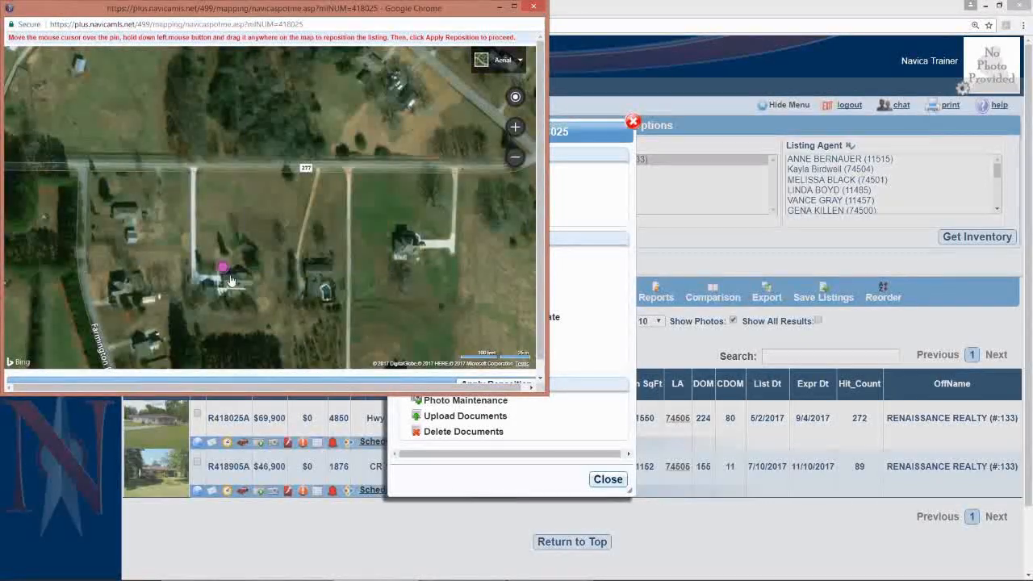
left_click(223, 267)
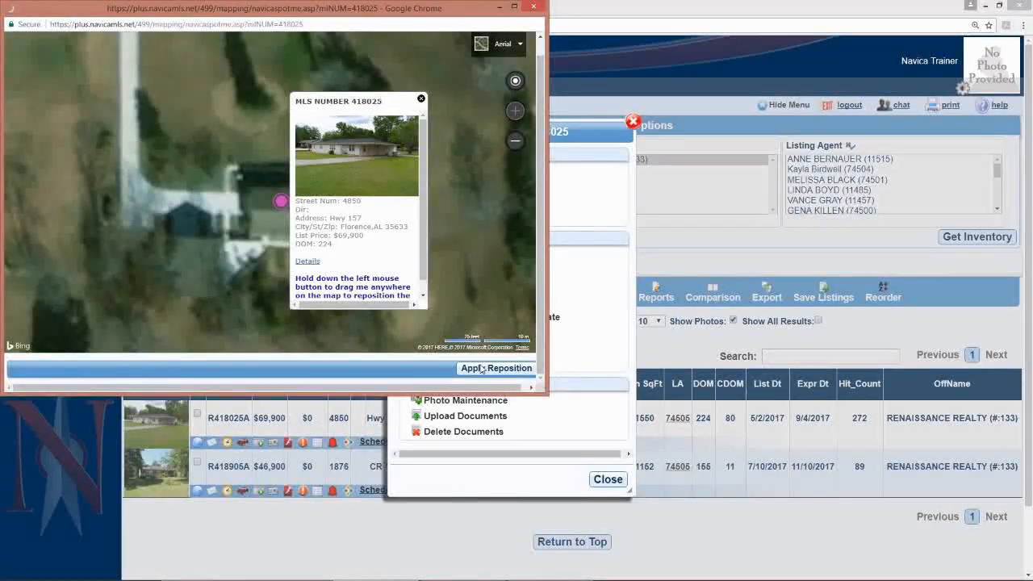
left_click(495, 368)
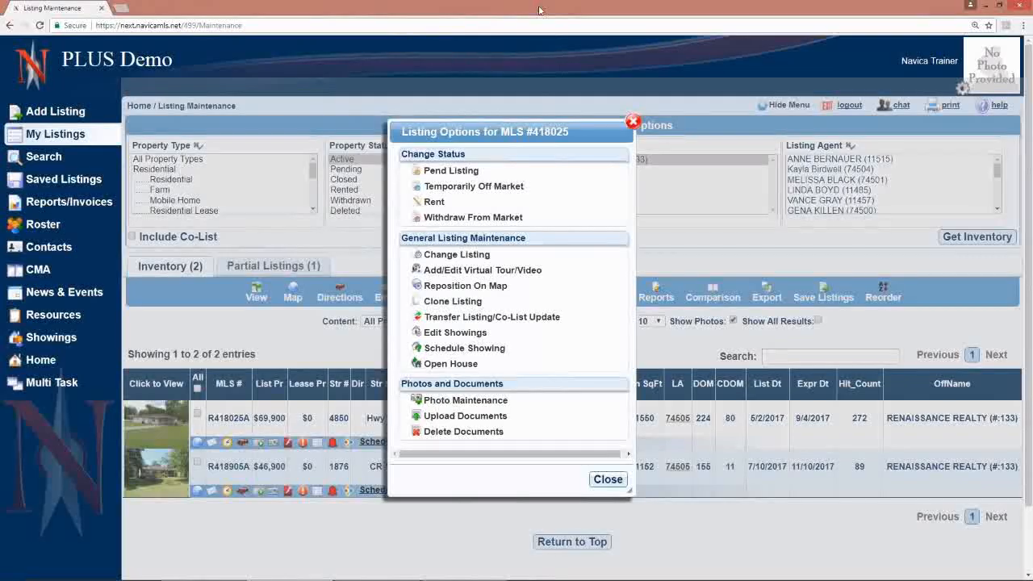
mouse_move(515, 317)
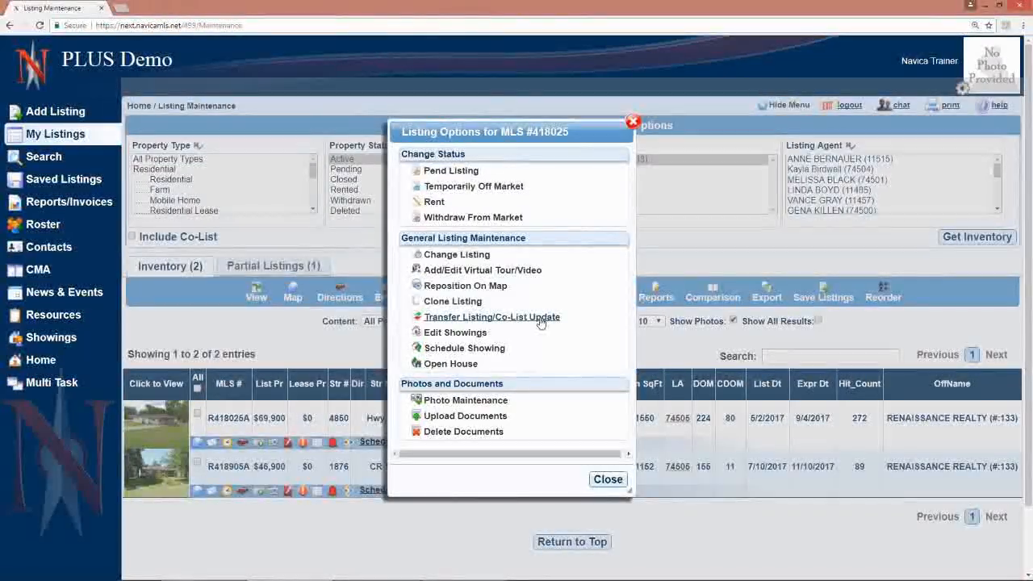
mouse_move(452, 337)
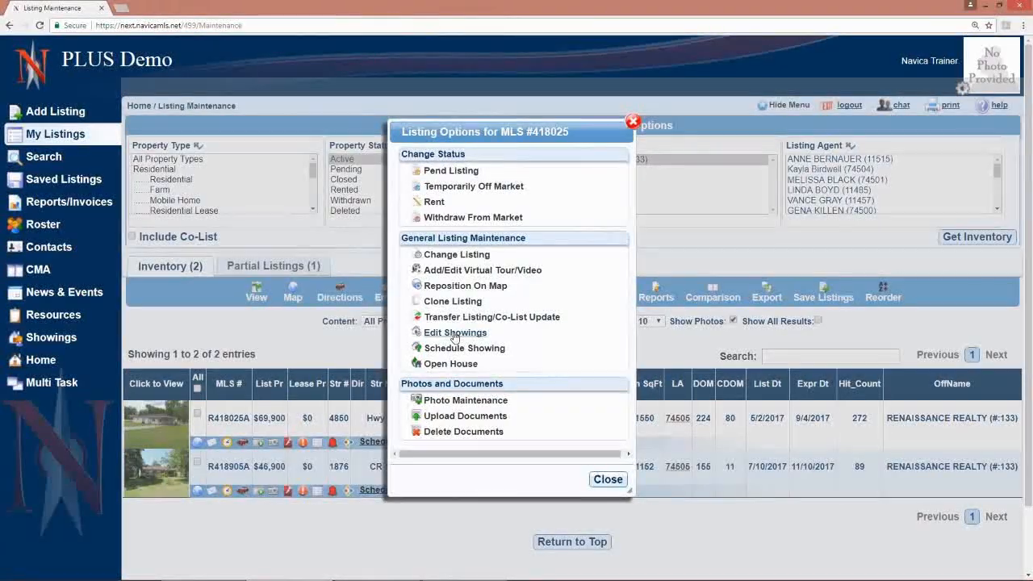
mouse_move(452, 350)
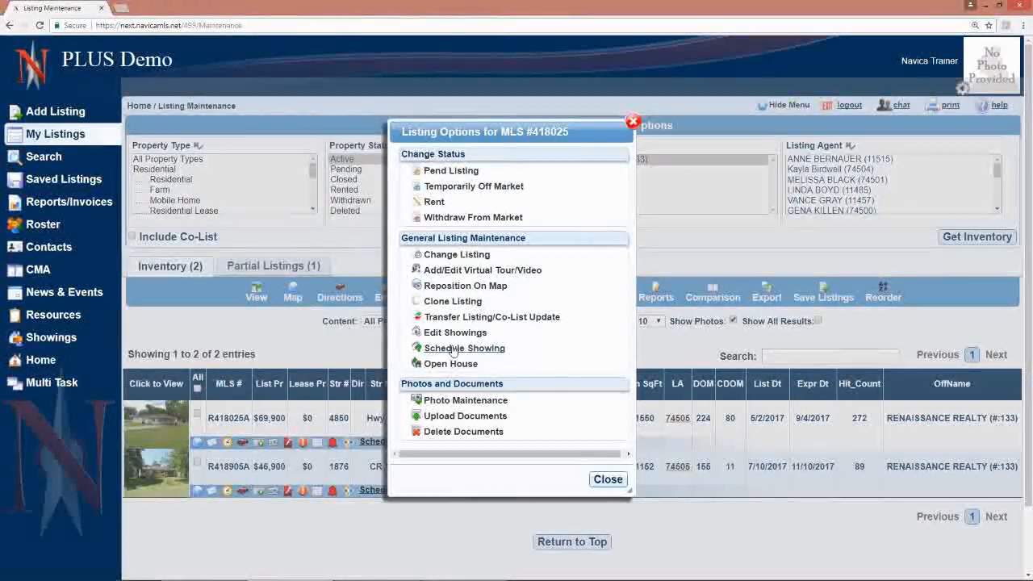
Preview the Add Open House form for listing 418025, then close it without saving.
left_click(448, 363)
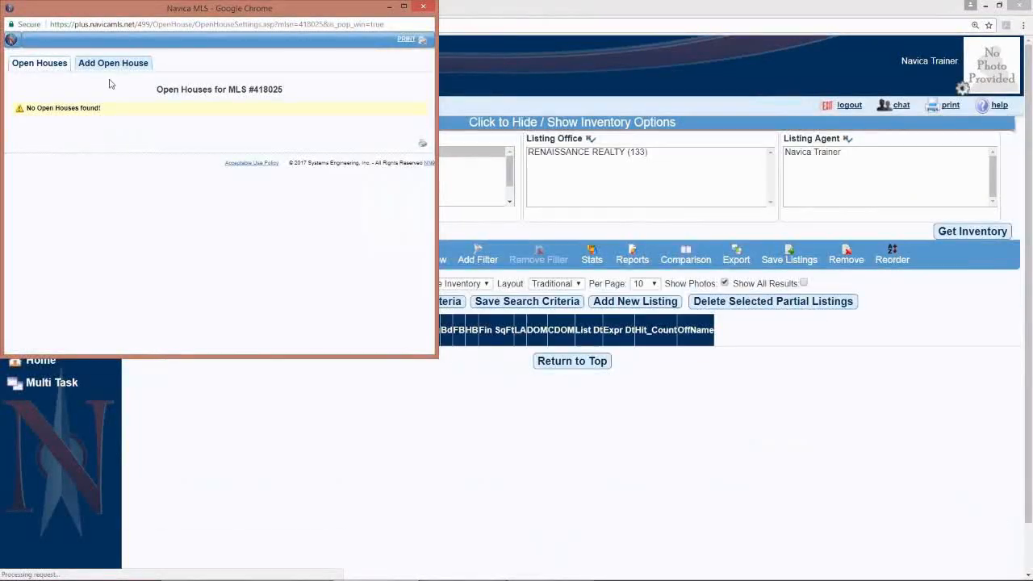
left_click(113, 63)
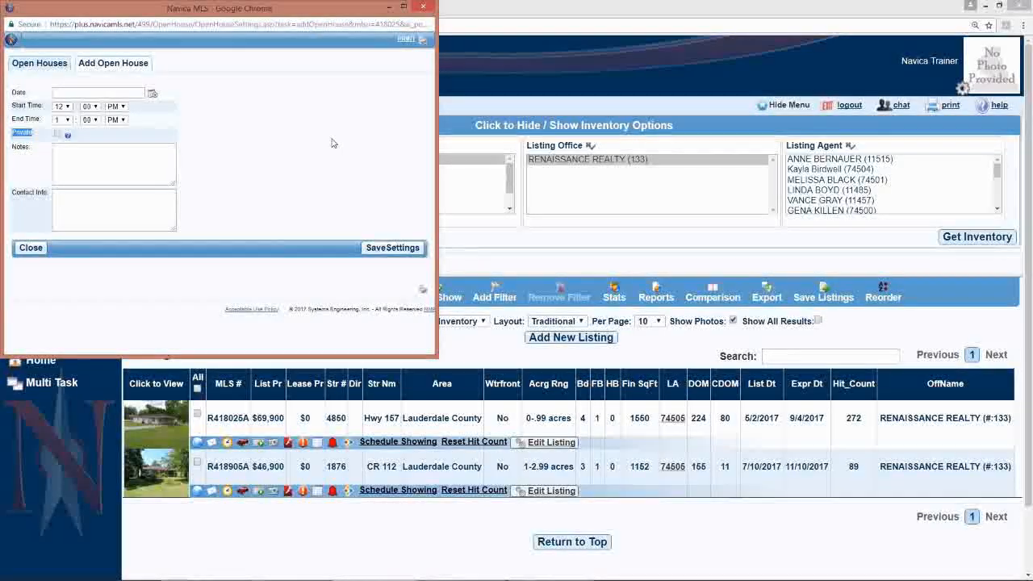
mouse_move(38, 150)
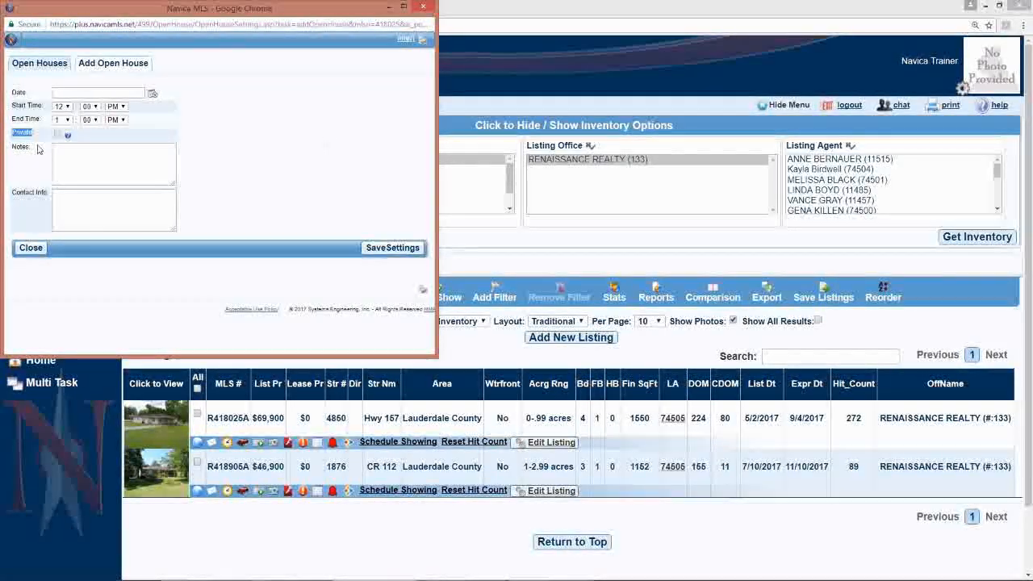
mouse_move(426, 71)
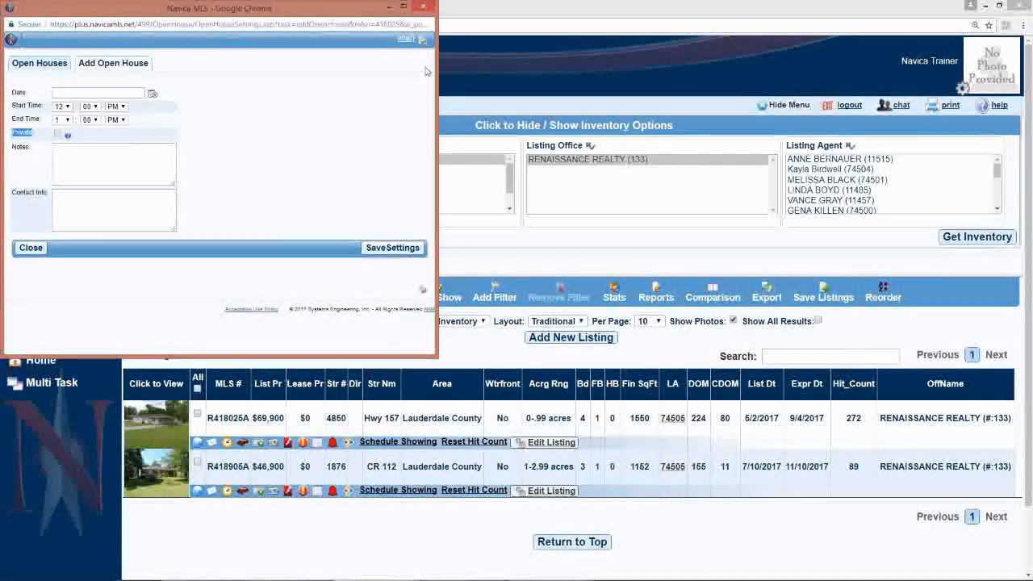
left_click(30, 247)
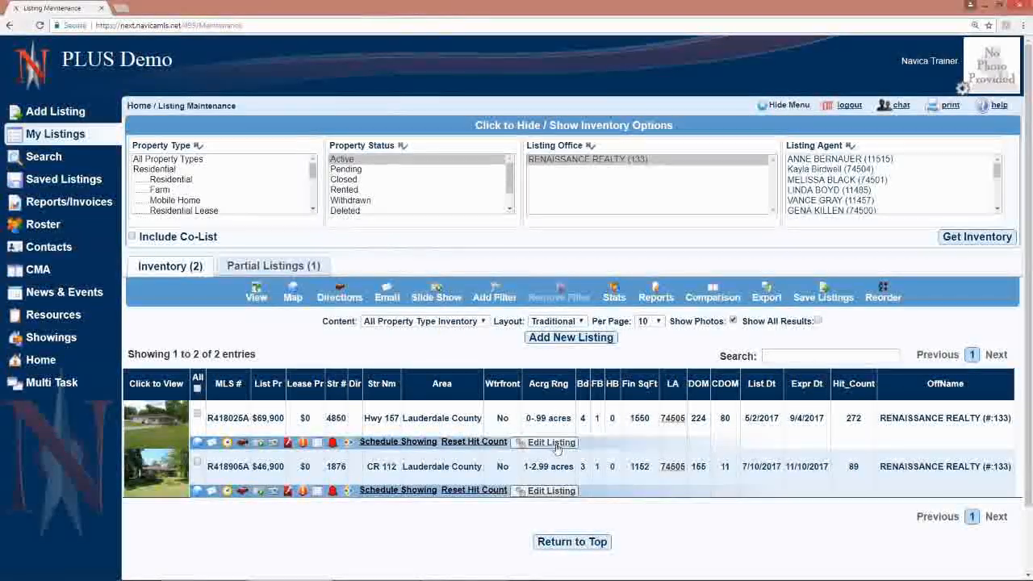
Open Photo Maintenance for listing R418025A from its Listing Options.
left_click(544, 442)
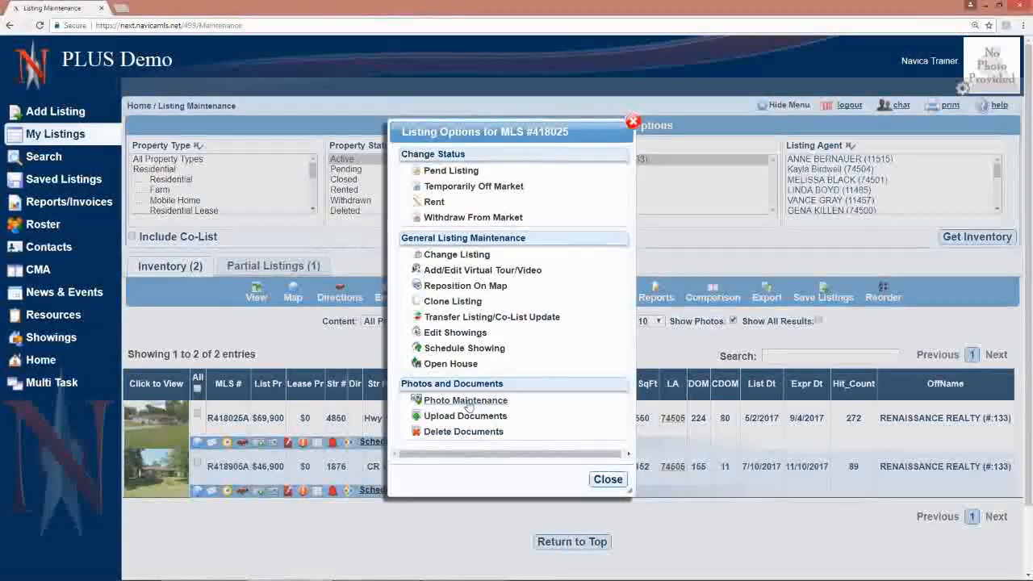
left_click(464, 400)
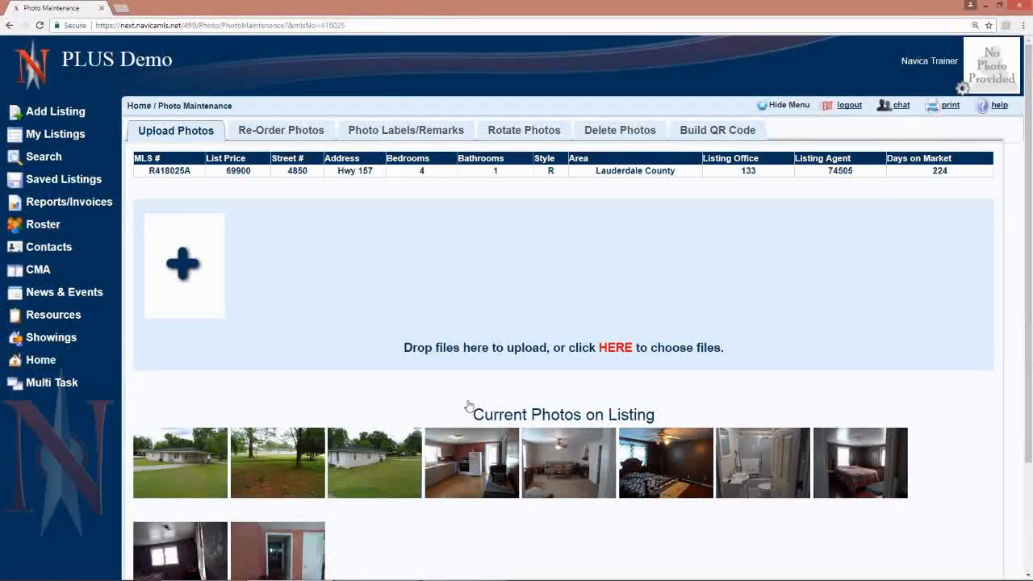
mouse_move(580, 377)
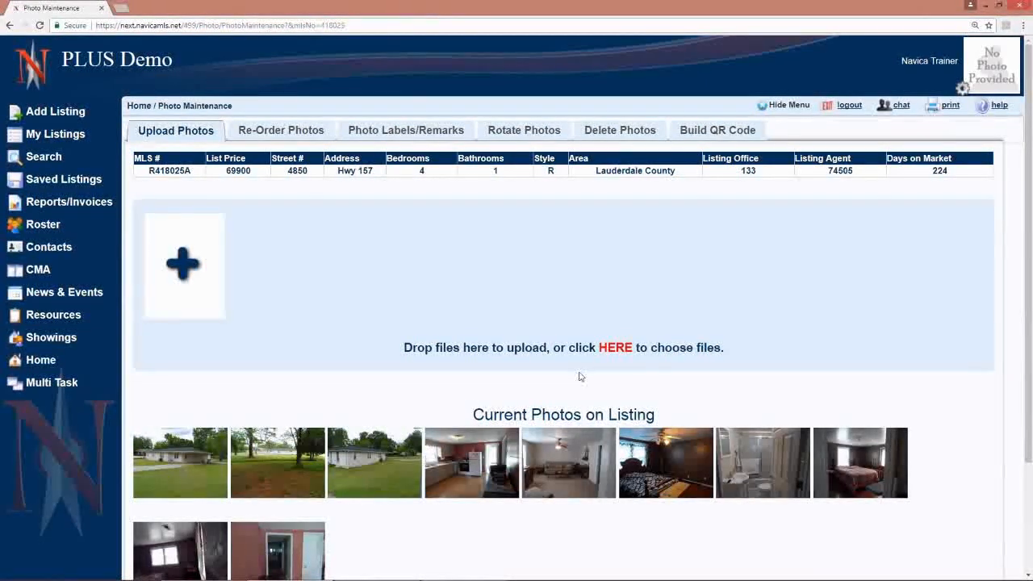
mouse_move(201, 278)
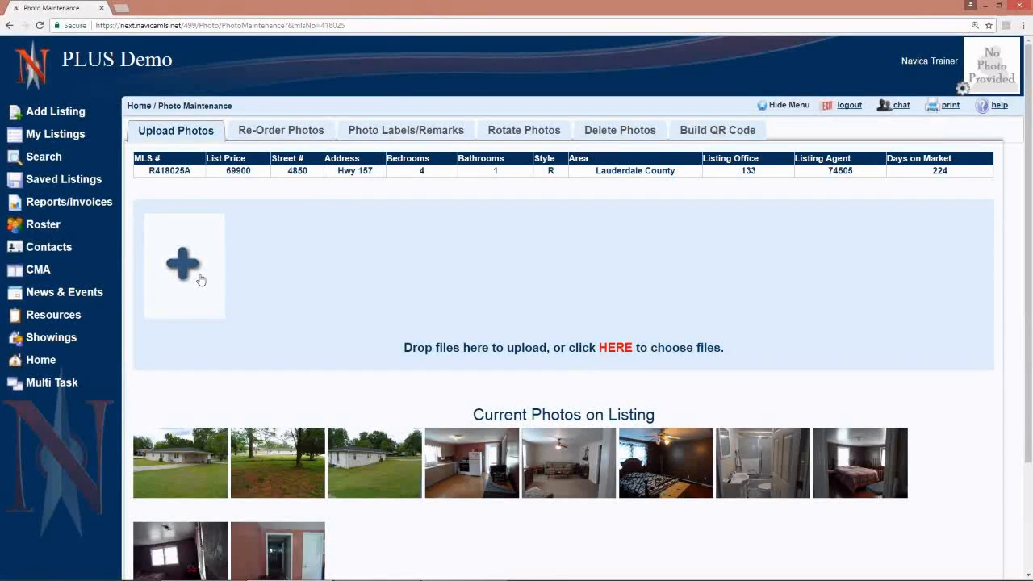
Upload bedroom, bedroom2, breakfast and deck JPGs and submit them to the listing.
left_click(184, 265)
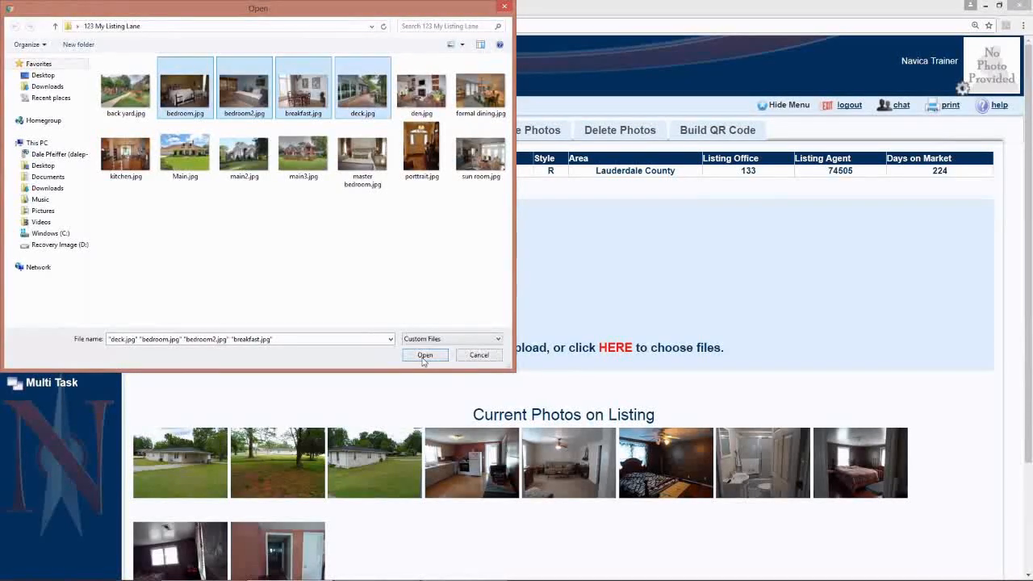
left_click(425, 355)
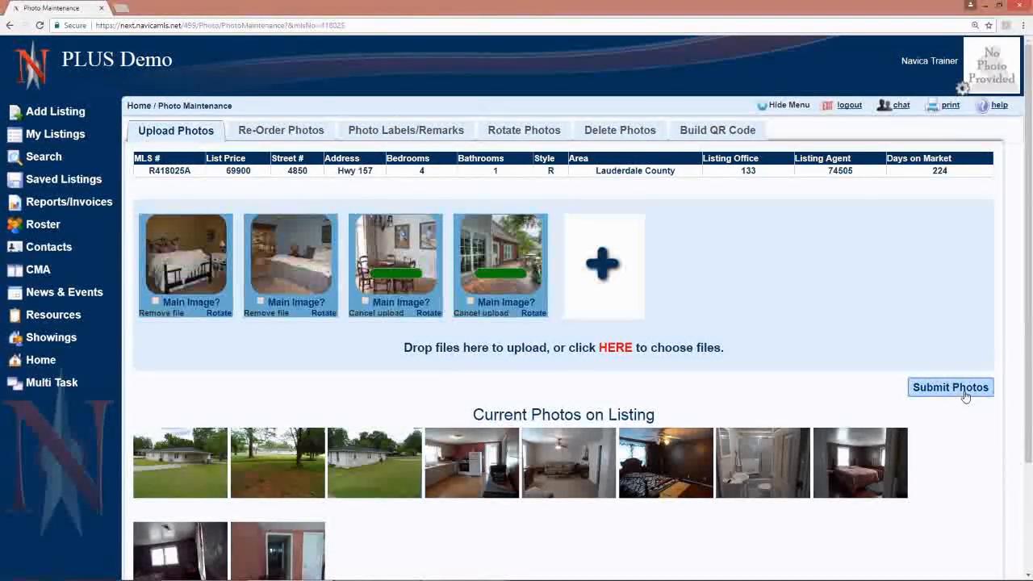
left_click(949, 387)
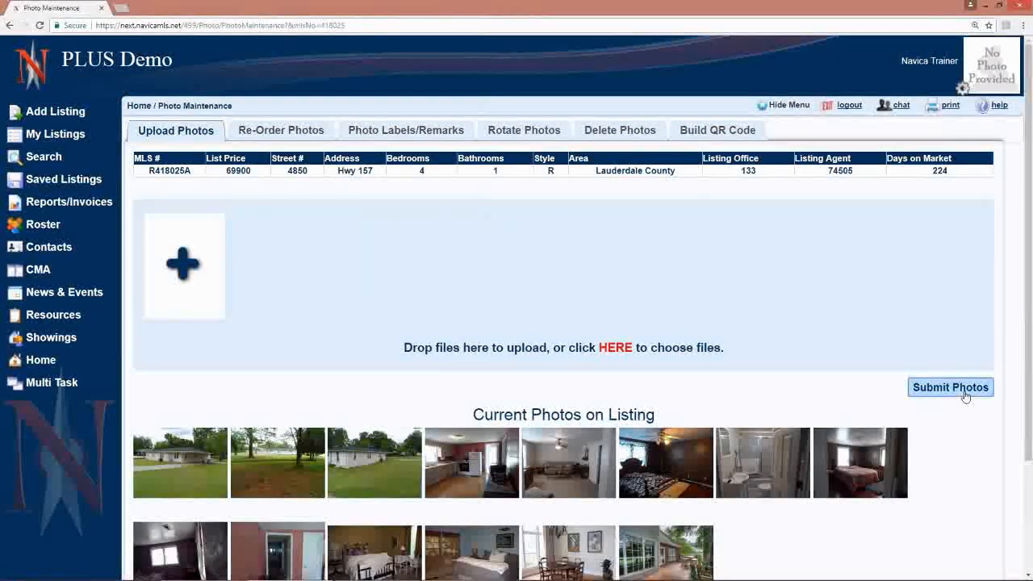
scroll("down", 3)
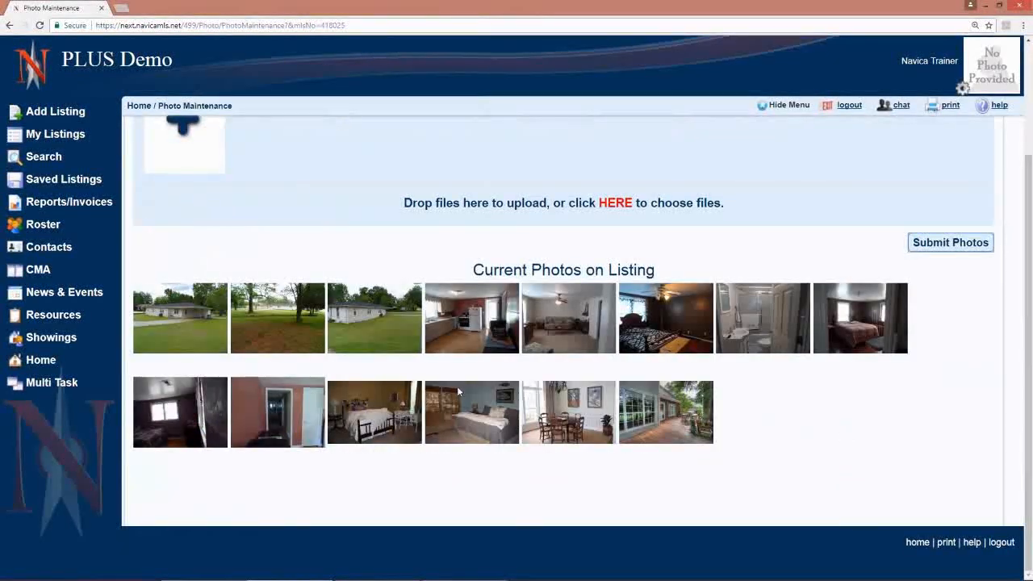
mouse_move(785, 432)
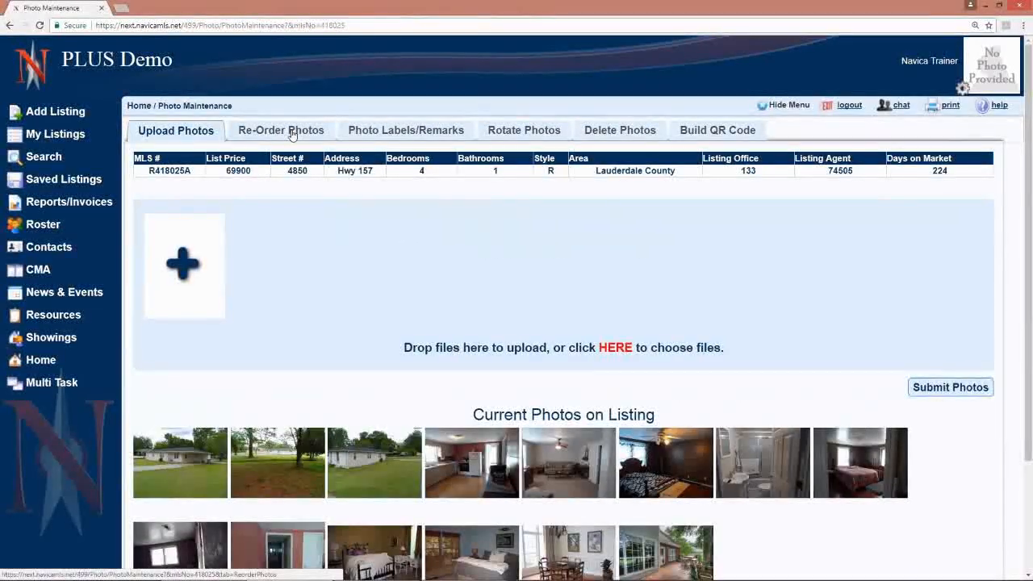
Review the Re-Order Photos tab, then open Photo Labels/Remarks and submit.
left_click(281, 130)
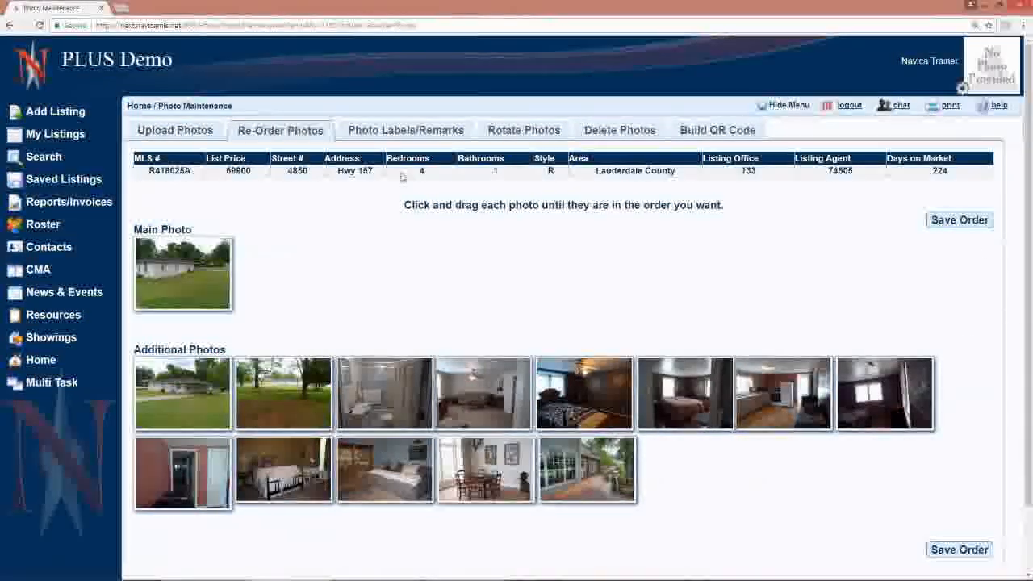
left_click(406, 130)
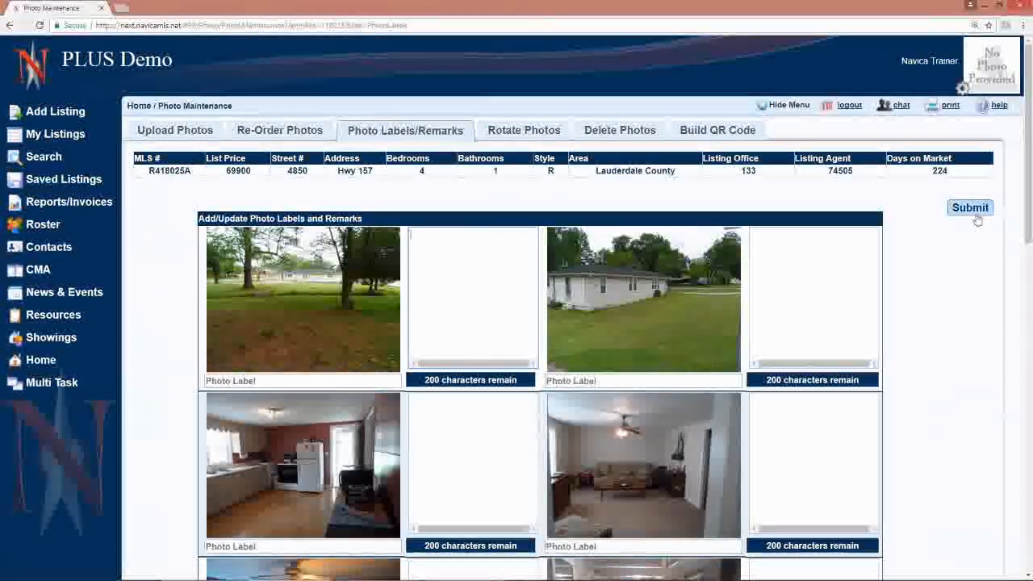
left_click(969, 207)
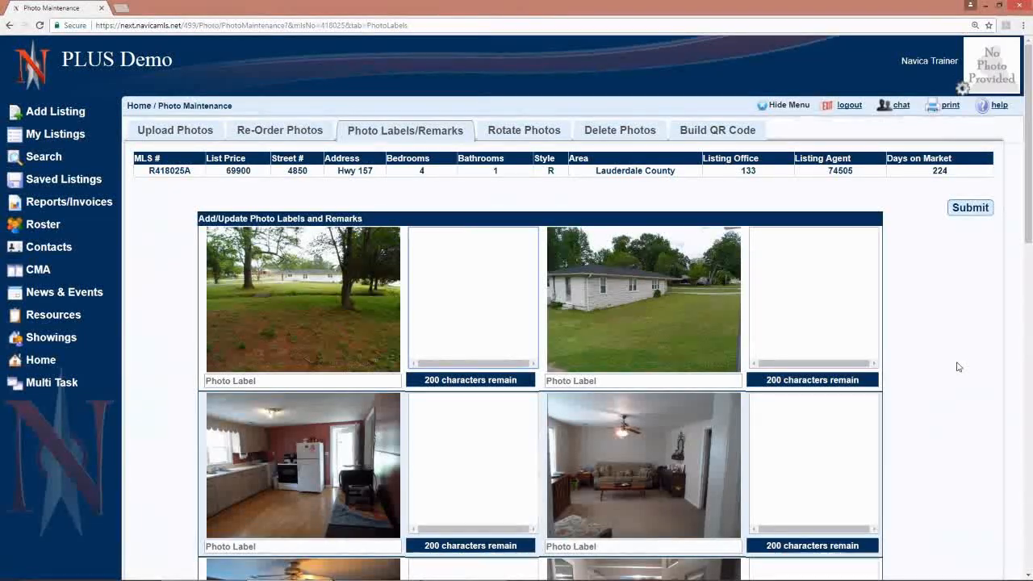
scroll("down", 3)
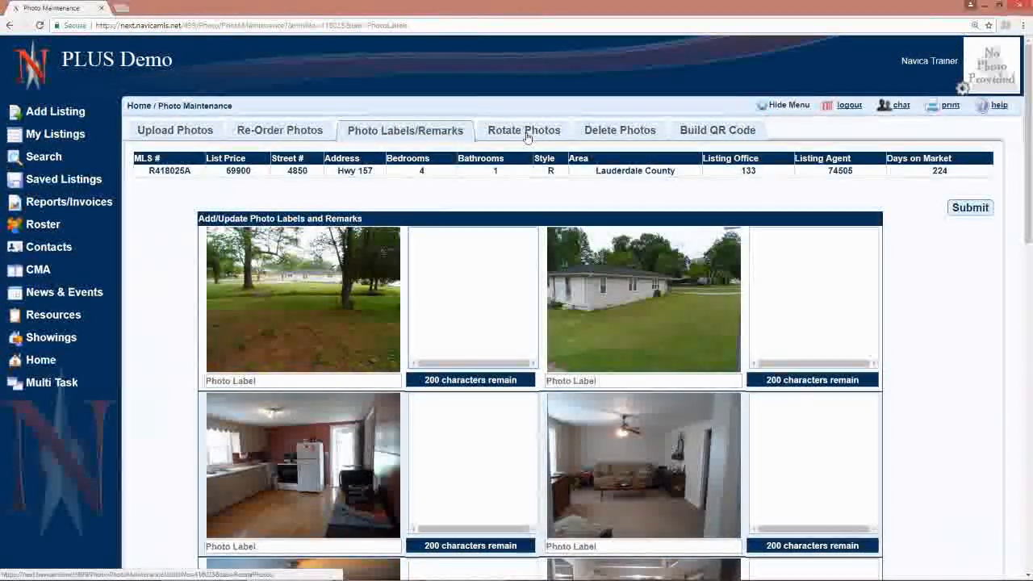
Rotate the kitchen photo upright on the Rotate Photos tab and save the rotation.
left_click(524, 130)
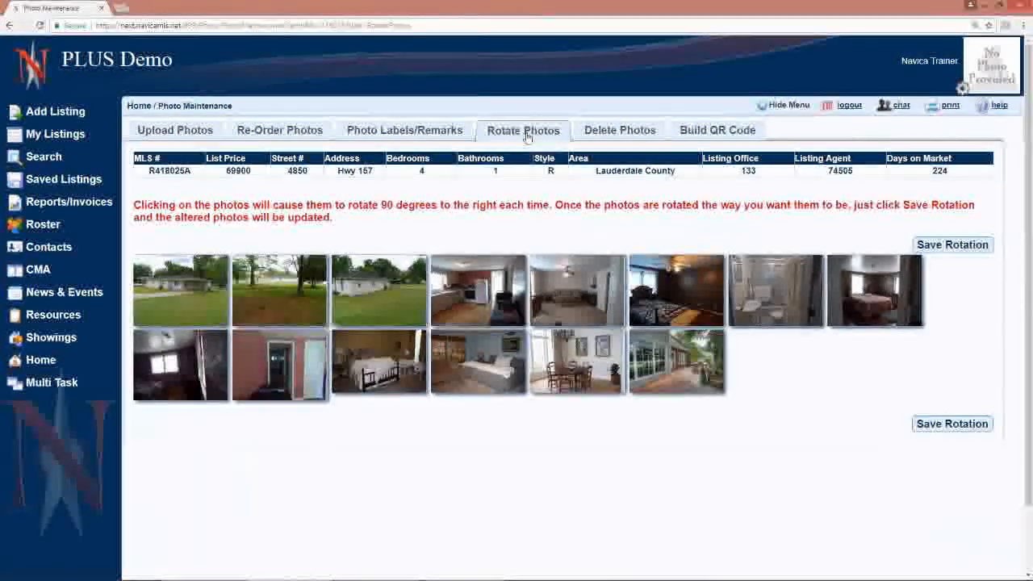
left_click(477, 290)
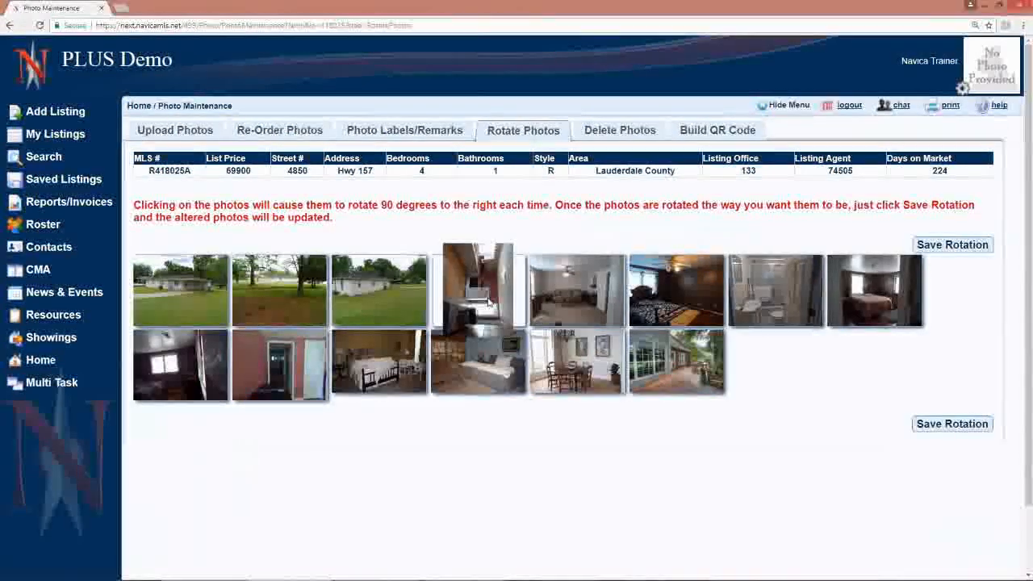
left_click(478, 290)
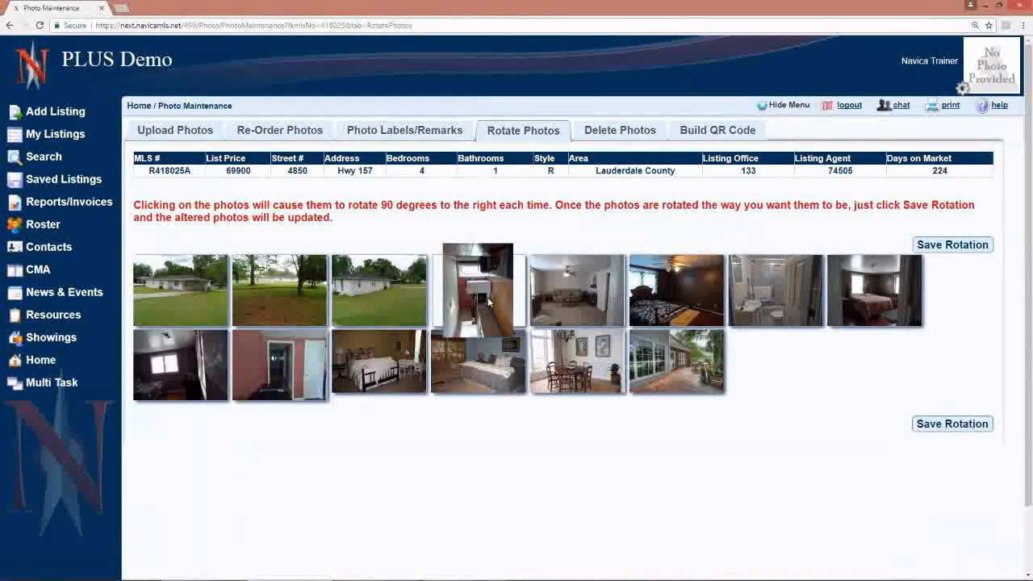
left_click(478, 290)
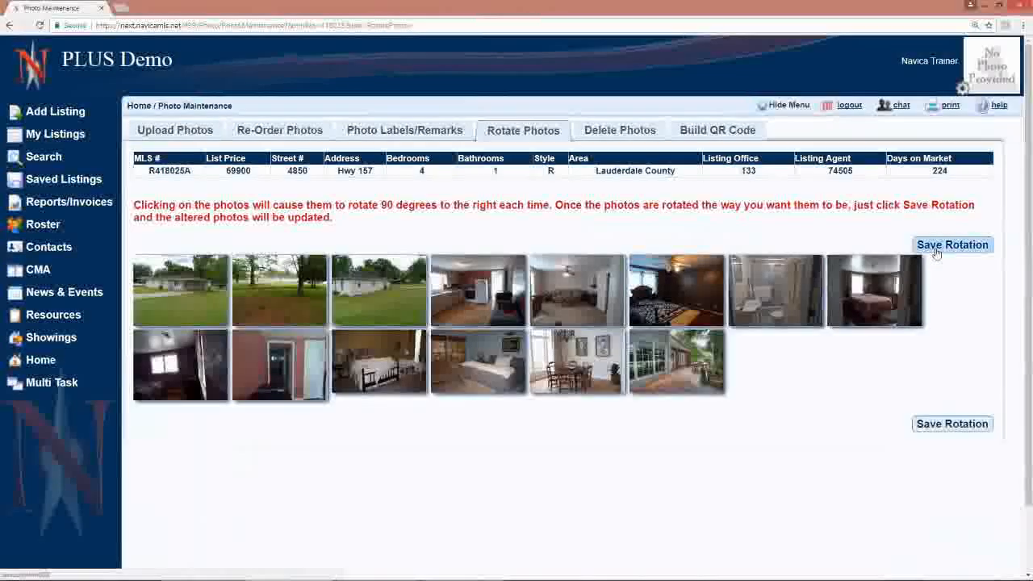
left_click(951, 245)
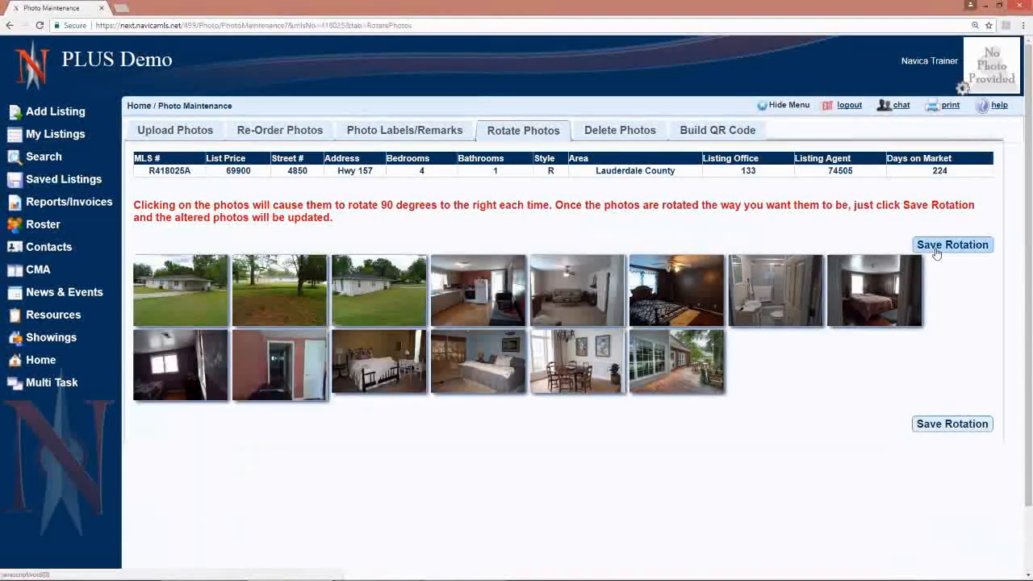
left_click(952, 244)
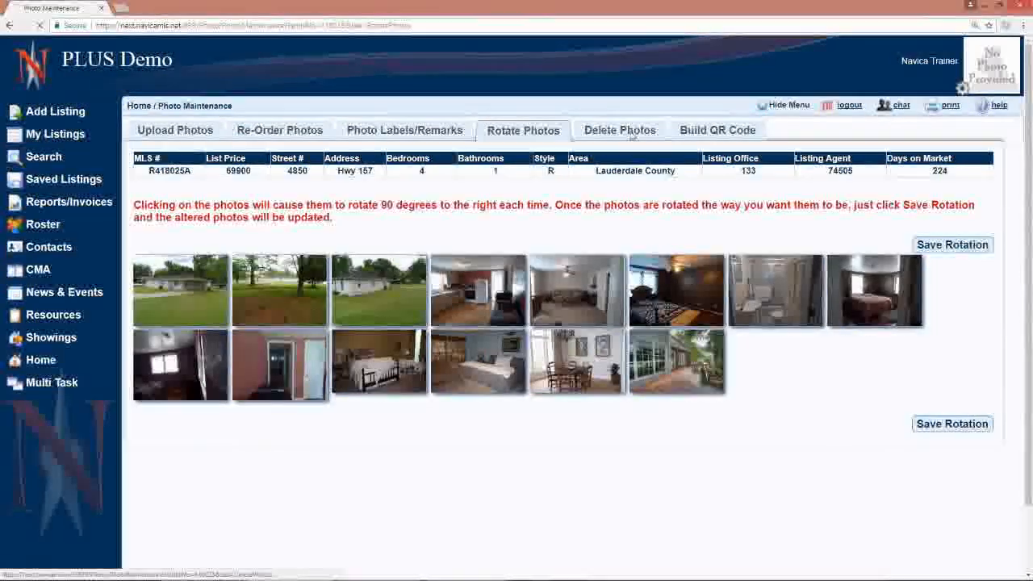
View the Delete Photos and Build QR Code tabs, then reopen listing 418025's options from My Listings.
left_click(619, 130)
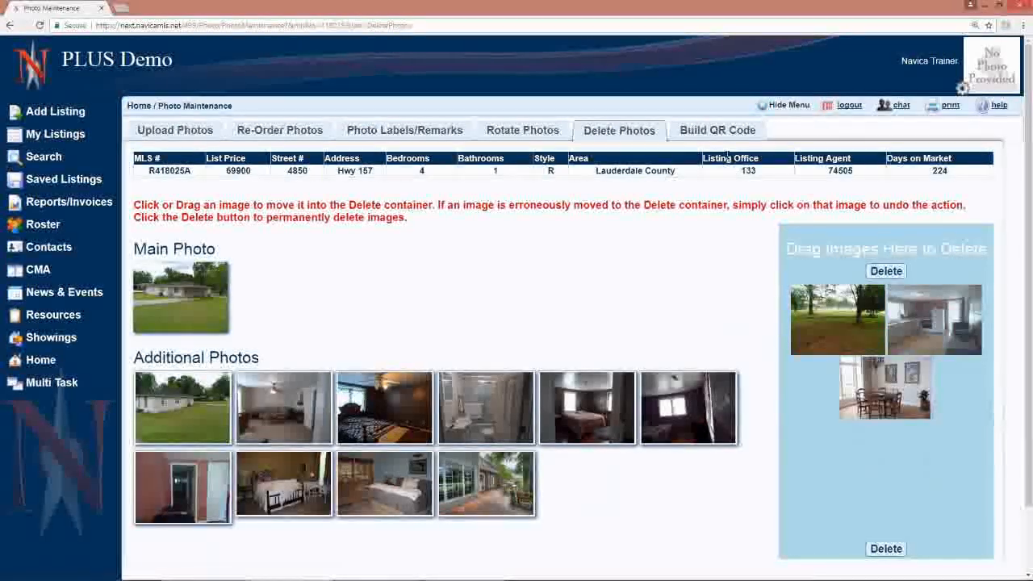
left_click(718, 130)
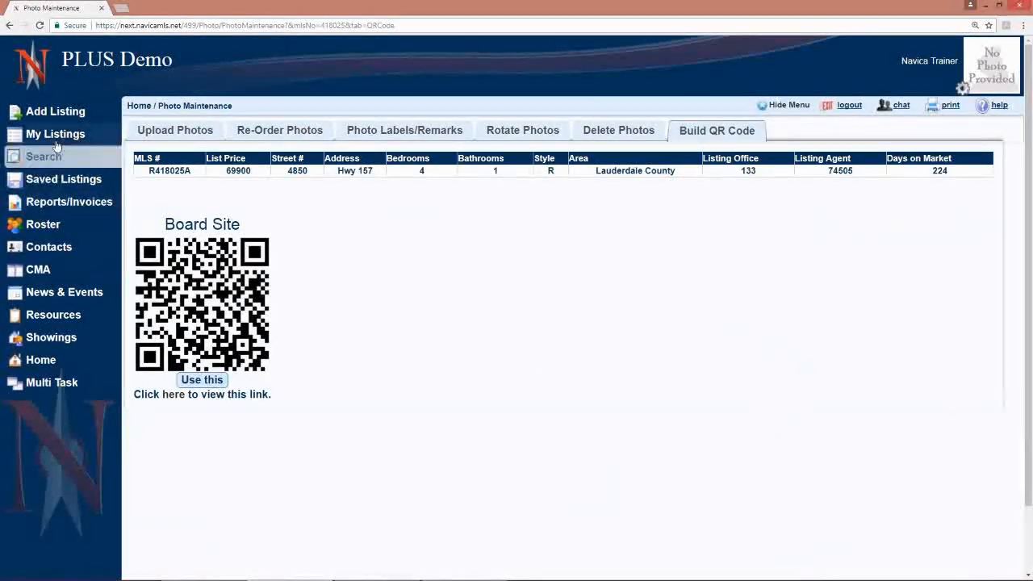
left_click(56, 134)
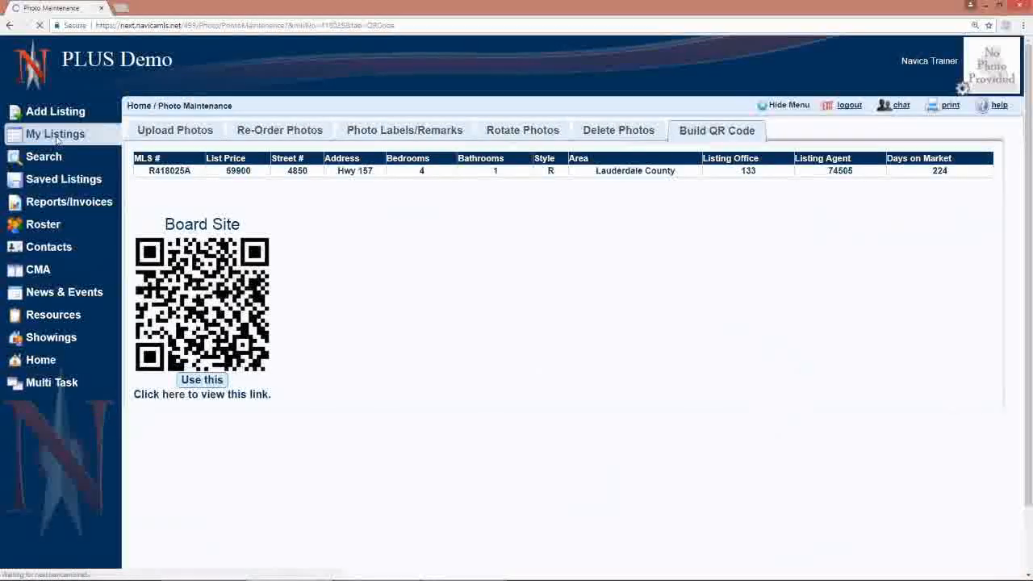
left_click(55, 133)
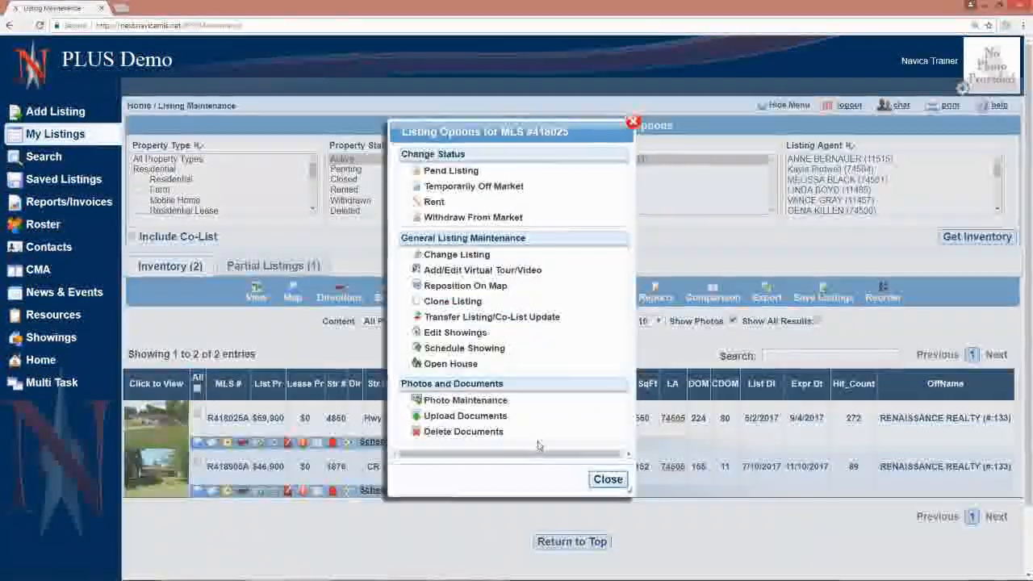
Choose Upload Documents under Photos and Documents for MLS# 418025.
left_click(466, 415)
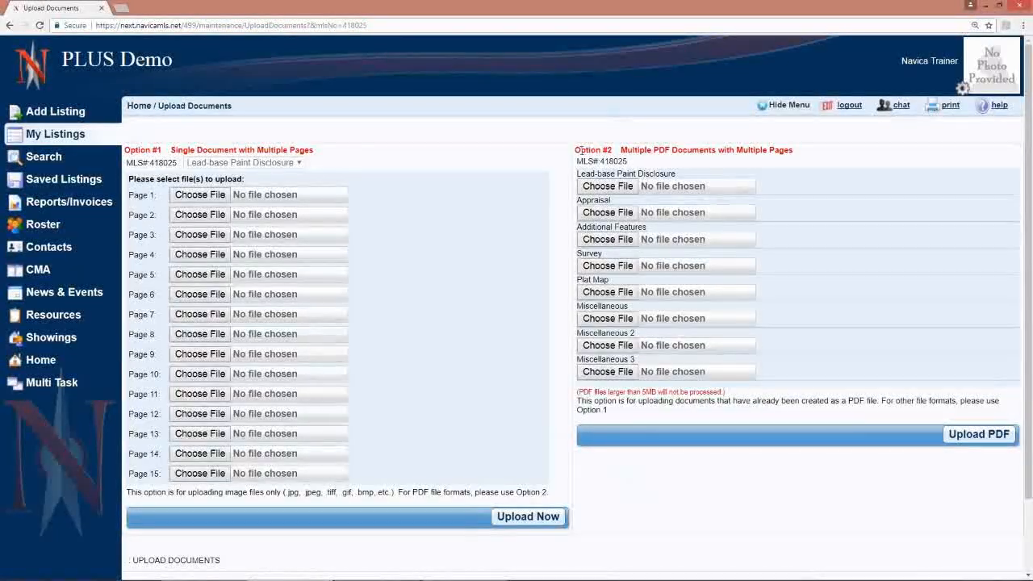
Select survey.pdf as the Lead-base Paint Disclosure file under Option #2.
triple_click(706, 150)
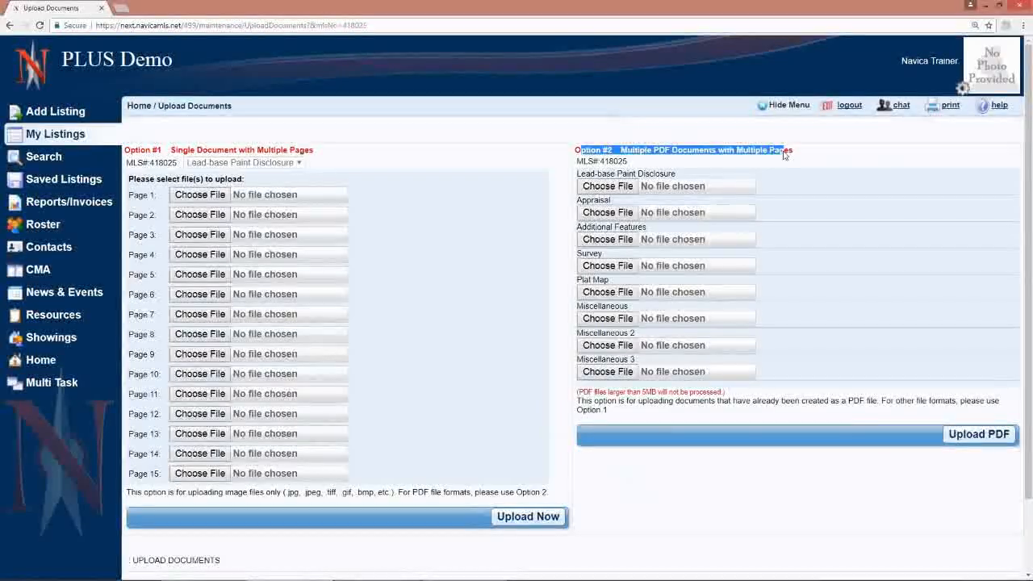
left_click(607, 185)
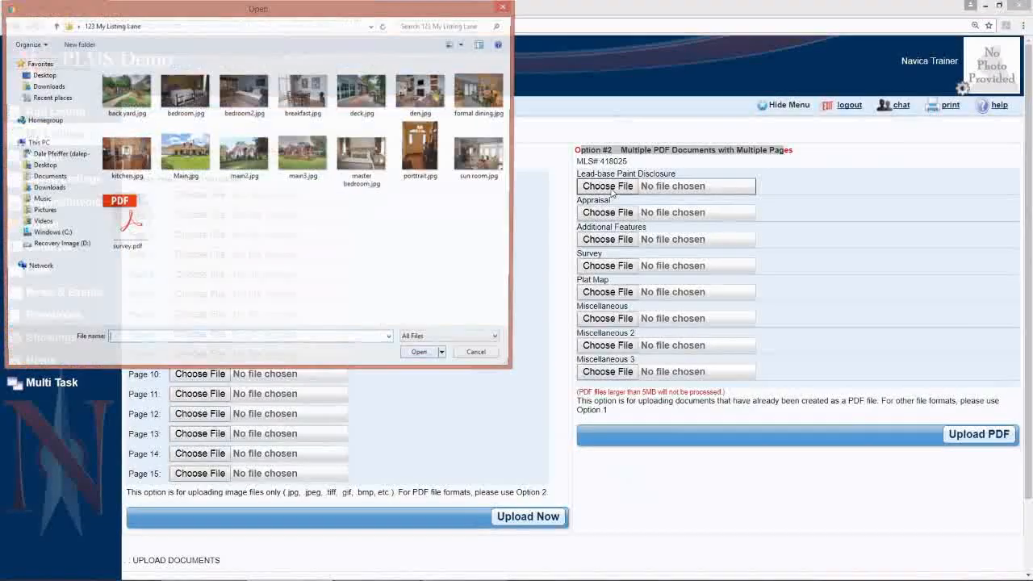
left_click(126, 218)
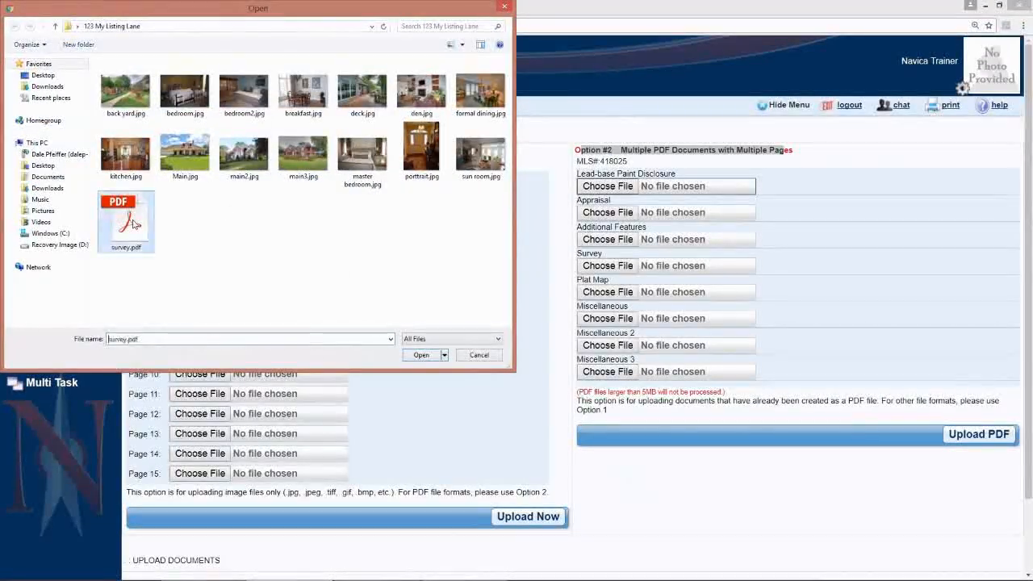
left_click(421, 354)
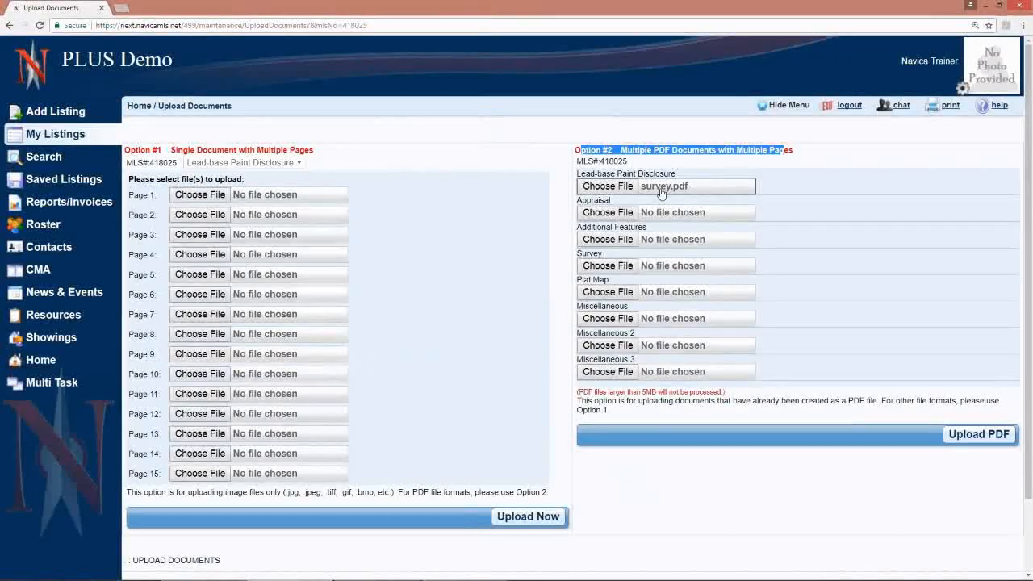
mouse_move(662, 192)
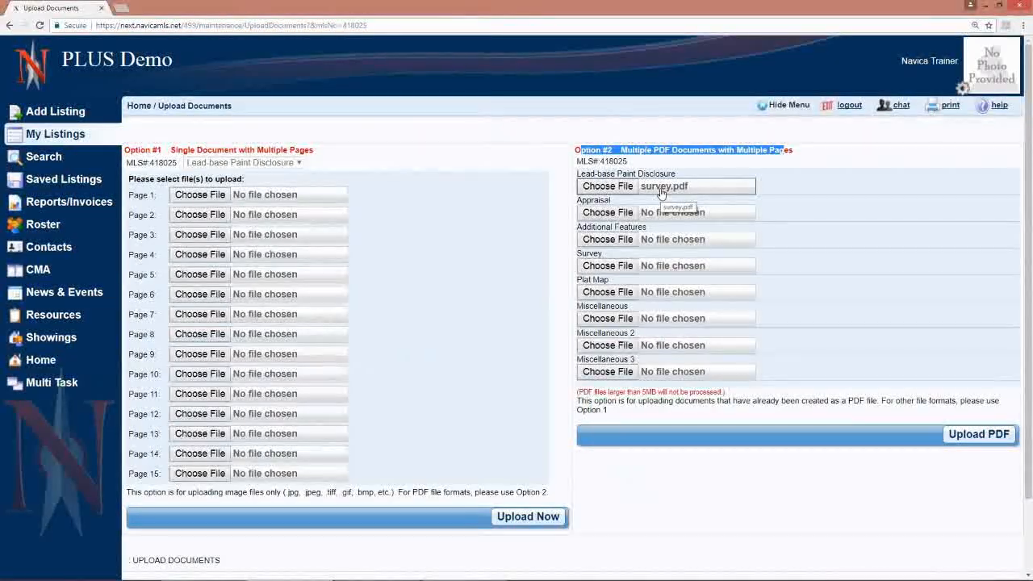
mouse_move(200, 194)
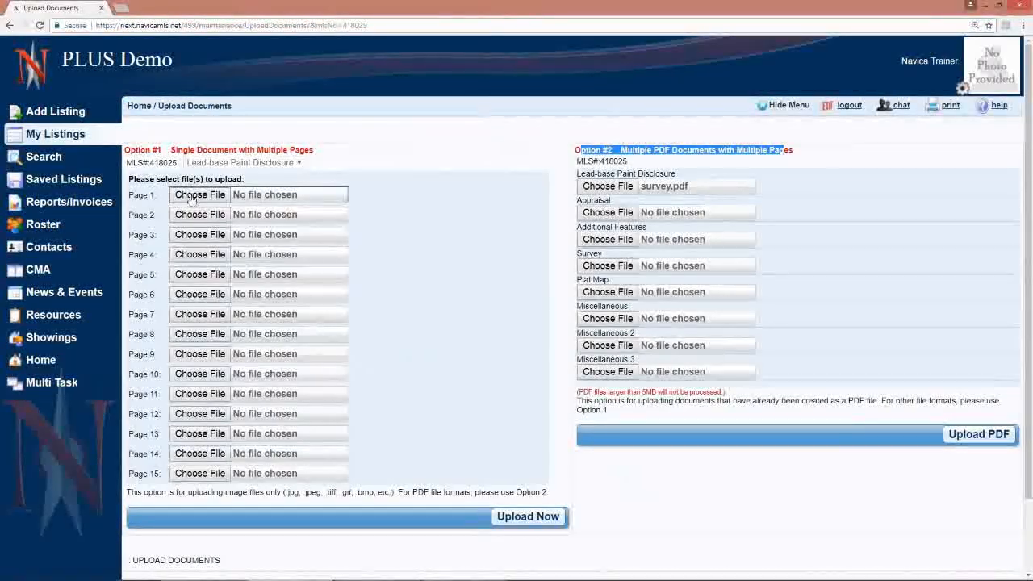
mouse_move(192, 266)
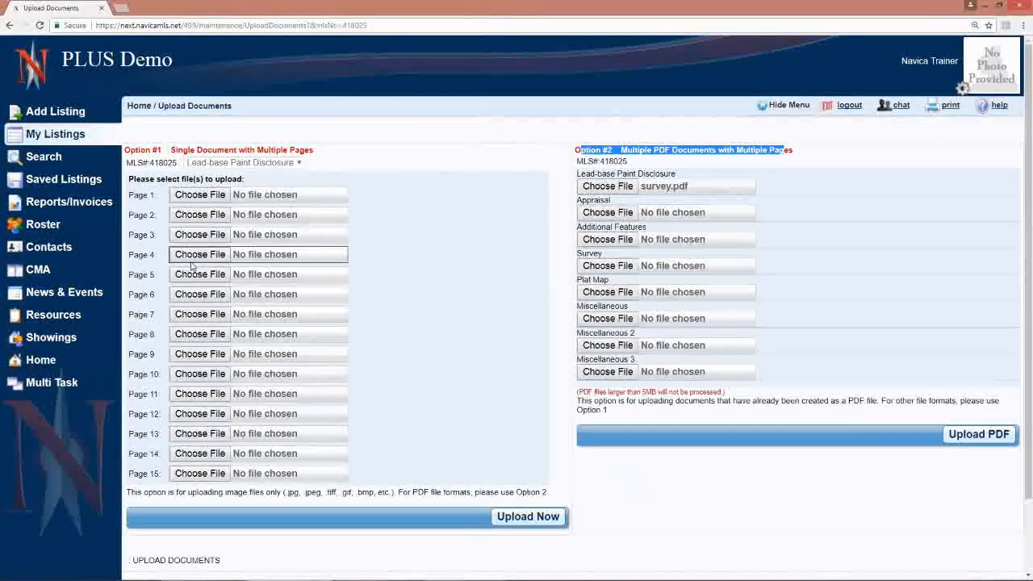
mouse_move(270, 393)
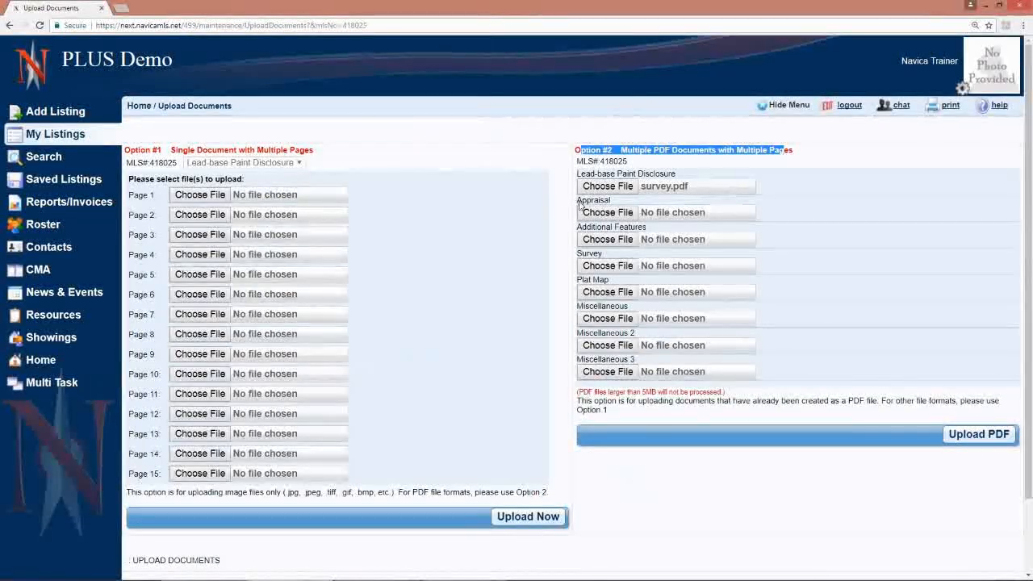
mouse_move(686, 191)
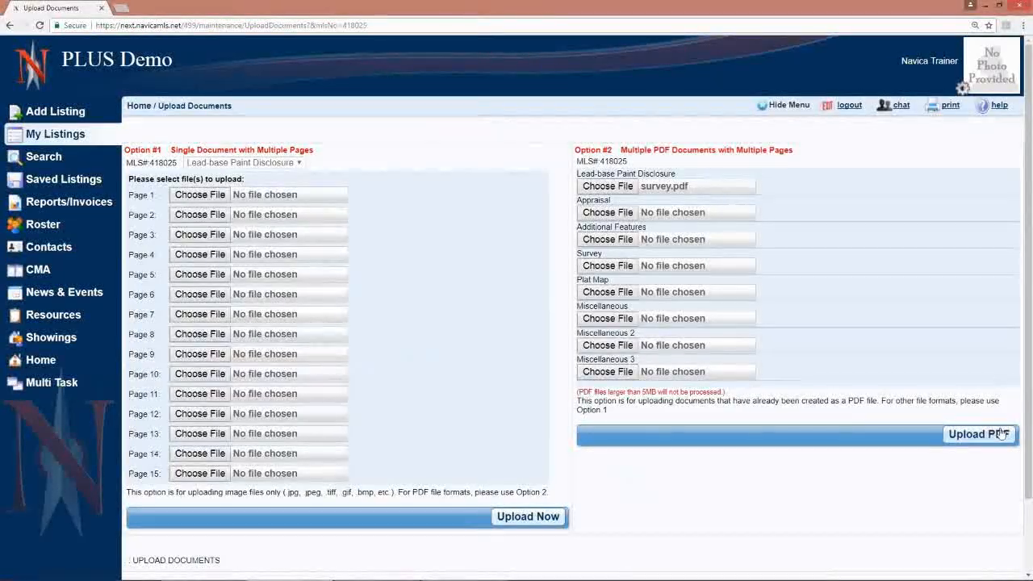
Upload survey.pdf and submit it as a document for listing R418025A.
left_click(978, 434)
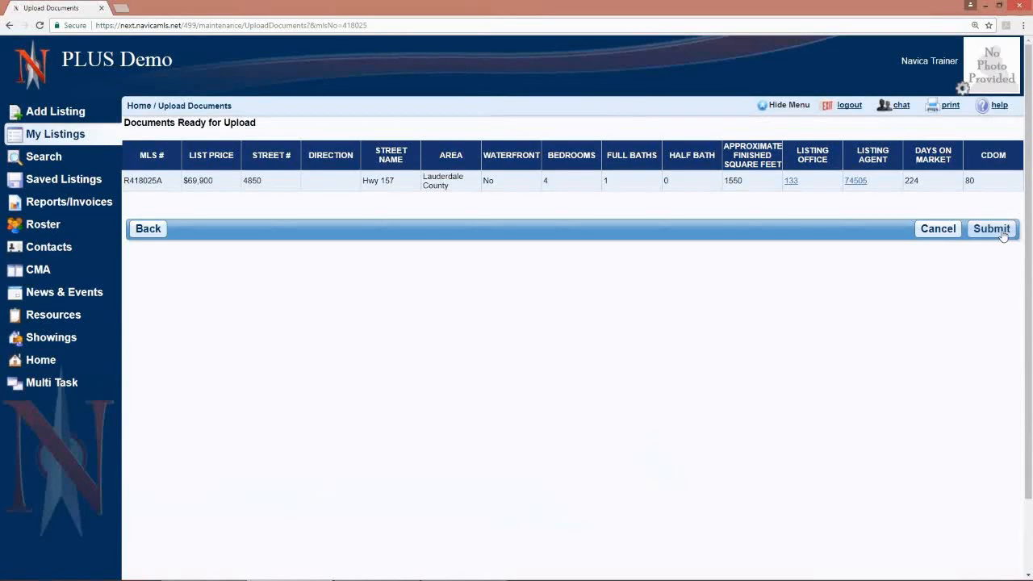
left_click(991, 228)
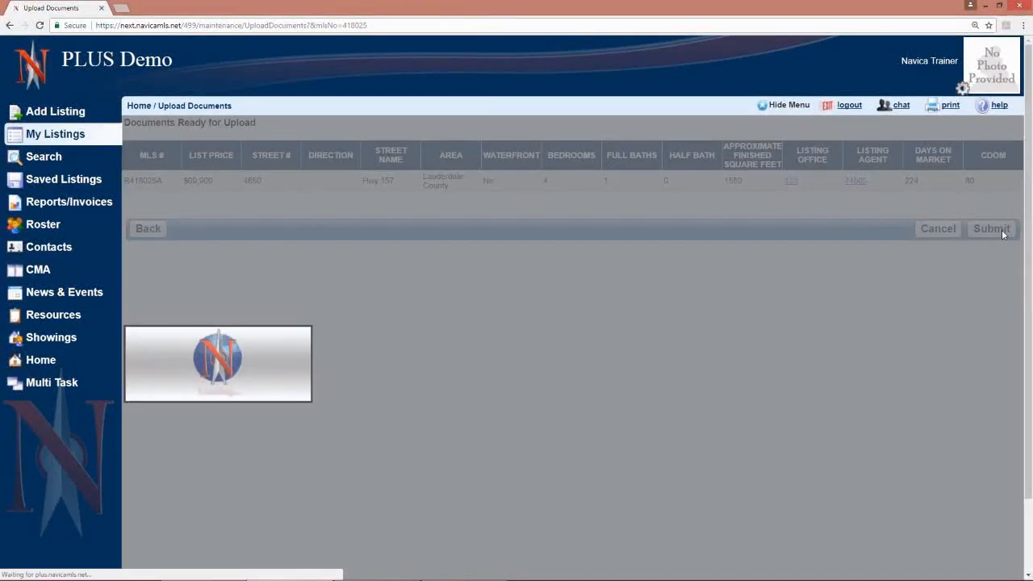
left_click(991, 228)
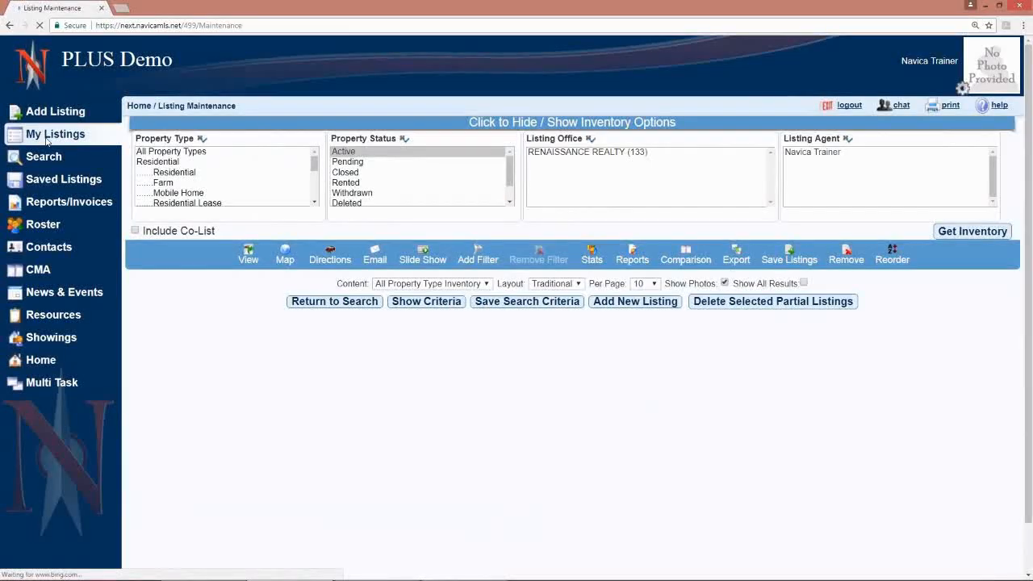
Load My Listings to show active listings R418025A and R418906A, then right-click a listing's tools.
left_click(972, 231)
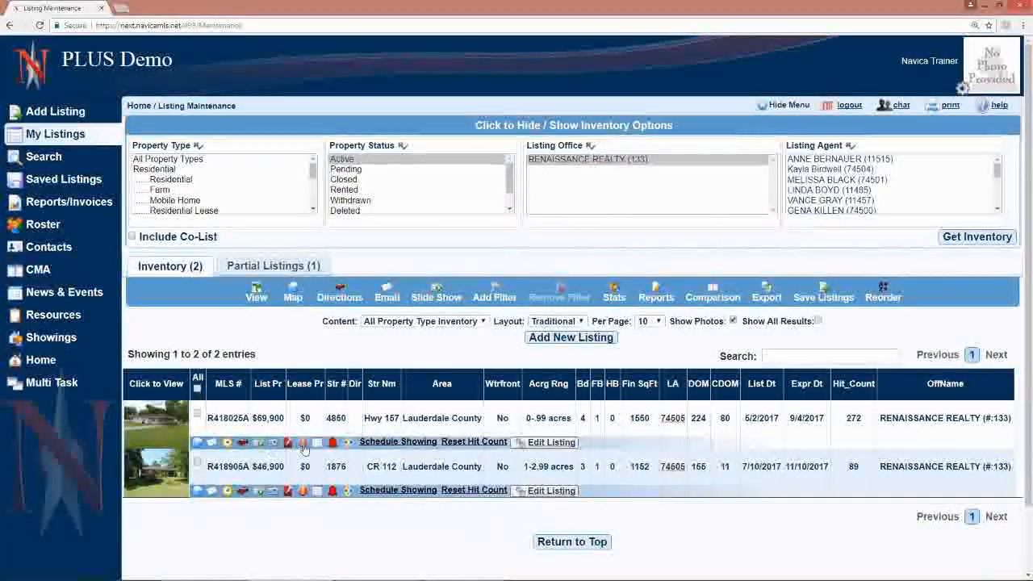
right_click(304, 448)
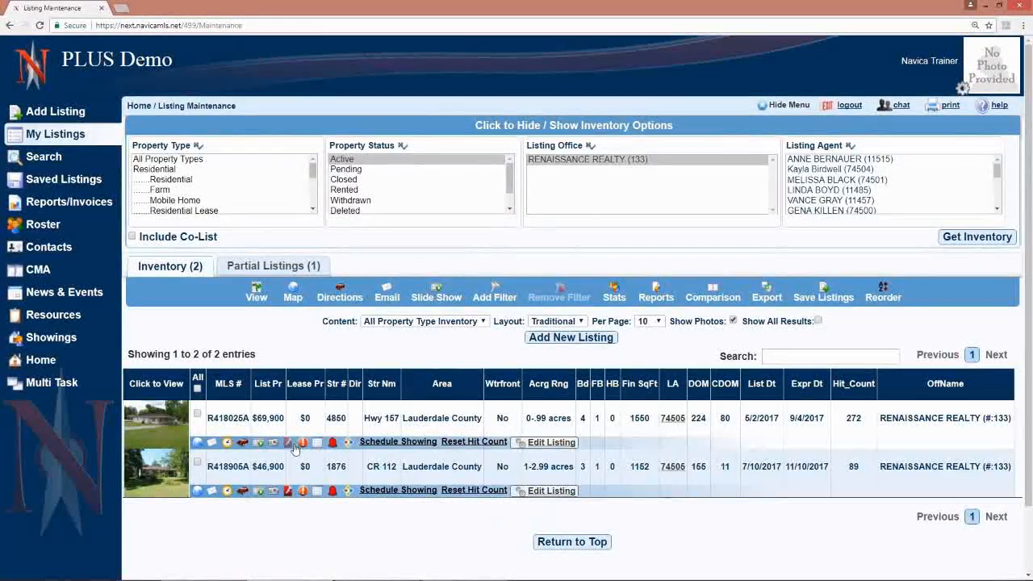
mouse_move(288, 442)
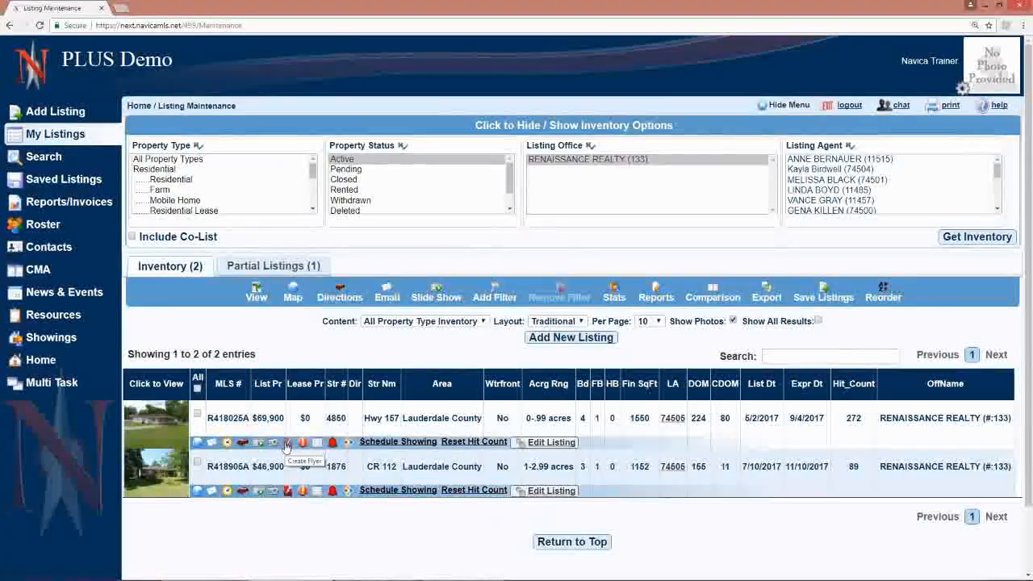